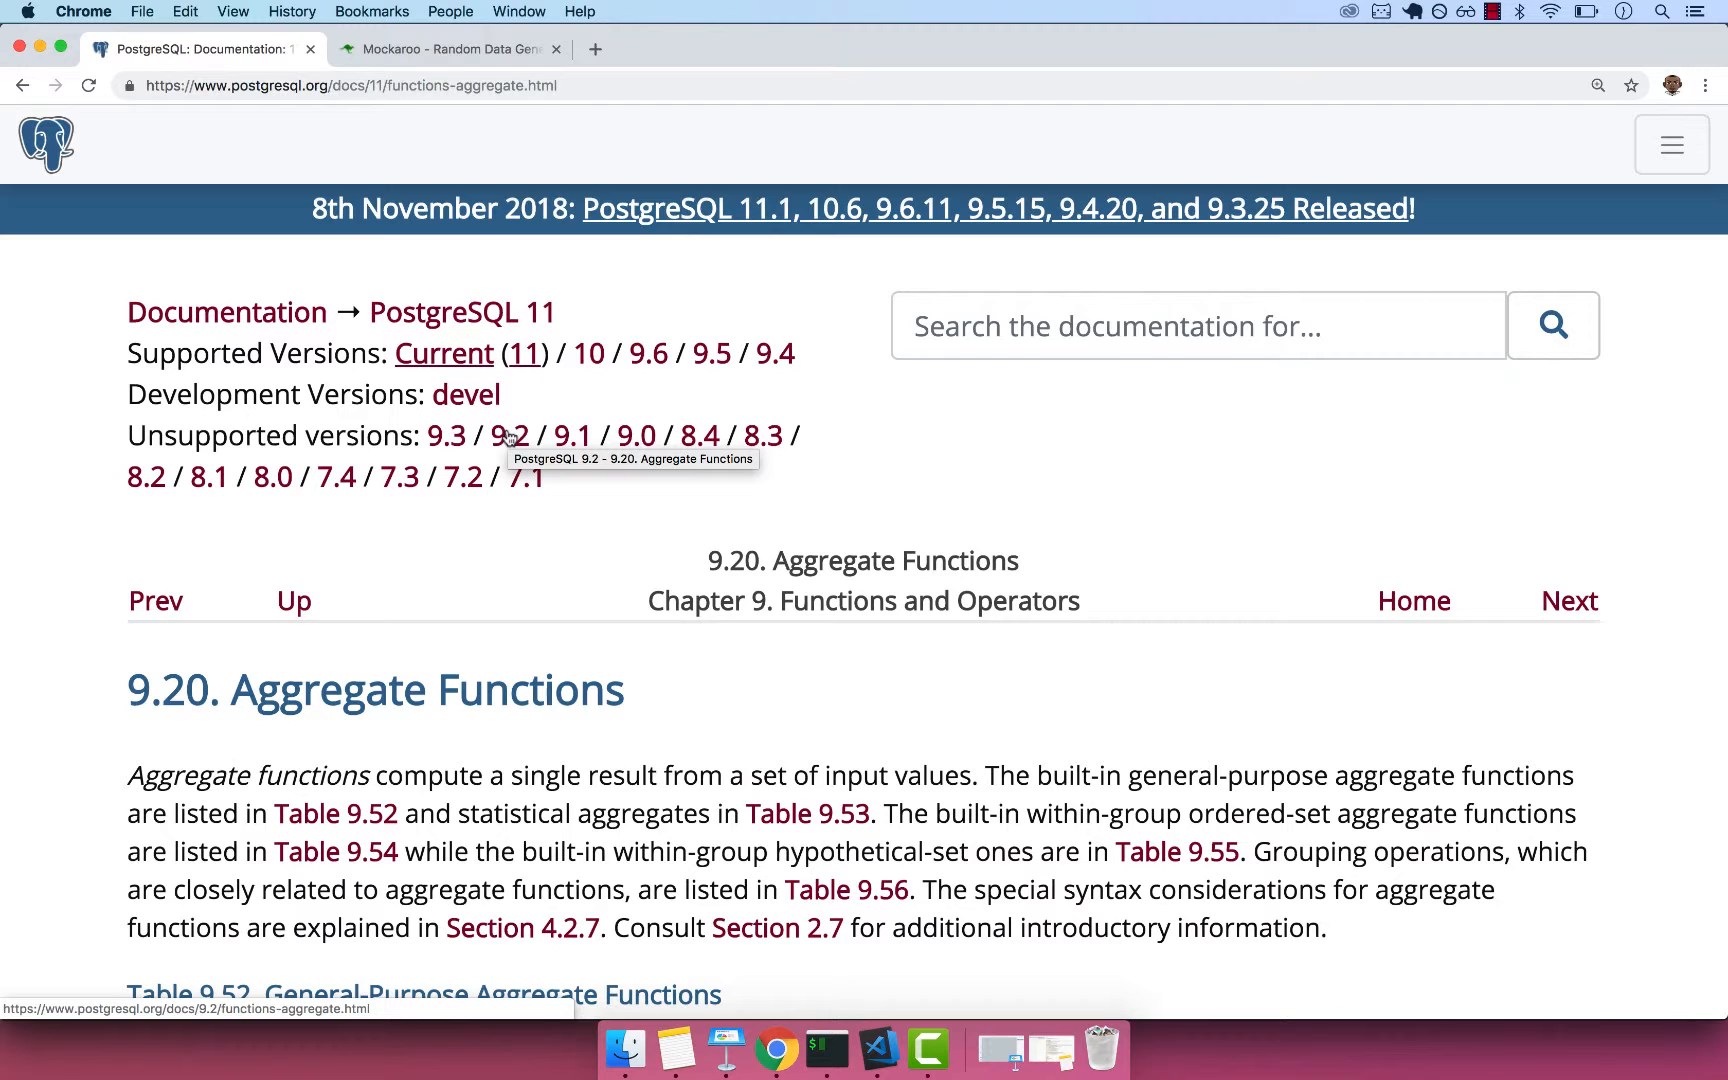
Review the Mockaroo car schema fields id, make, model and price for 1000 SQL rows.
scroll("down", 3)
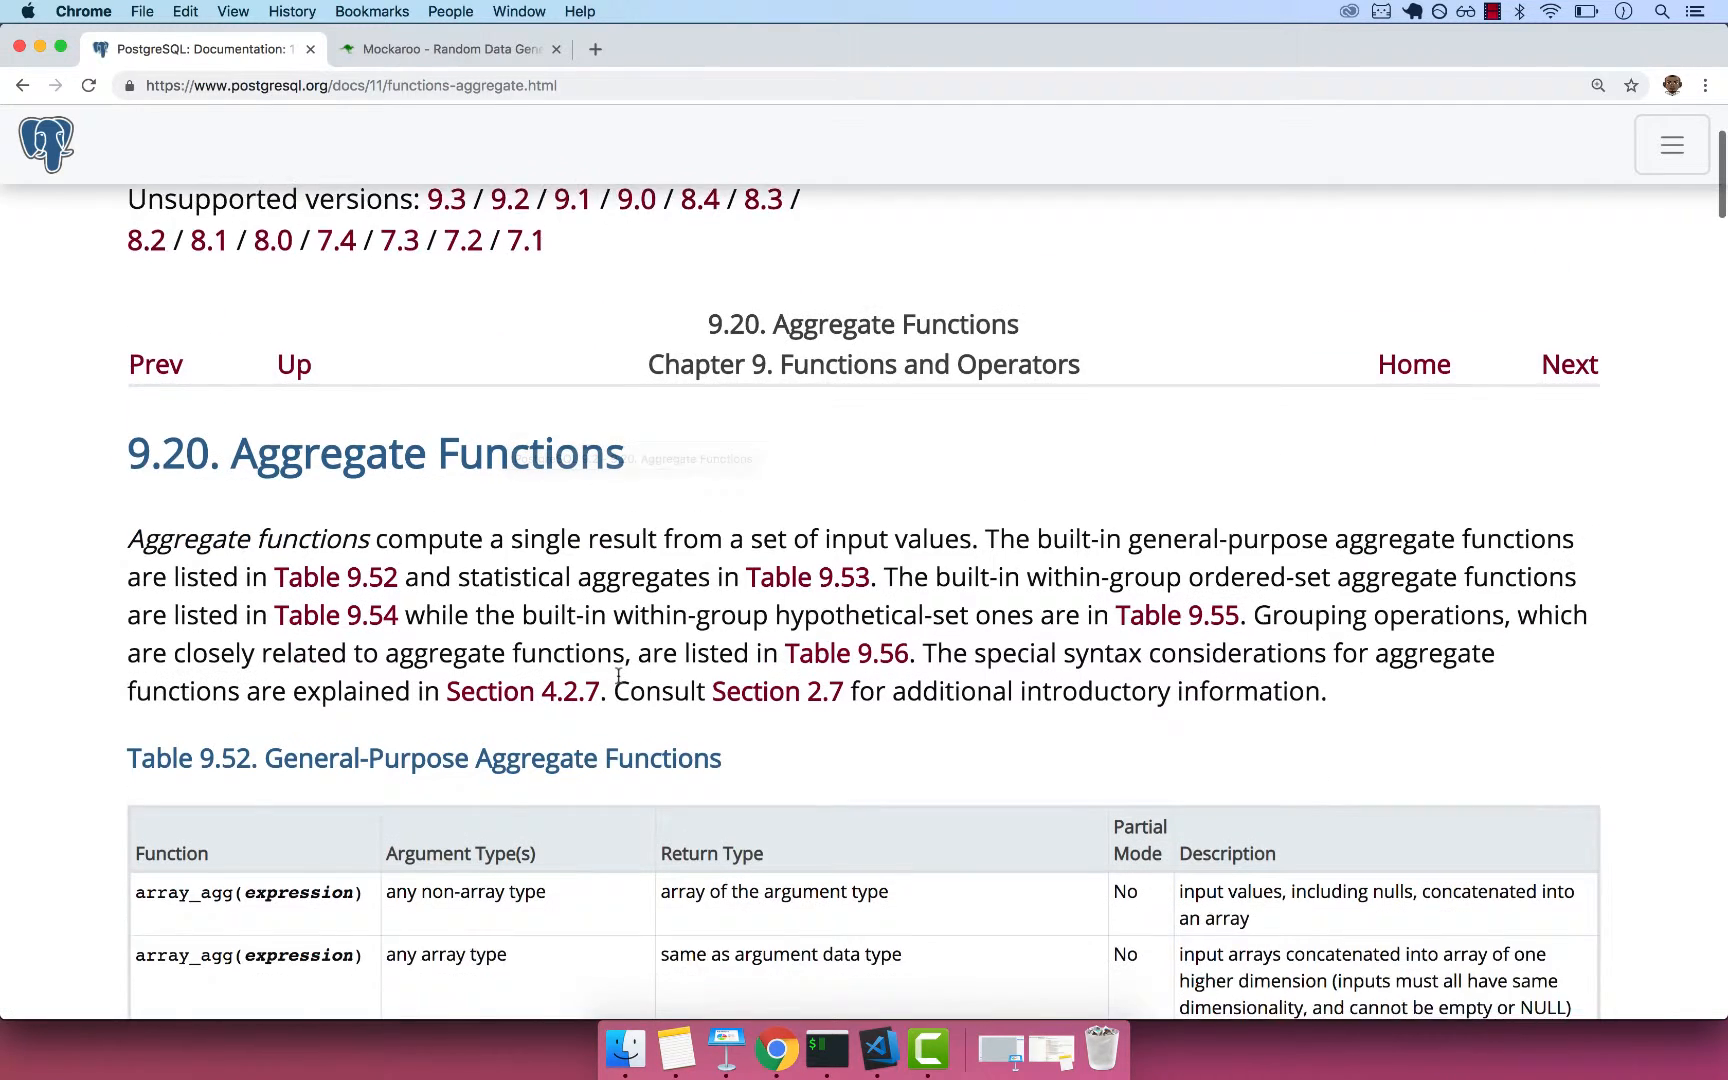
scroll("down", 3)
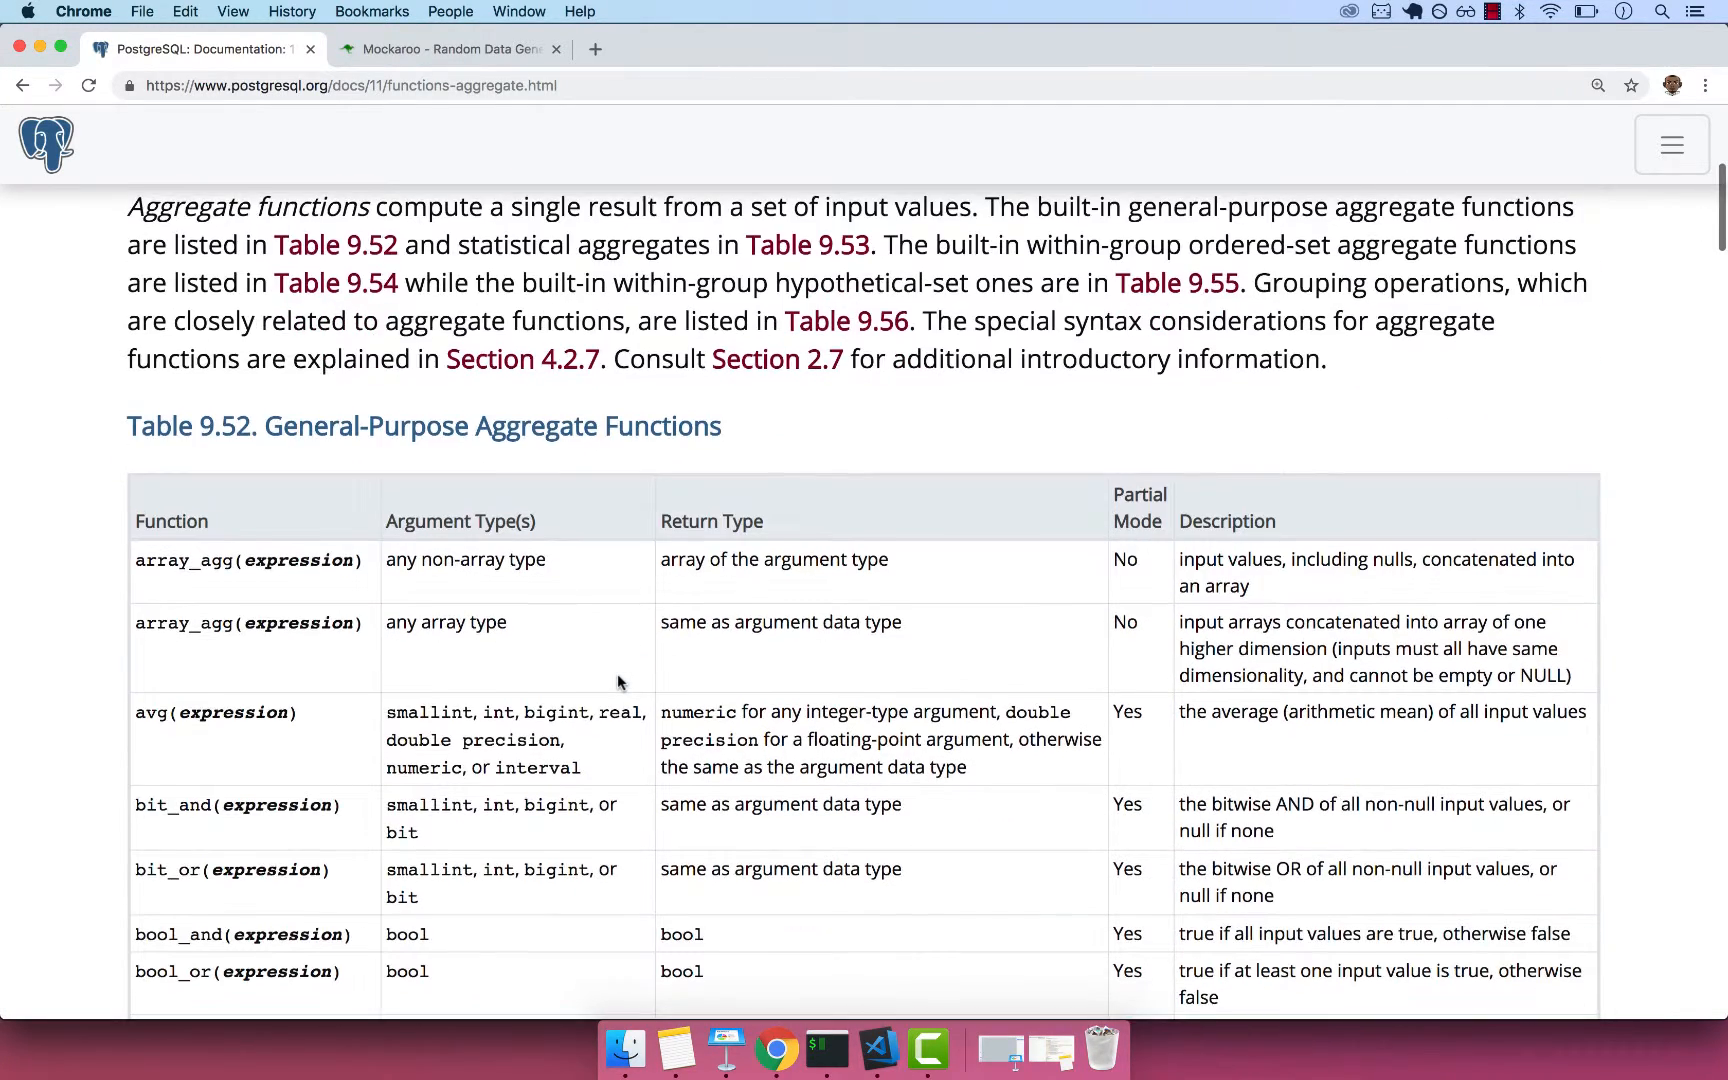
scroll("down", 3)
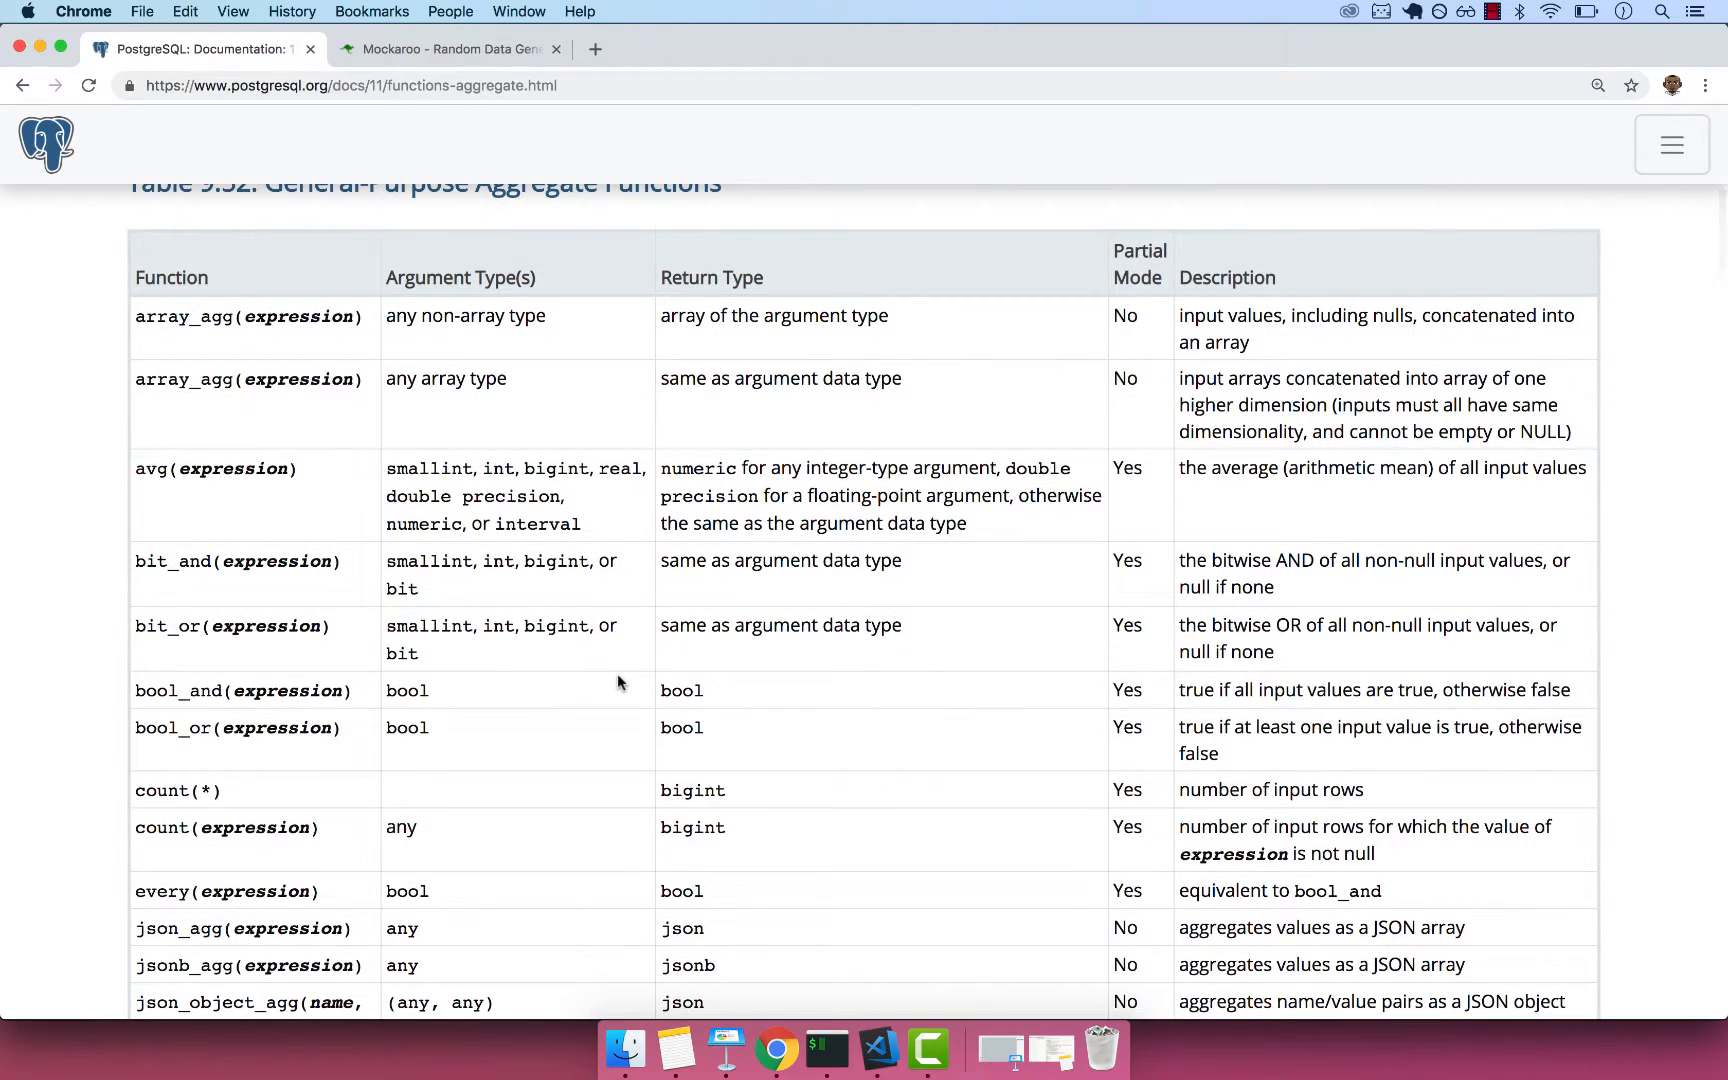
scroll("down", 3)
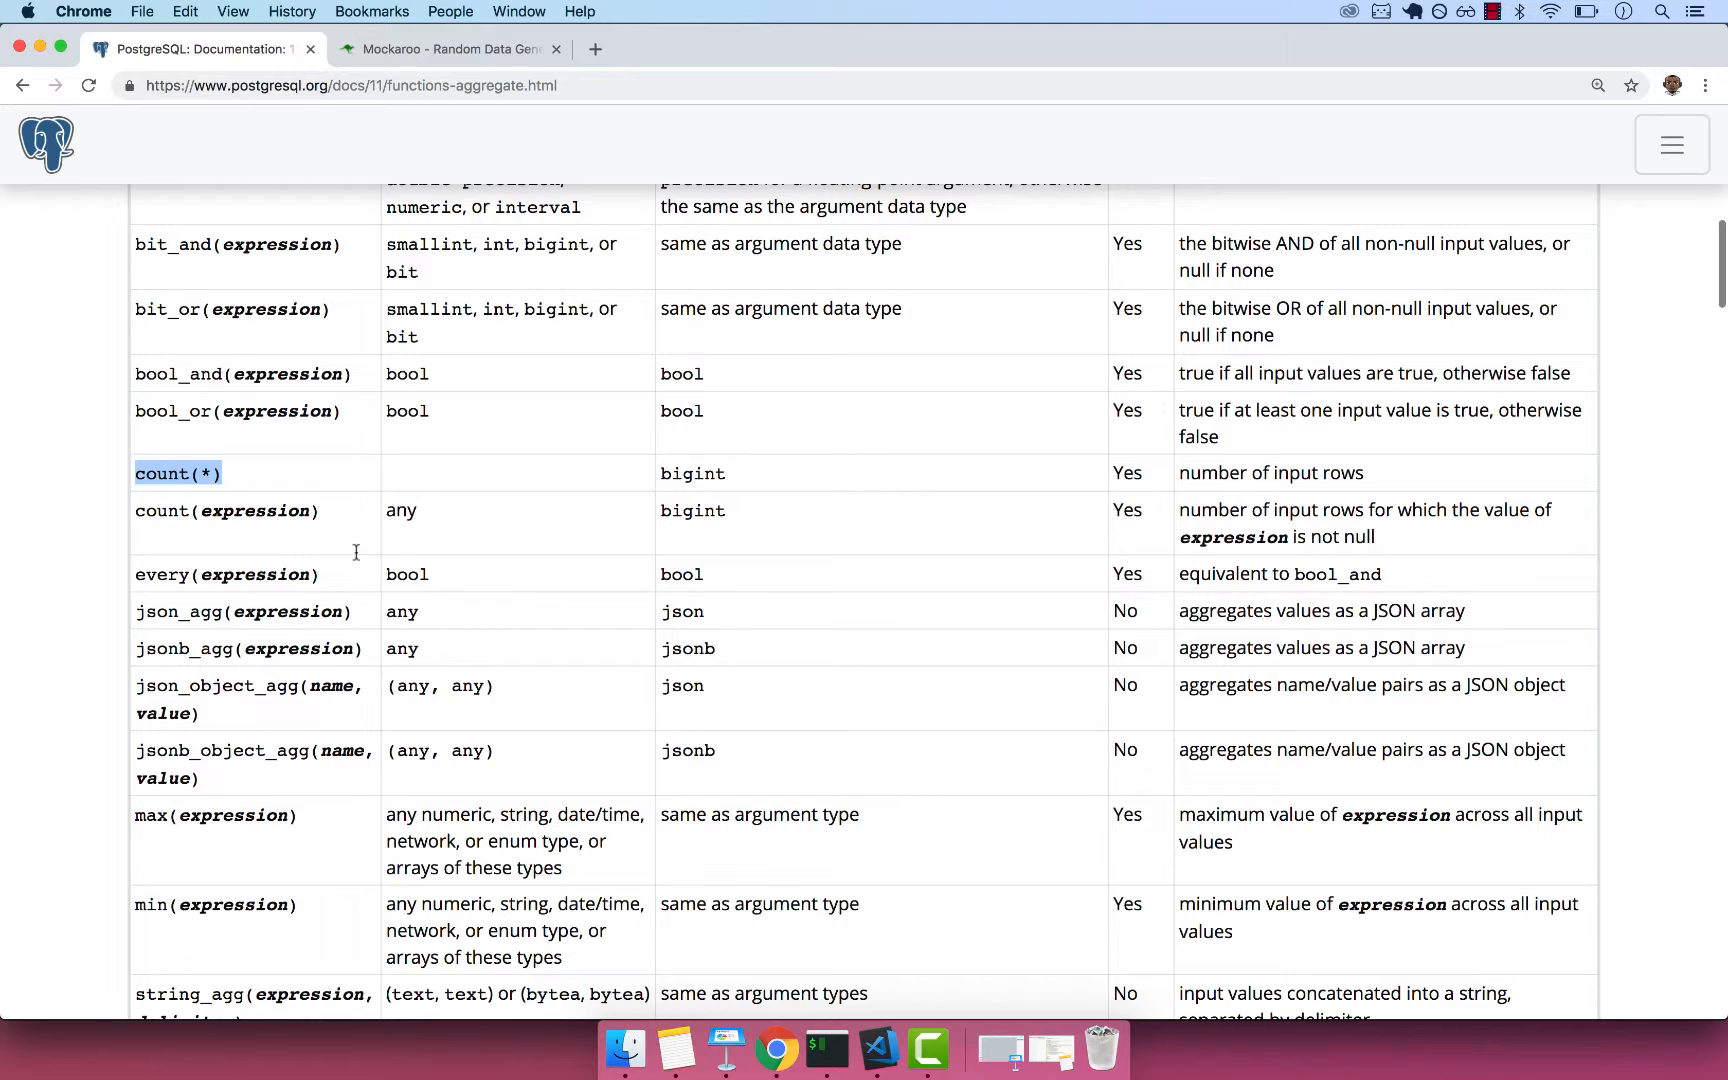
scroll("down", 3)
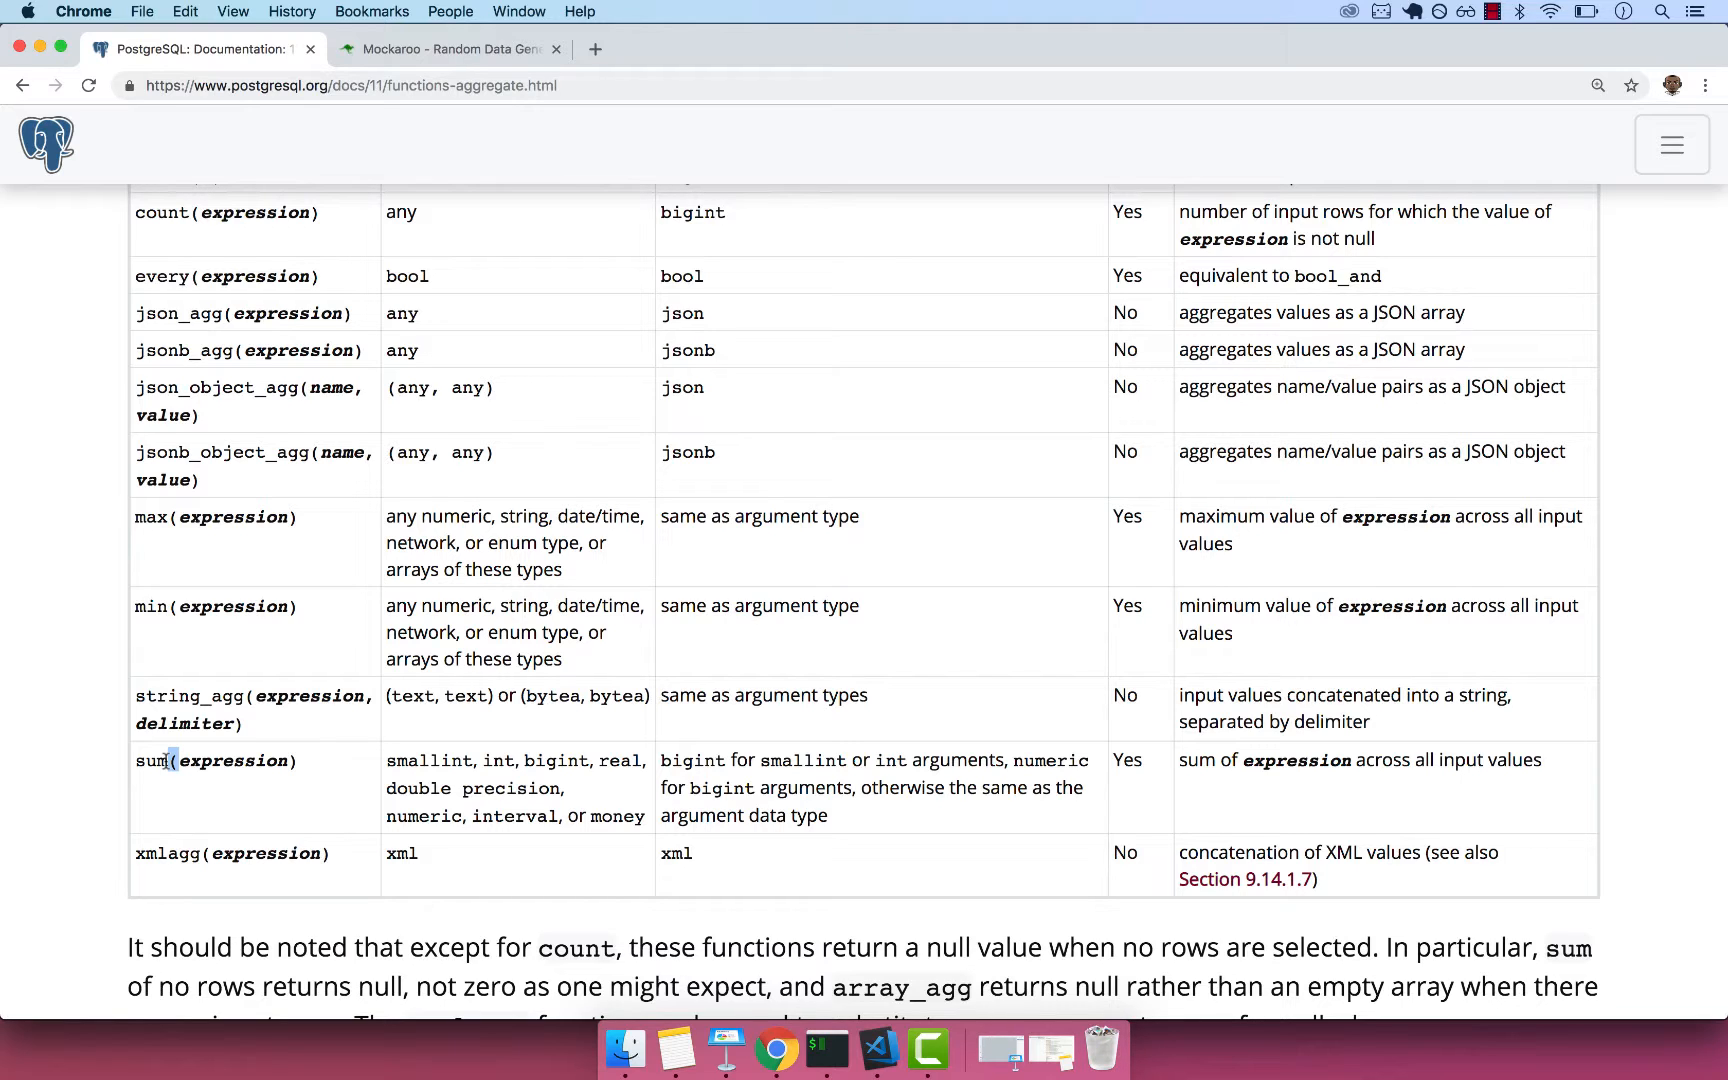
scroll("up", 3)
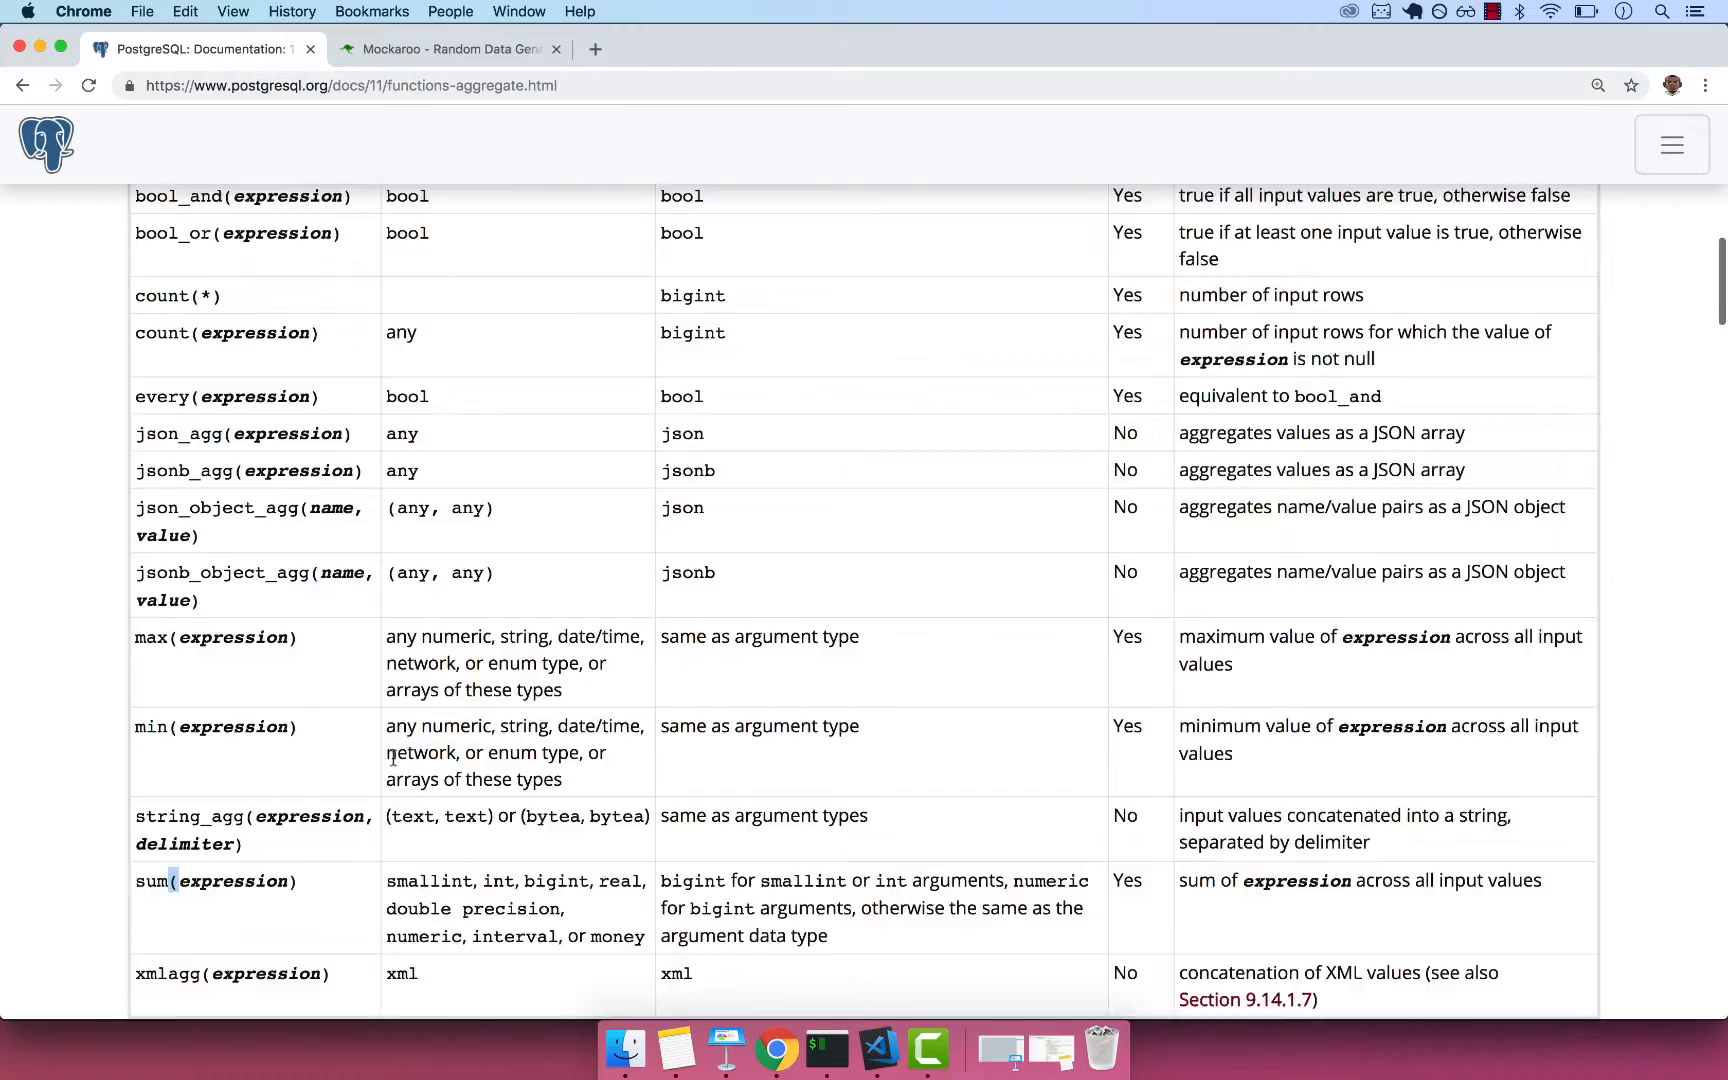
scroll("up", 3)
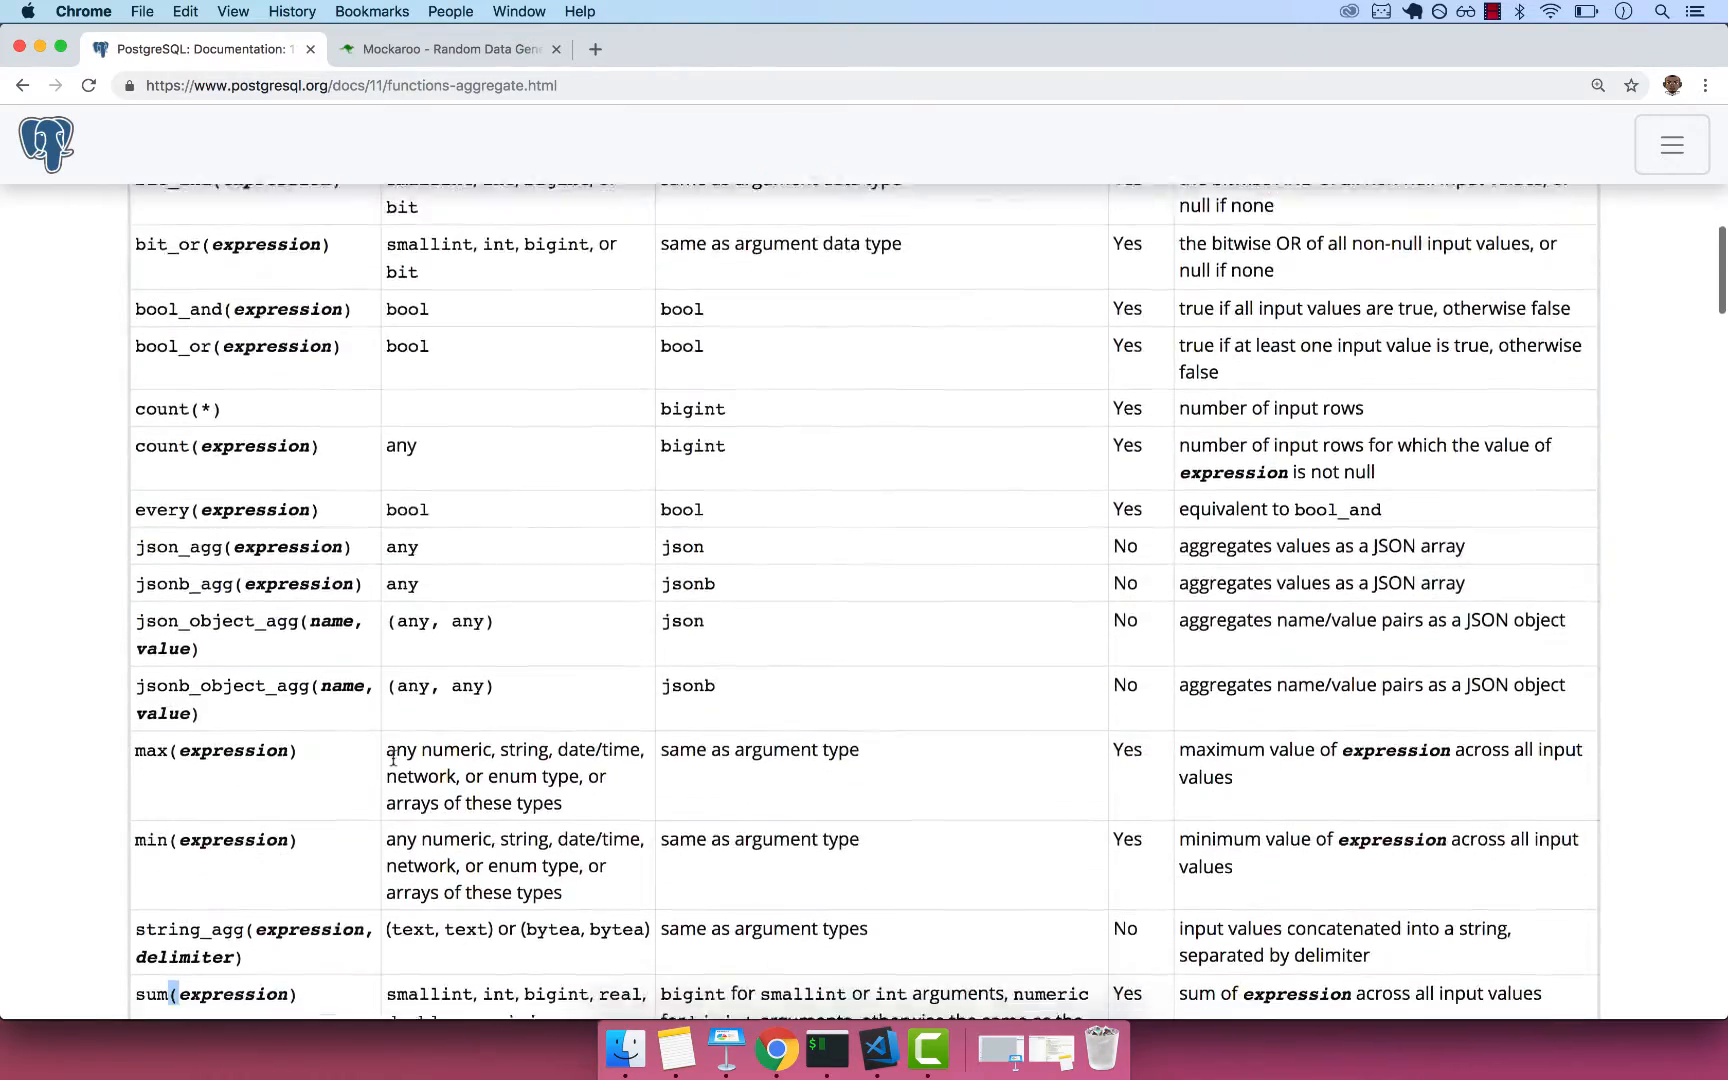
scroll("down", 3)
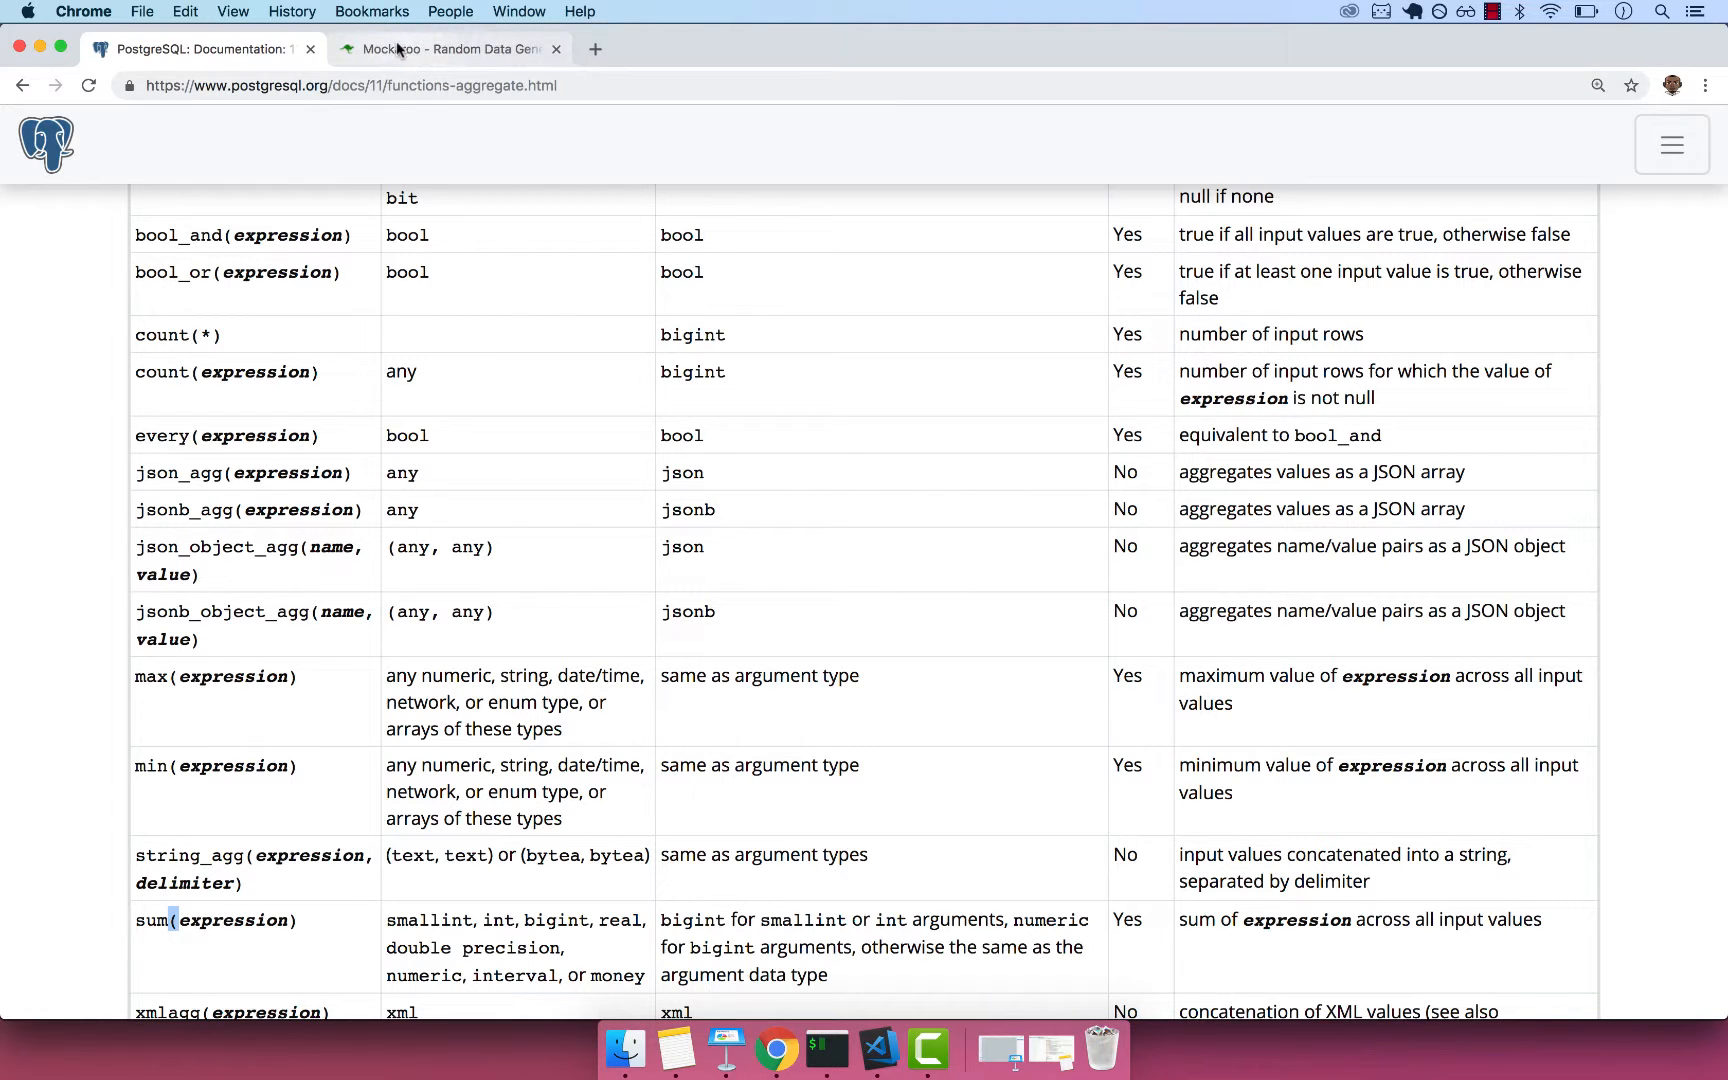
left_click(416, 49)
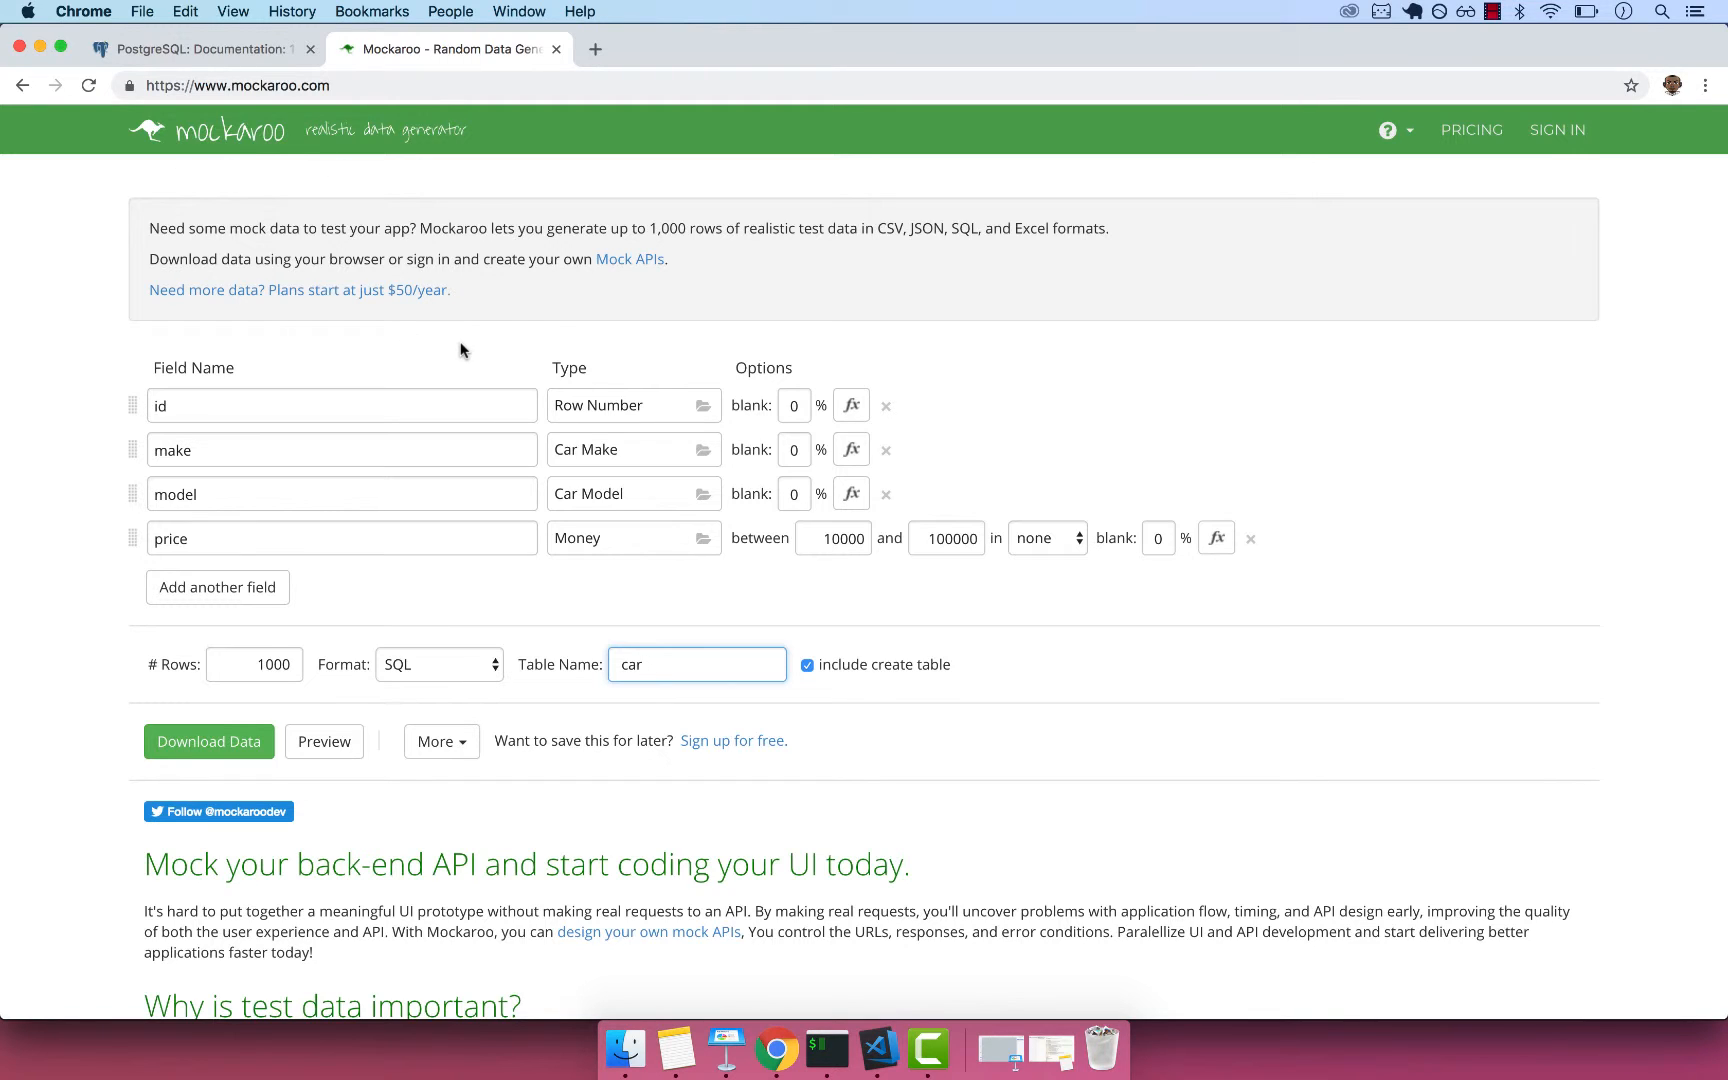
mouse_move(716, 782)
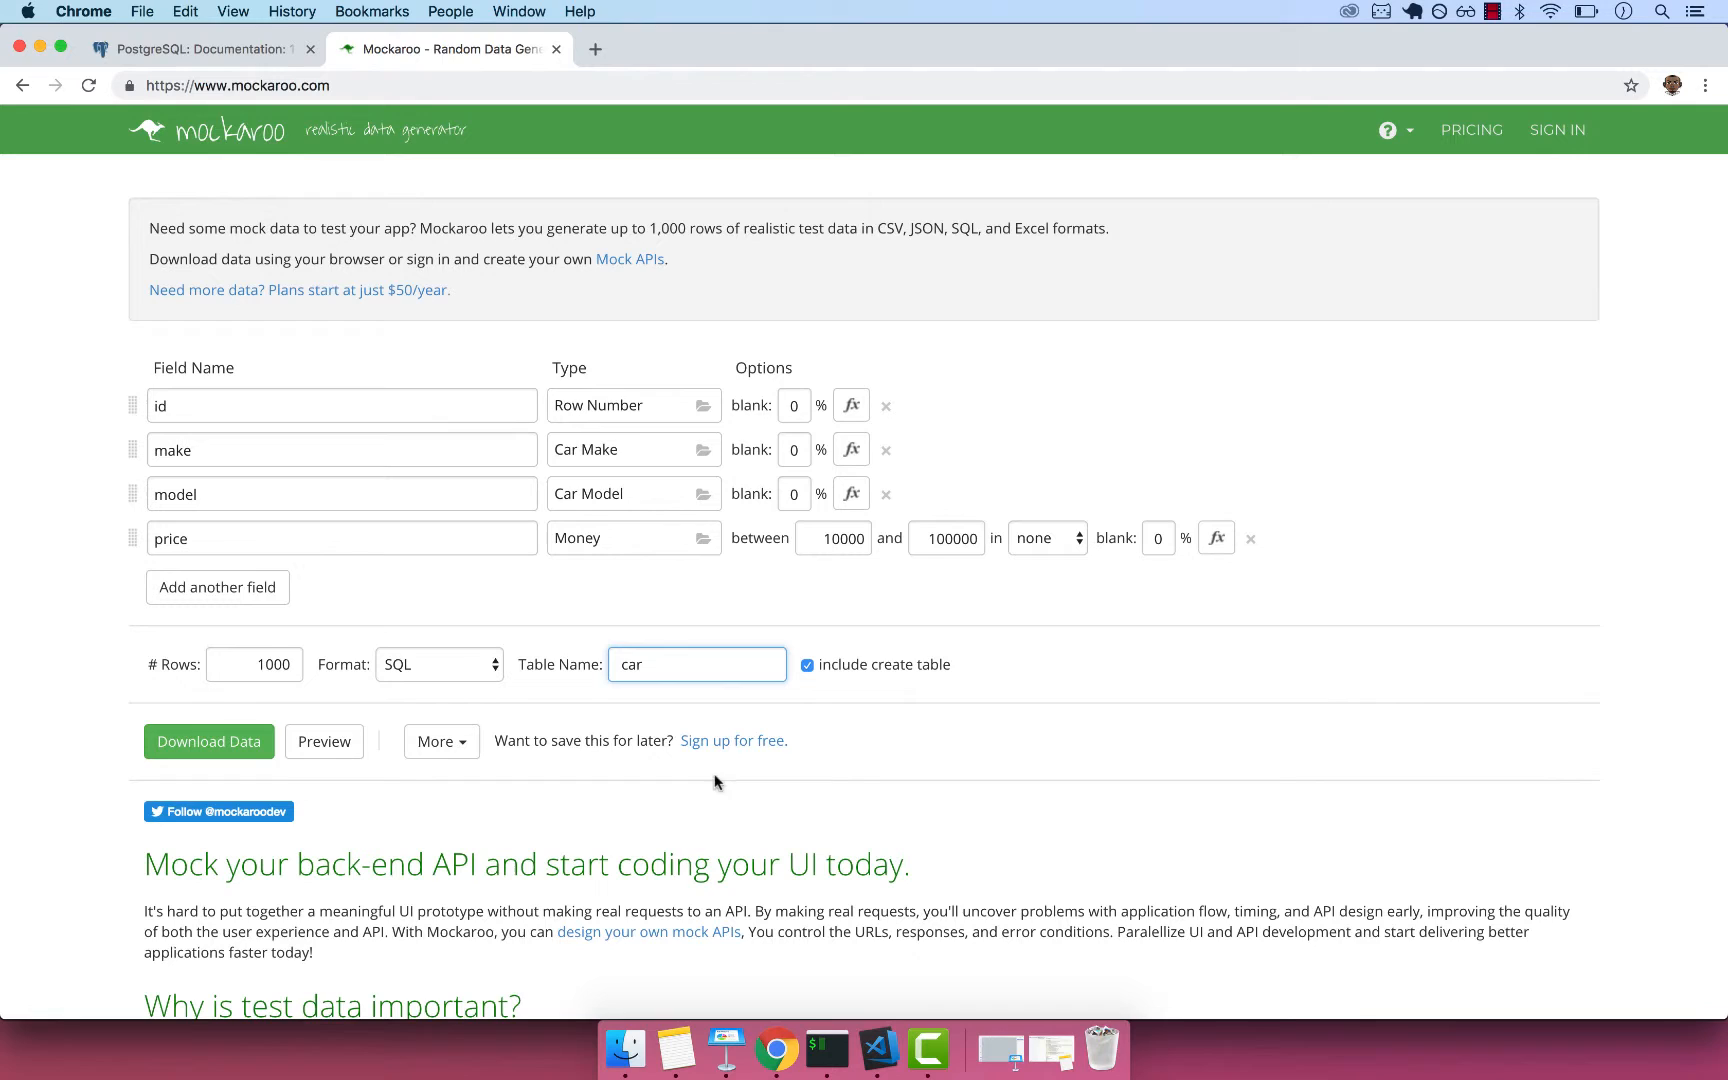
double_click(628, 664)
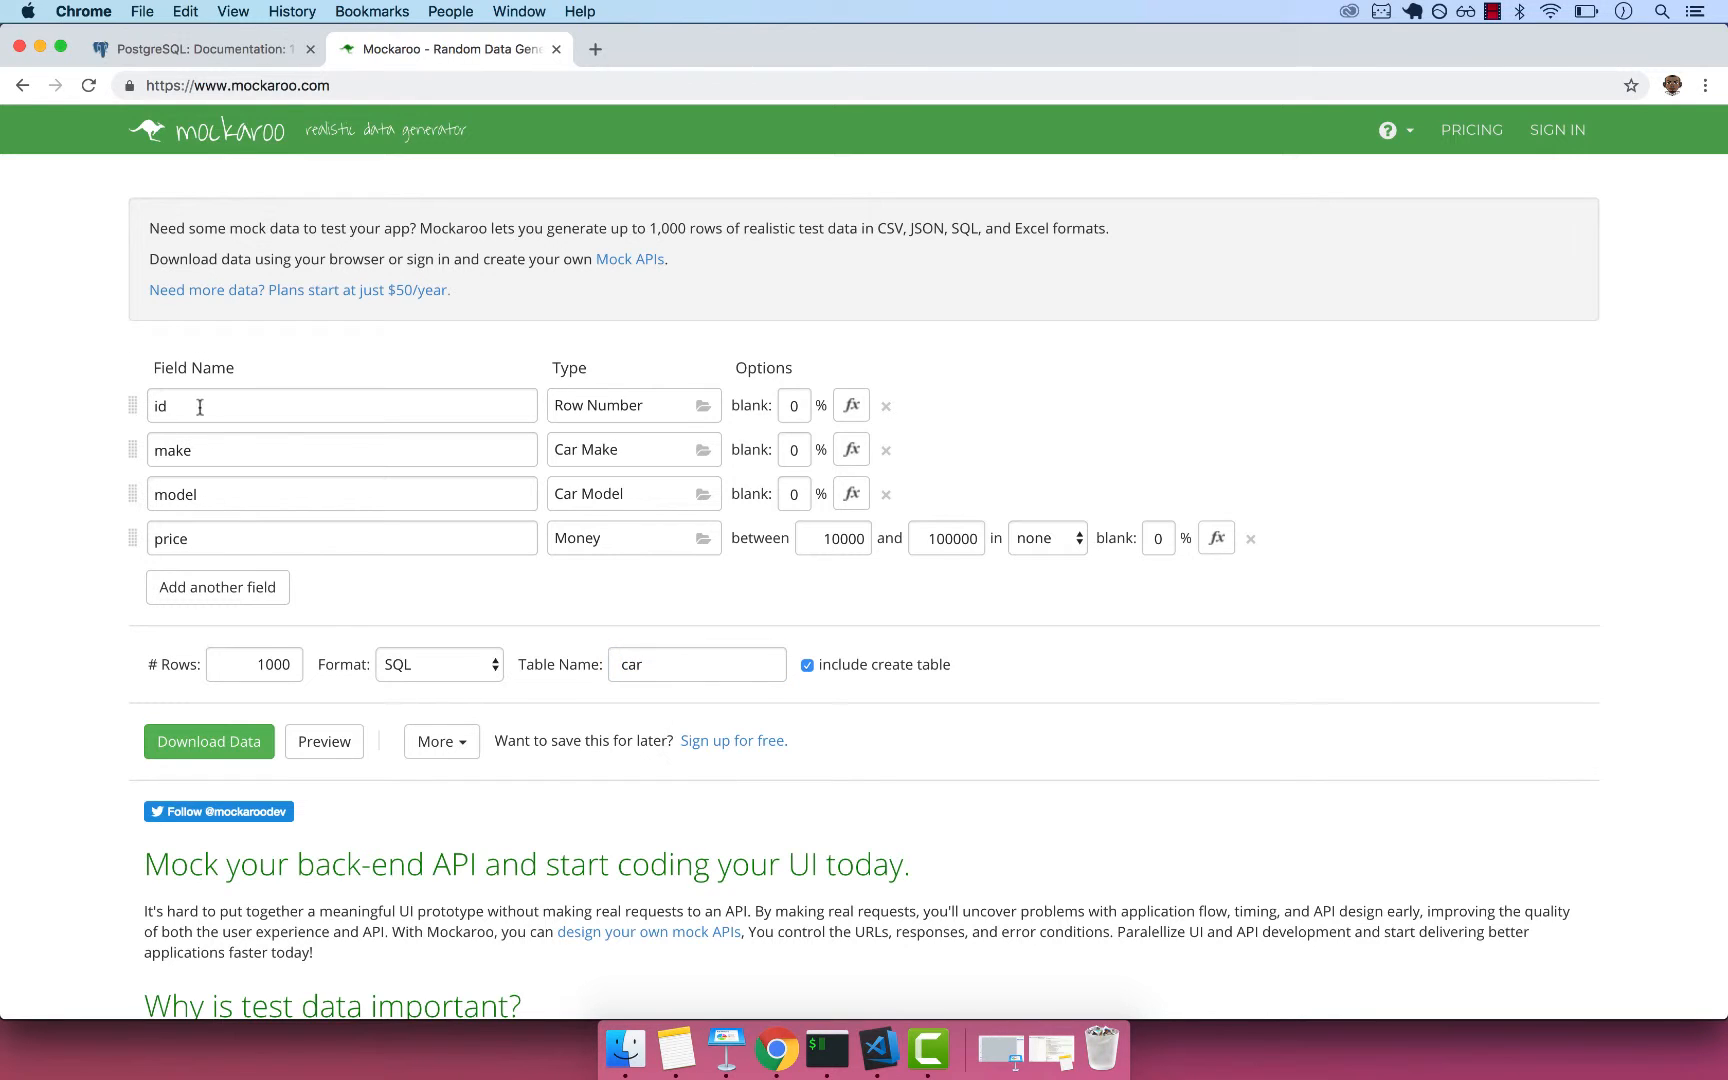
mouse_move(608, 407)
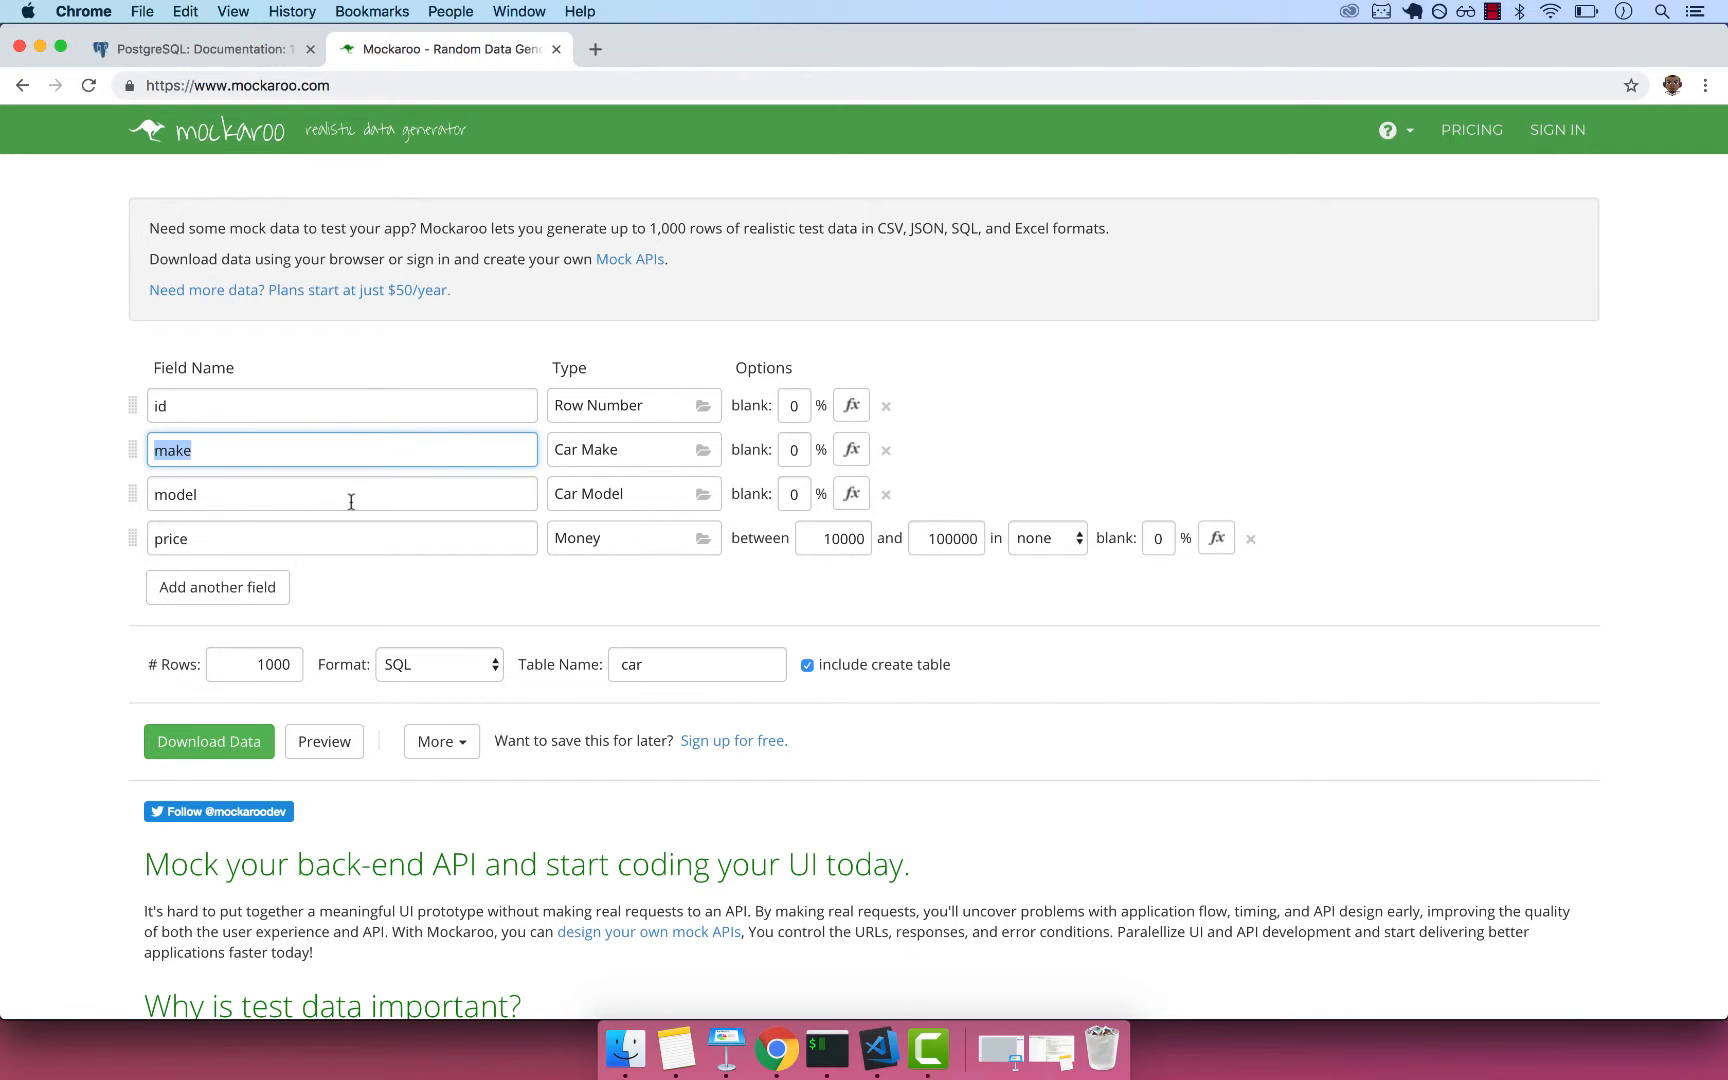
mouse_move(604, 405)
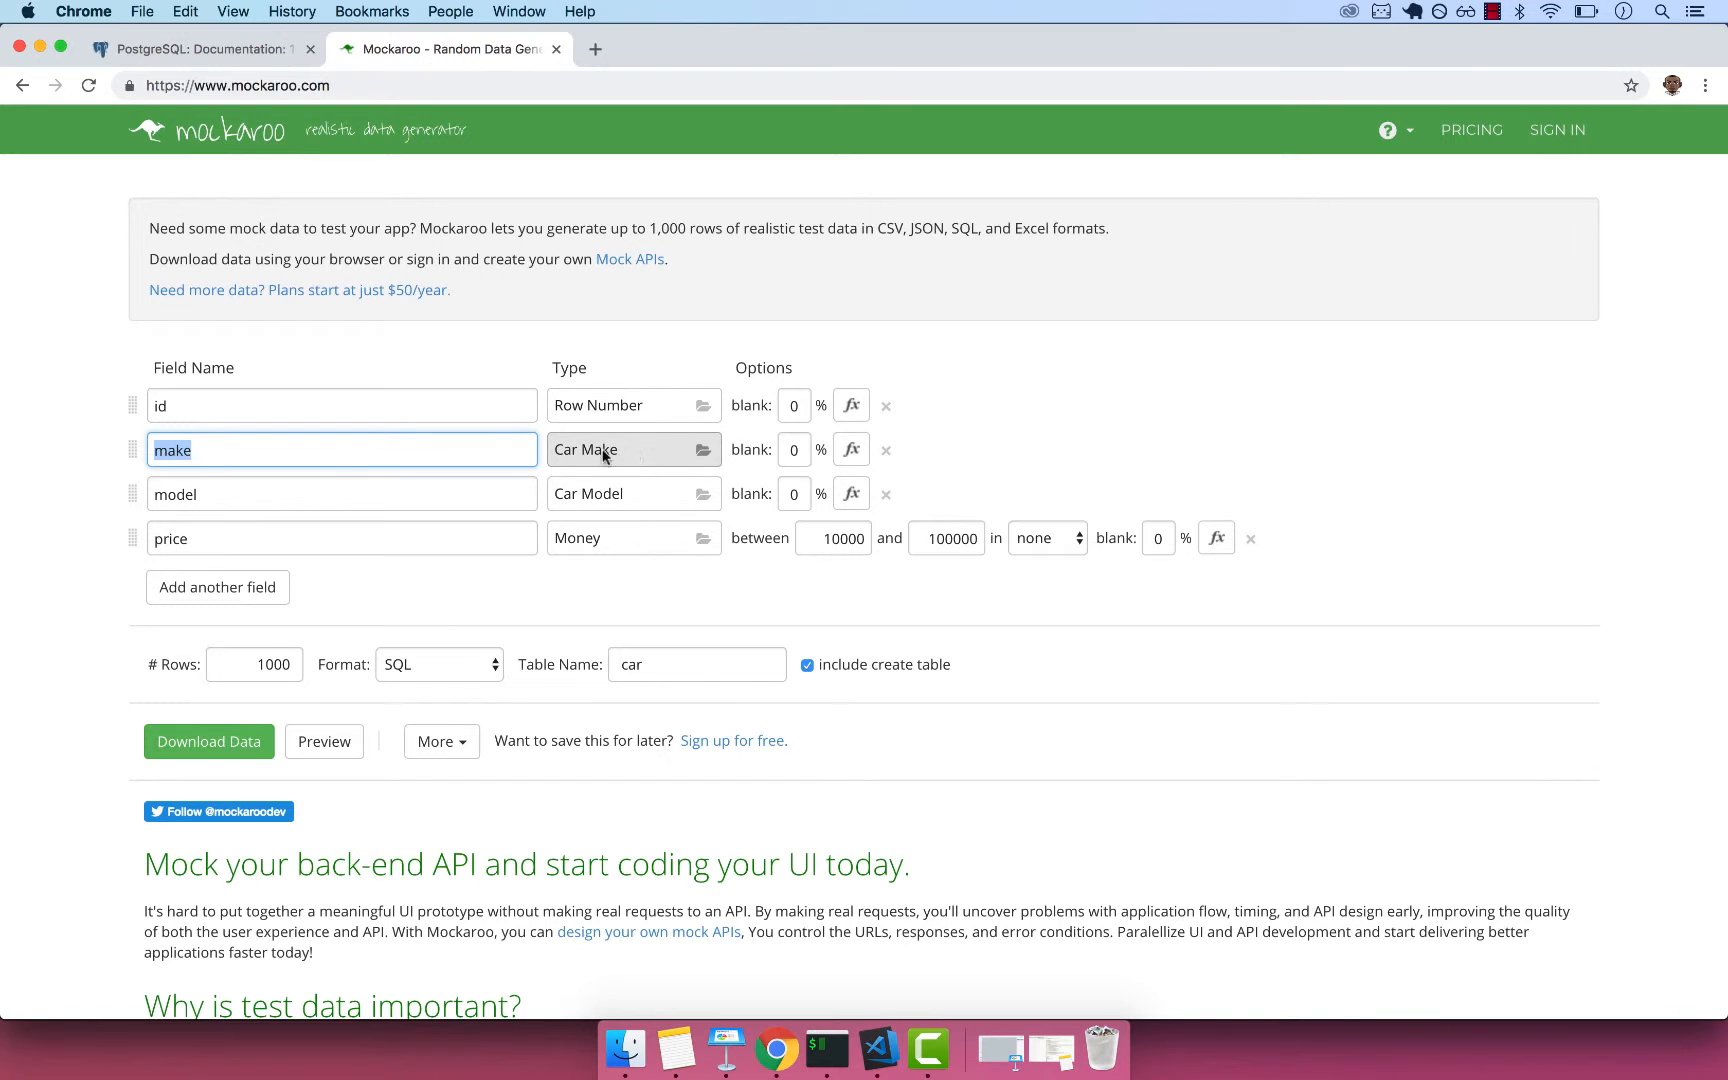
left_click(342, 494)
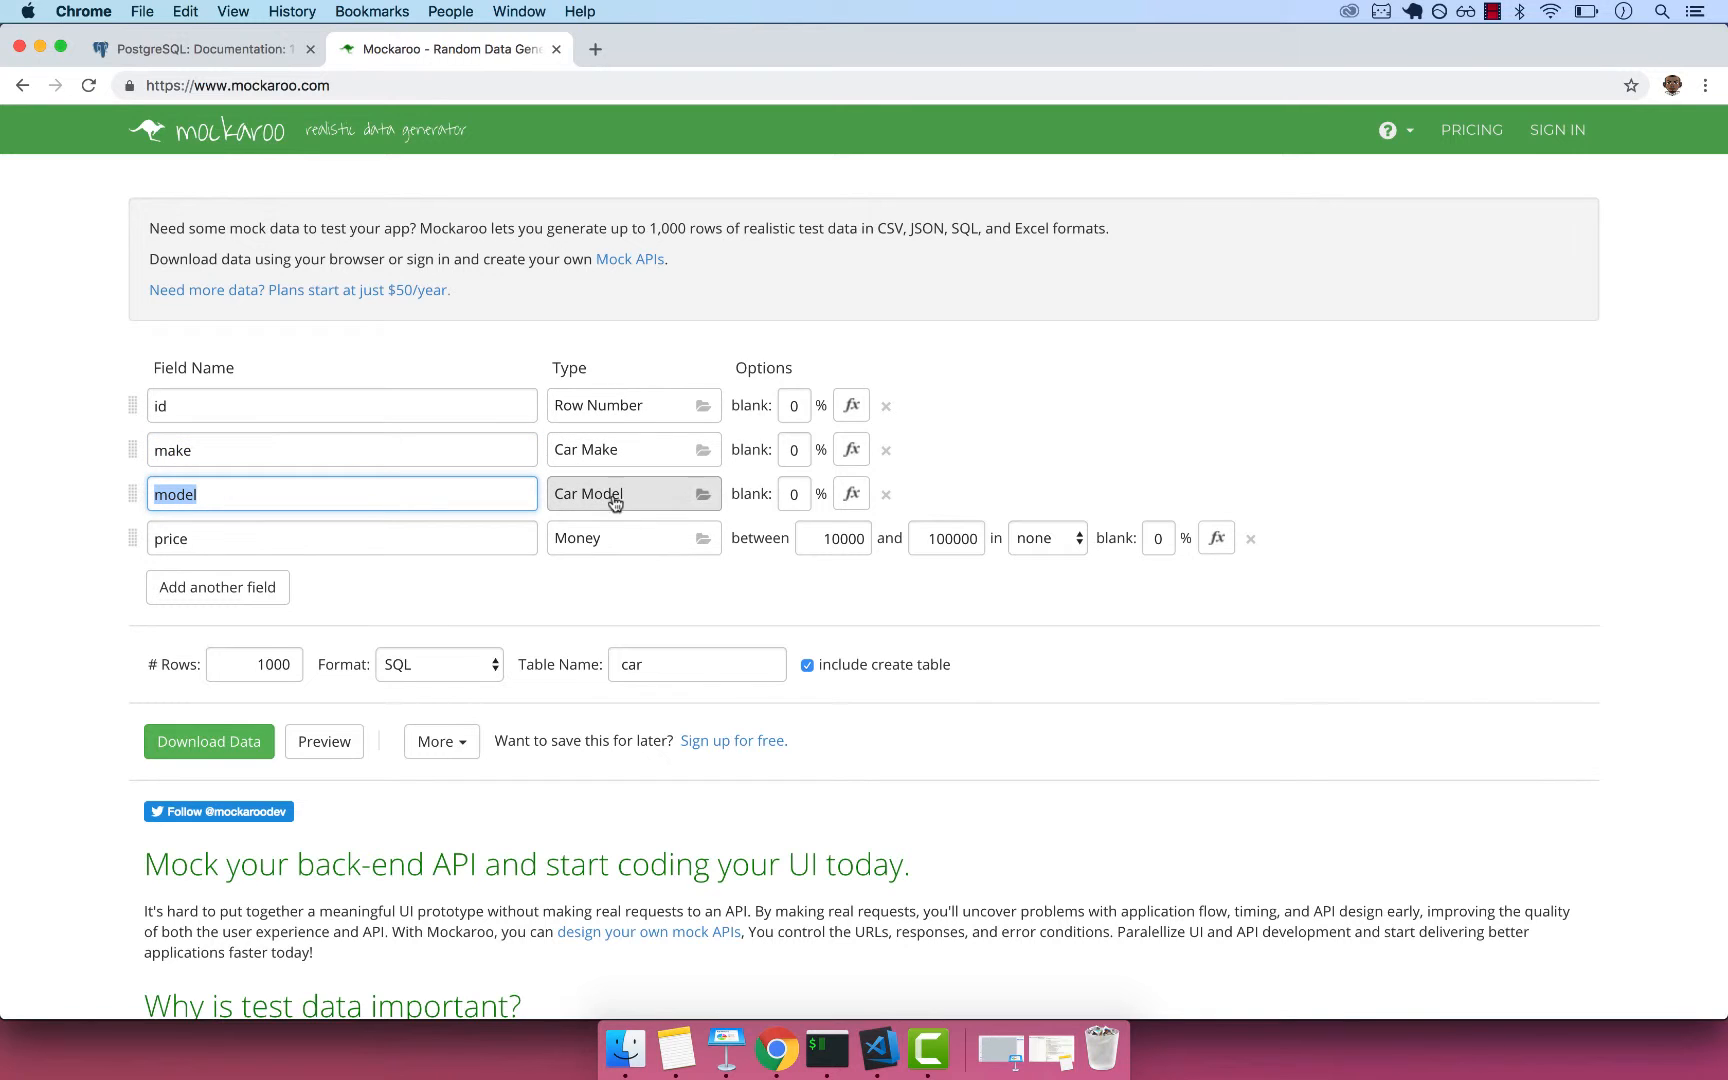
mouse_move(237, 513)
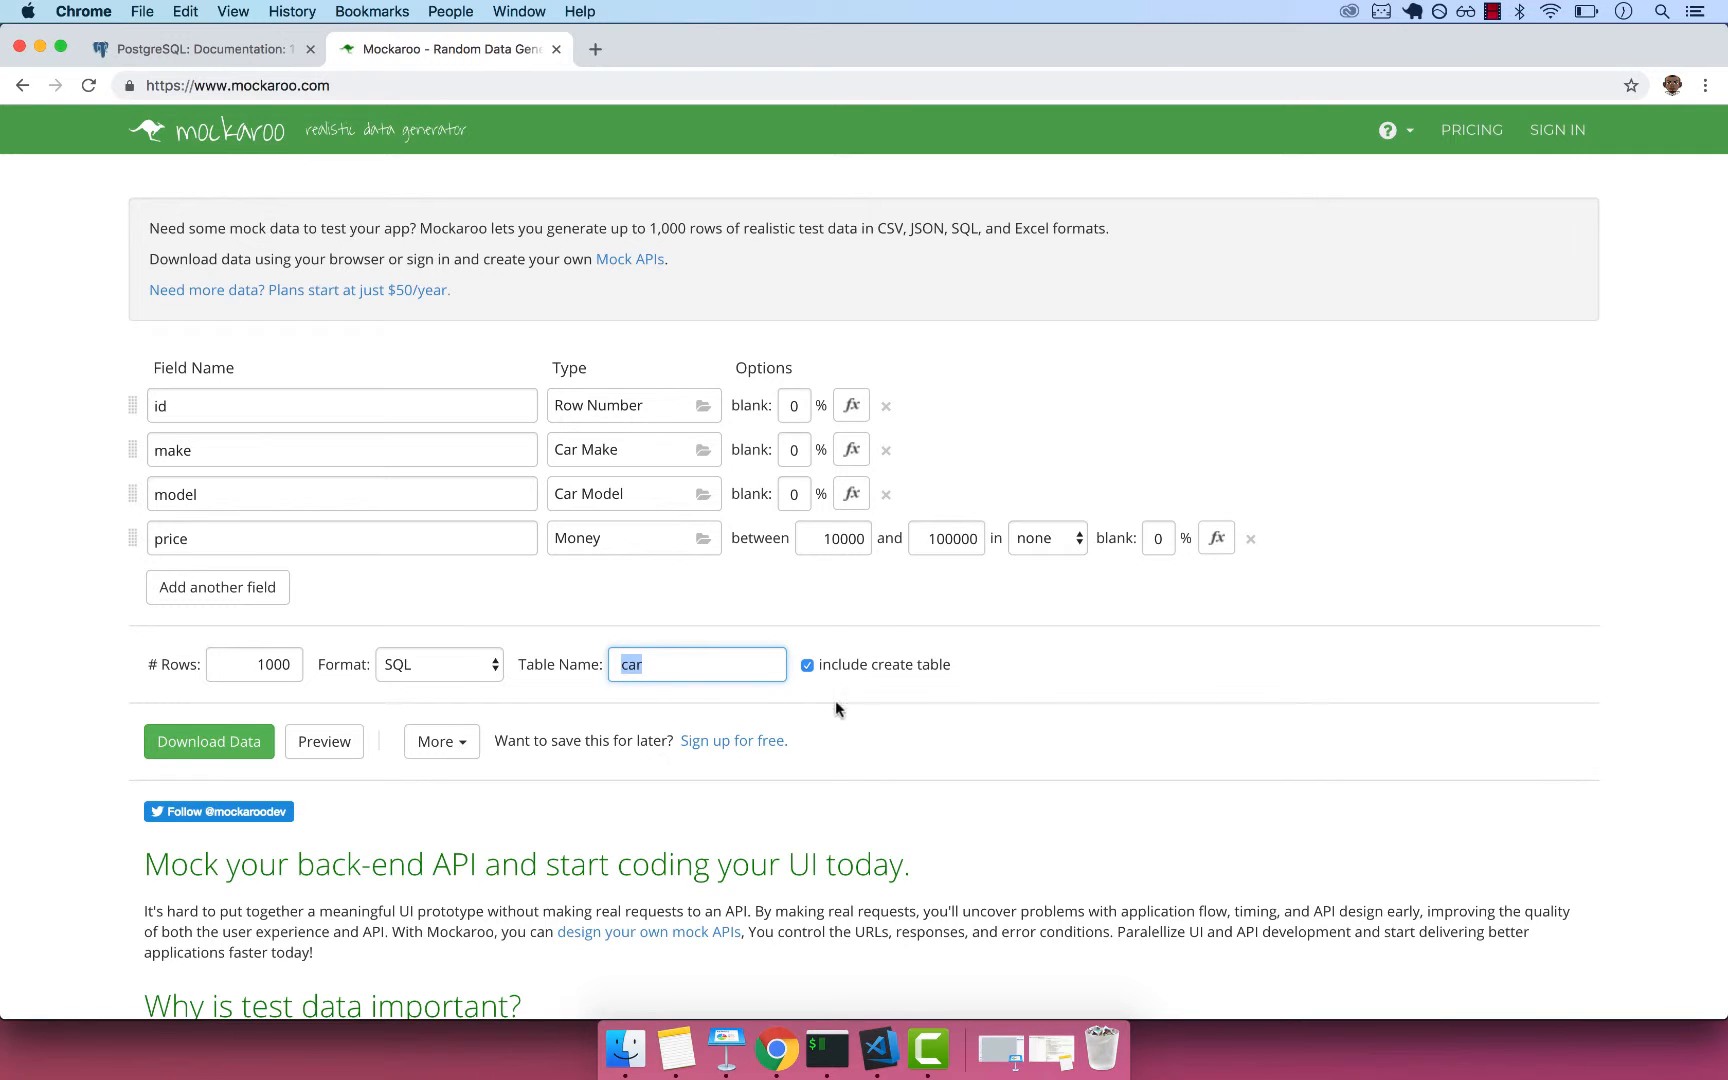
mouse_move(459, 683)
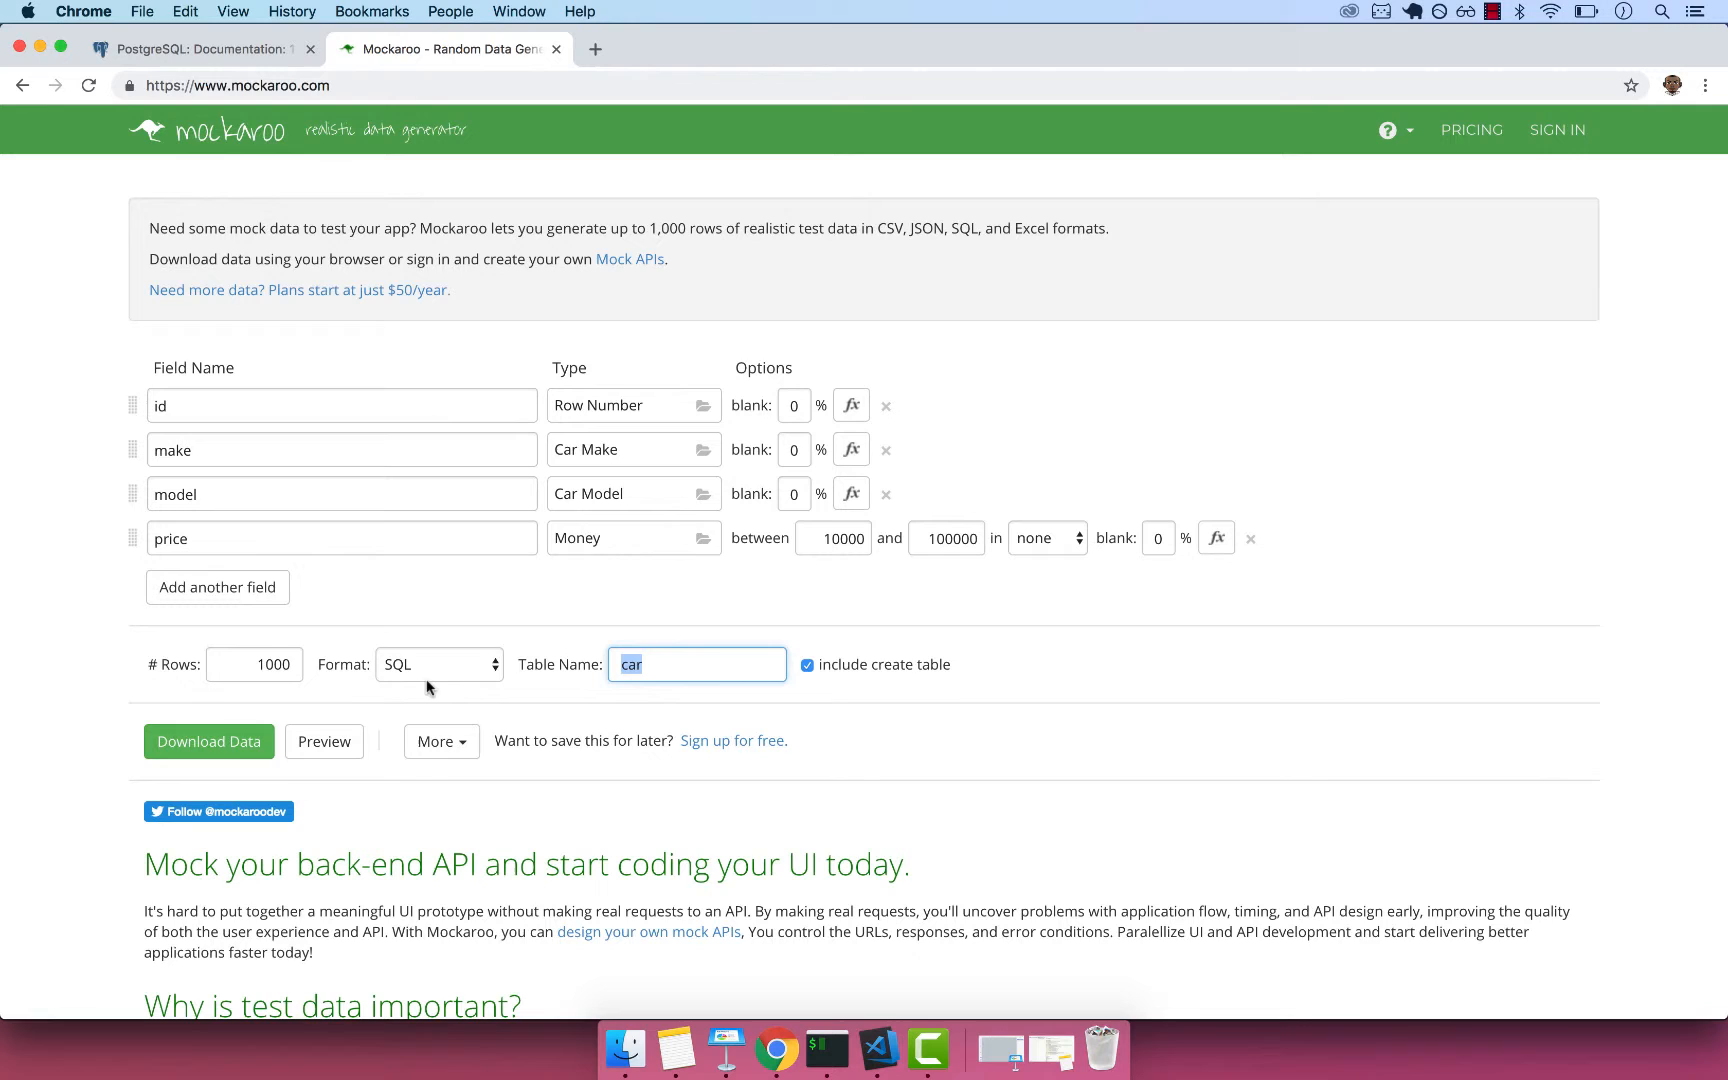
Download the generated car data as car.sql.
left_click(209, 741)
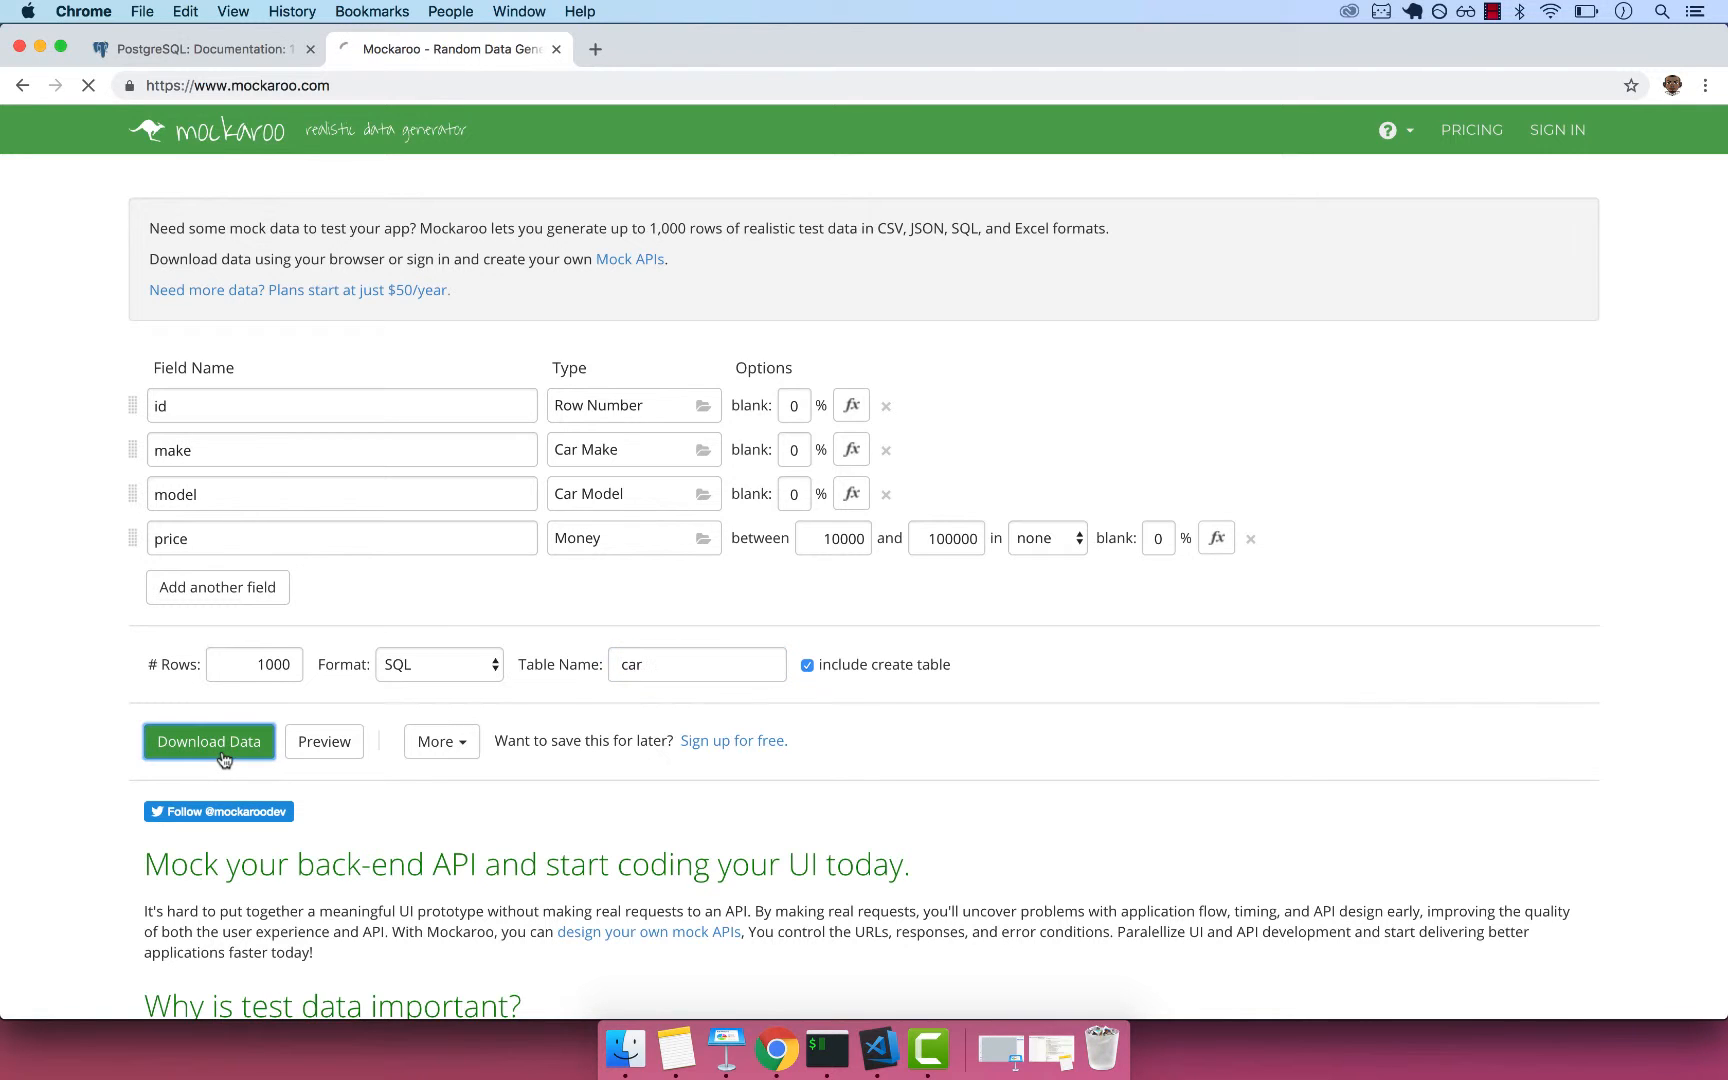
left_click(209, 741)
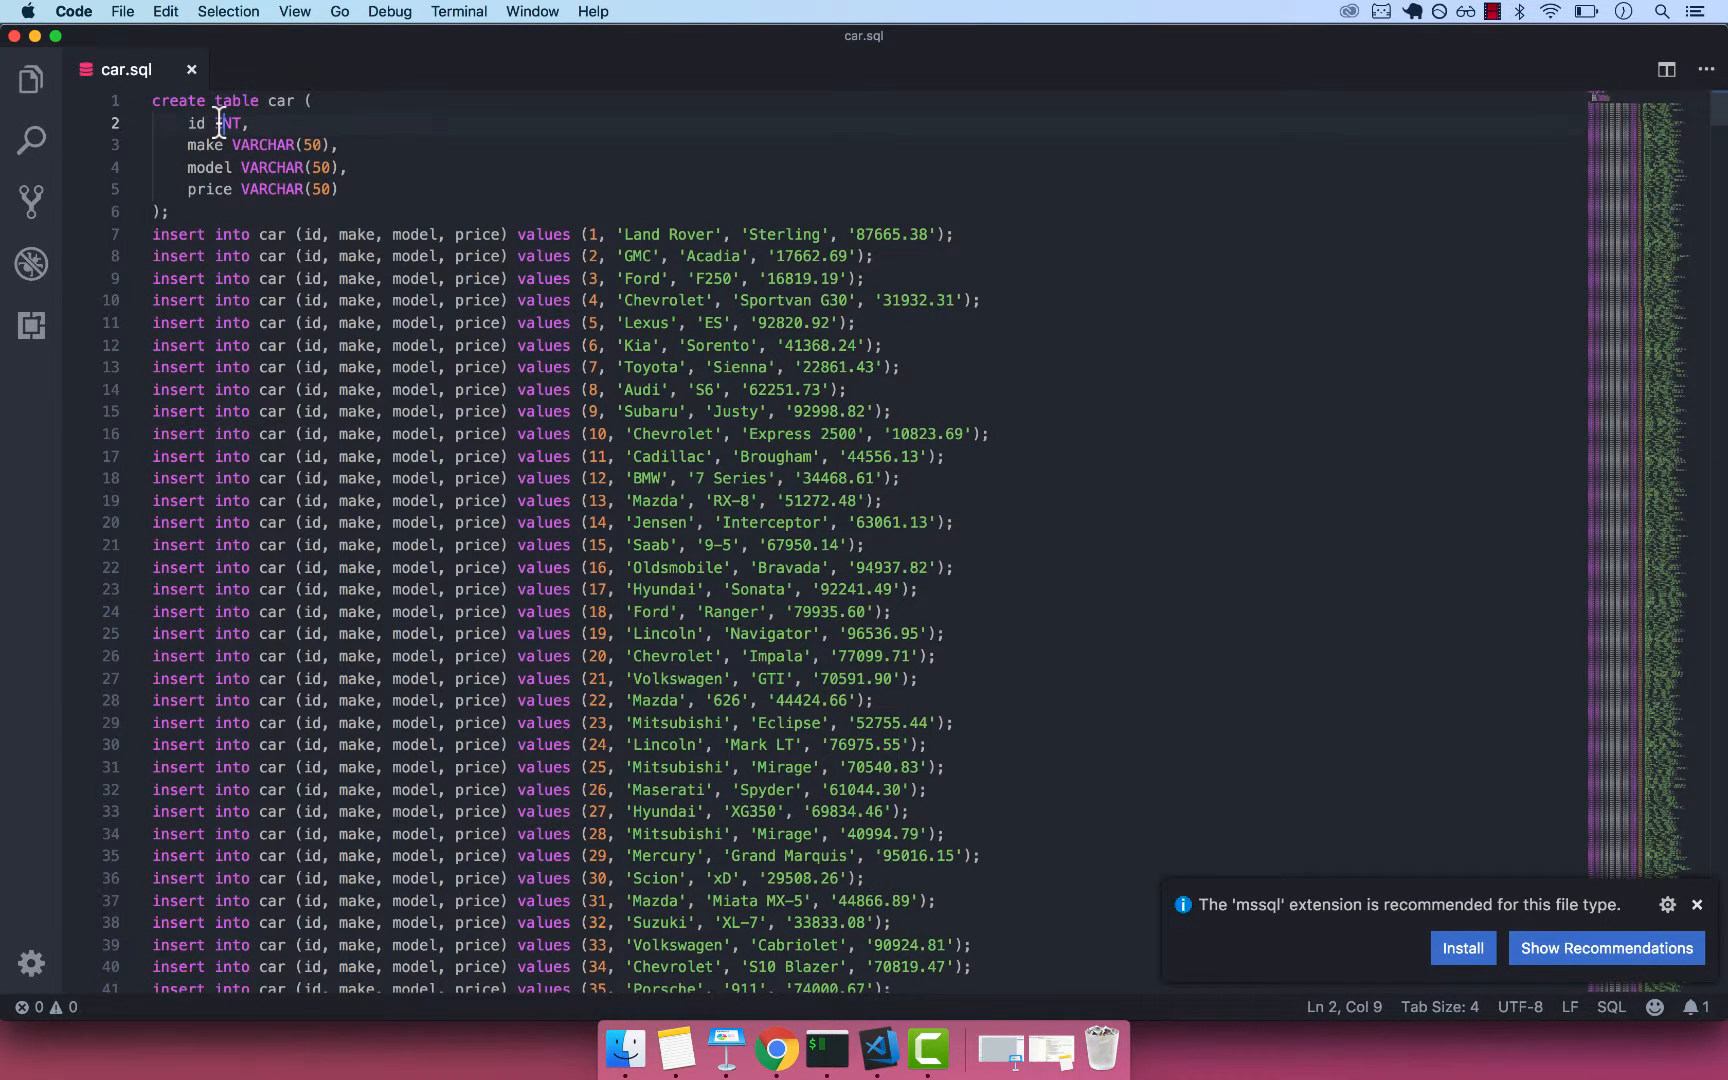
Review id BIGSERIAL NOT NULL and make/model VARCHAR(100) NOT NULL in the car table.
type("BIT")
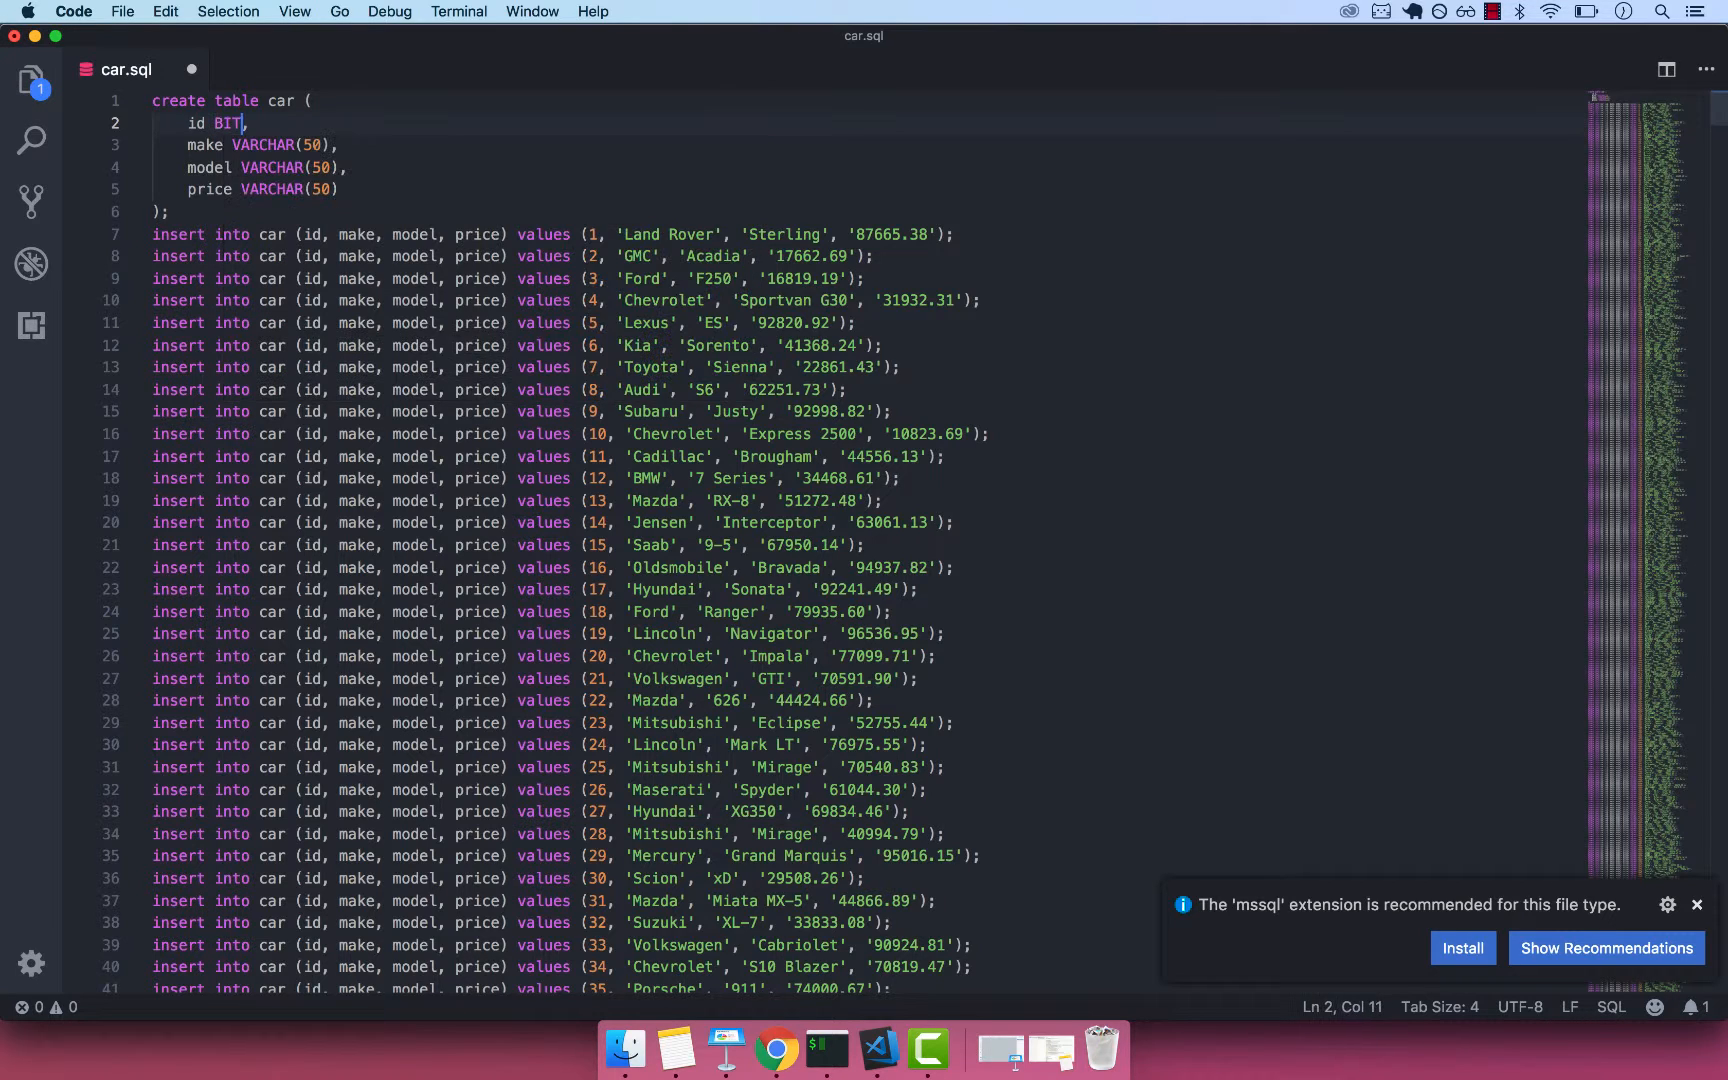
type("BIGSERIAL")
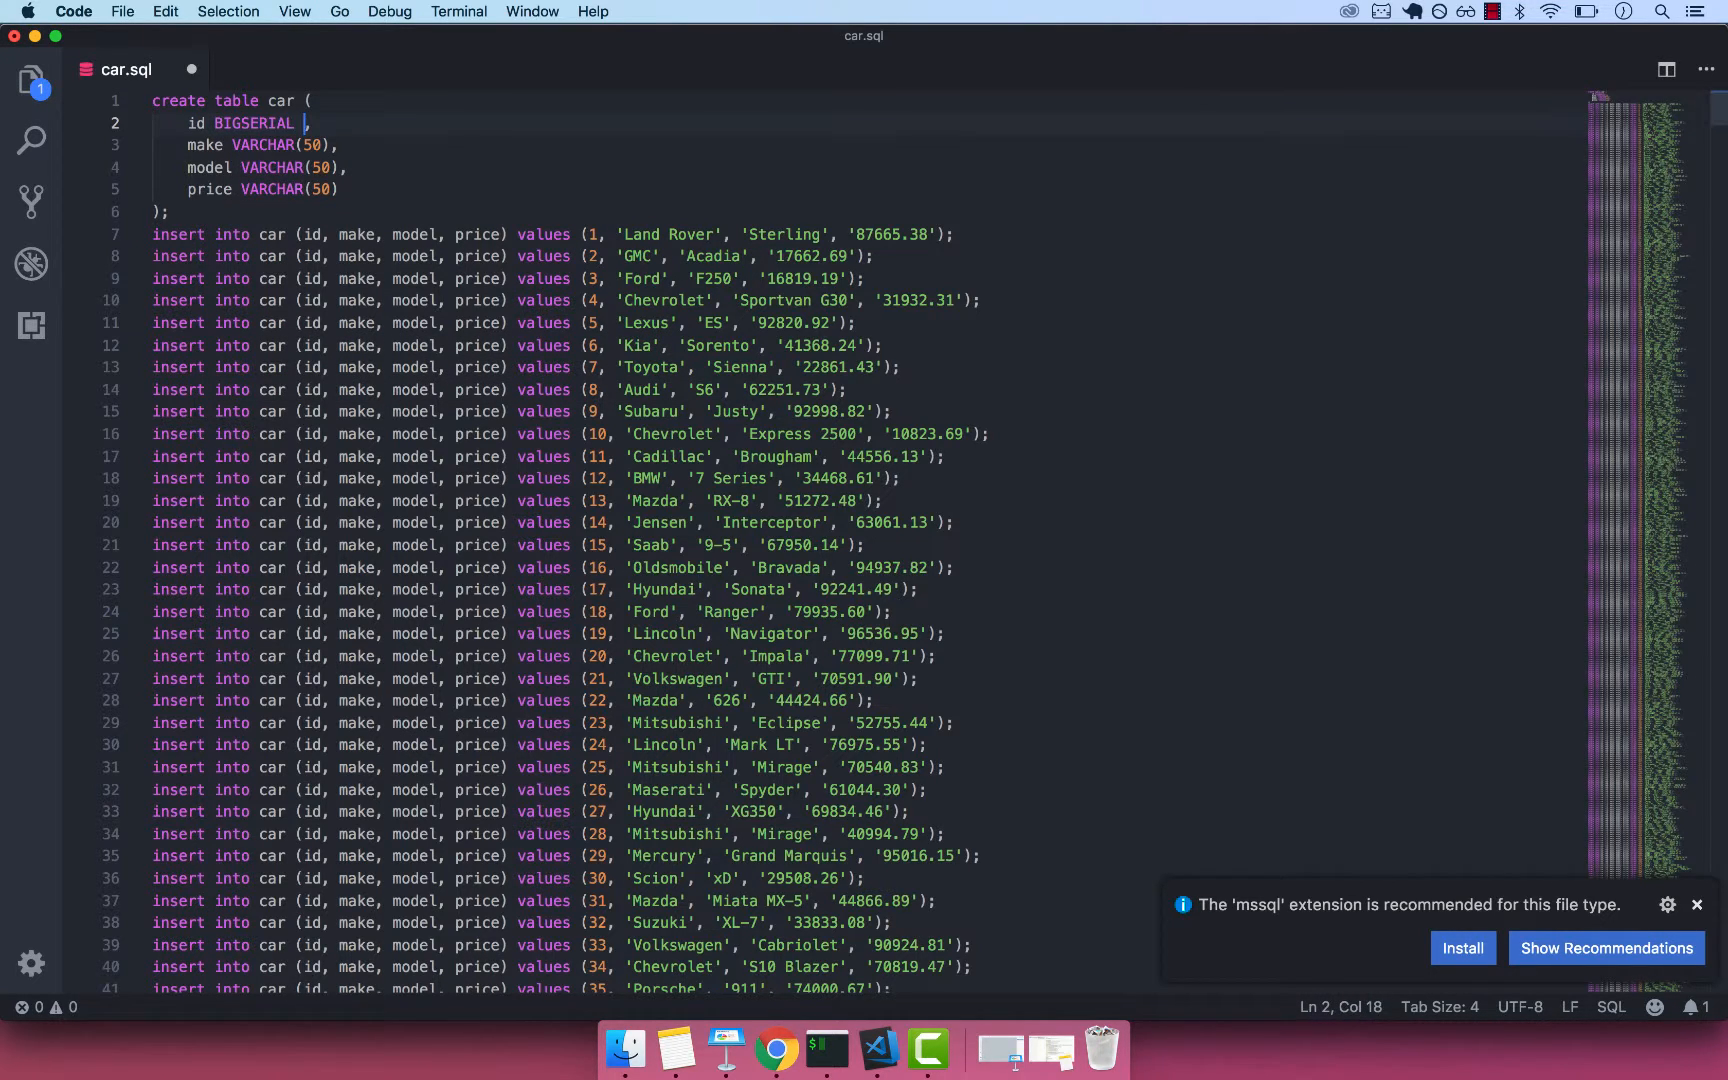
type("NOT NULL PRO")
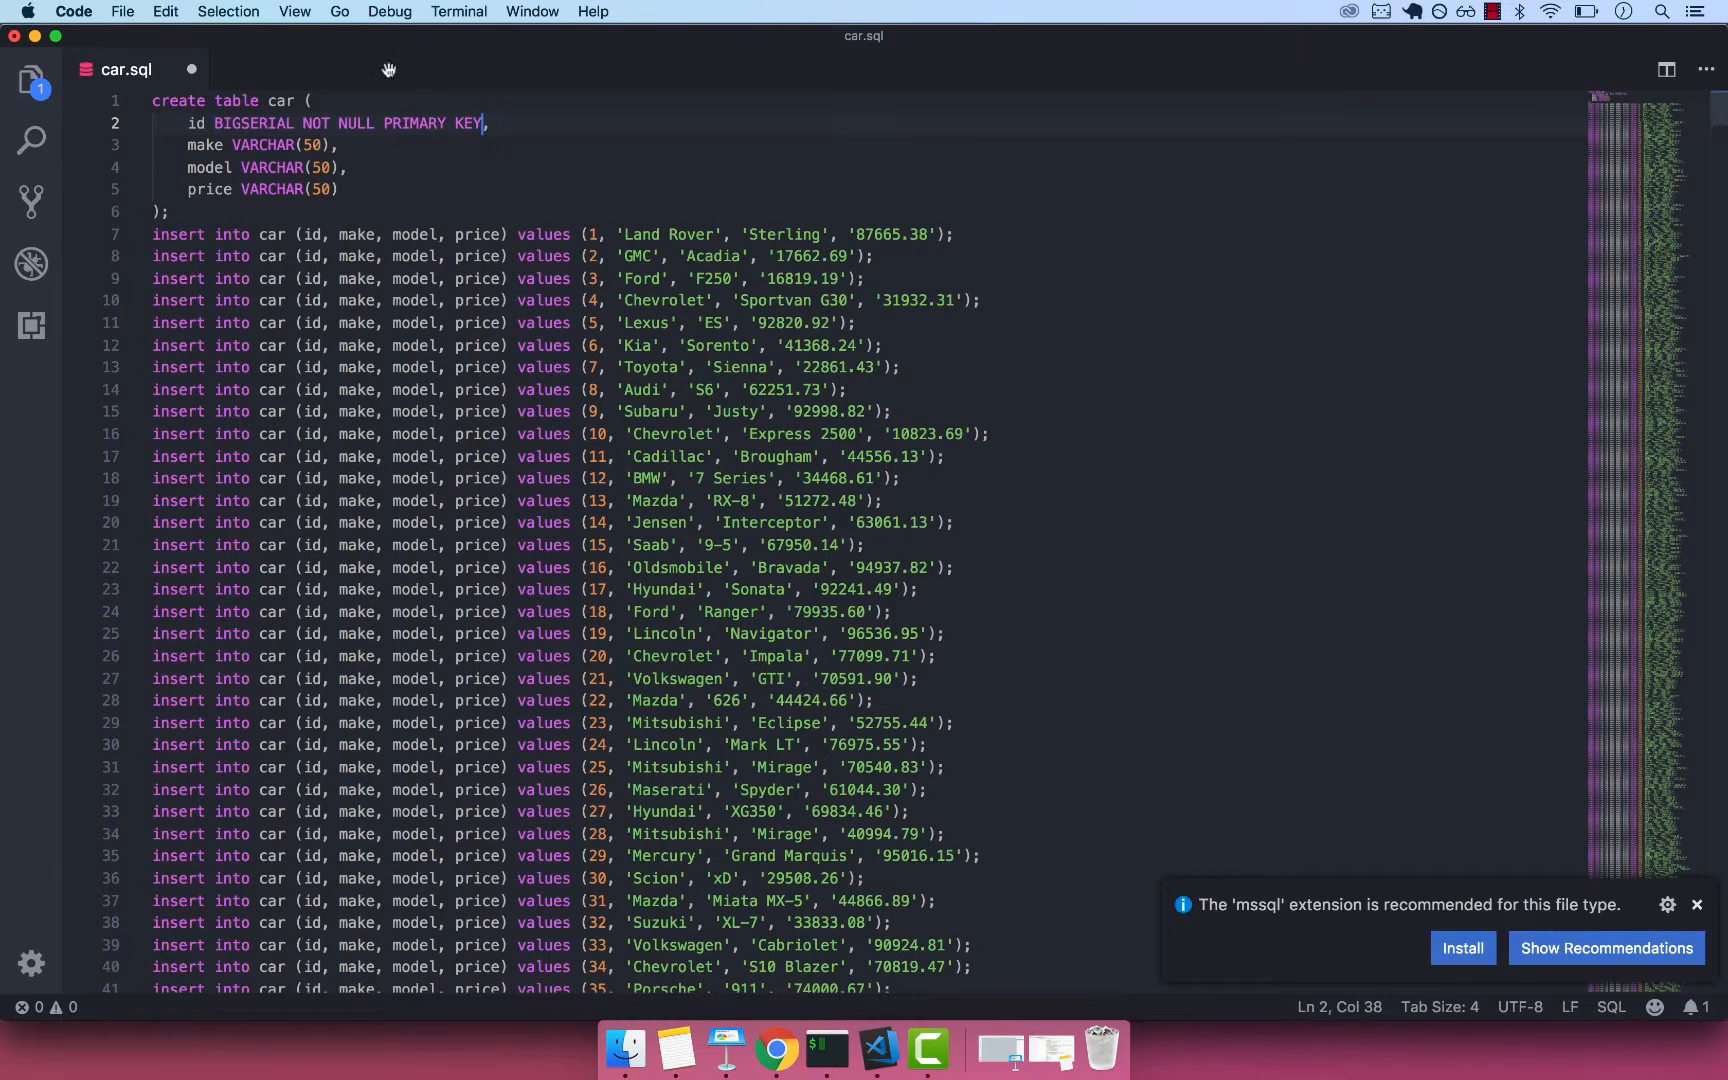
left_click(310, 145)
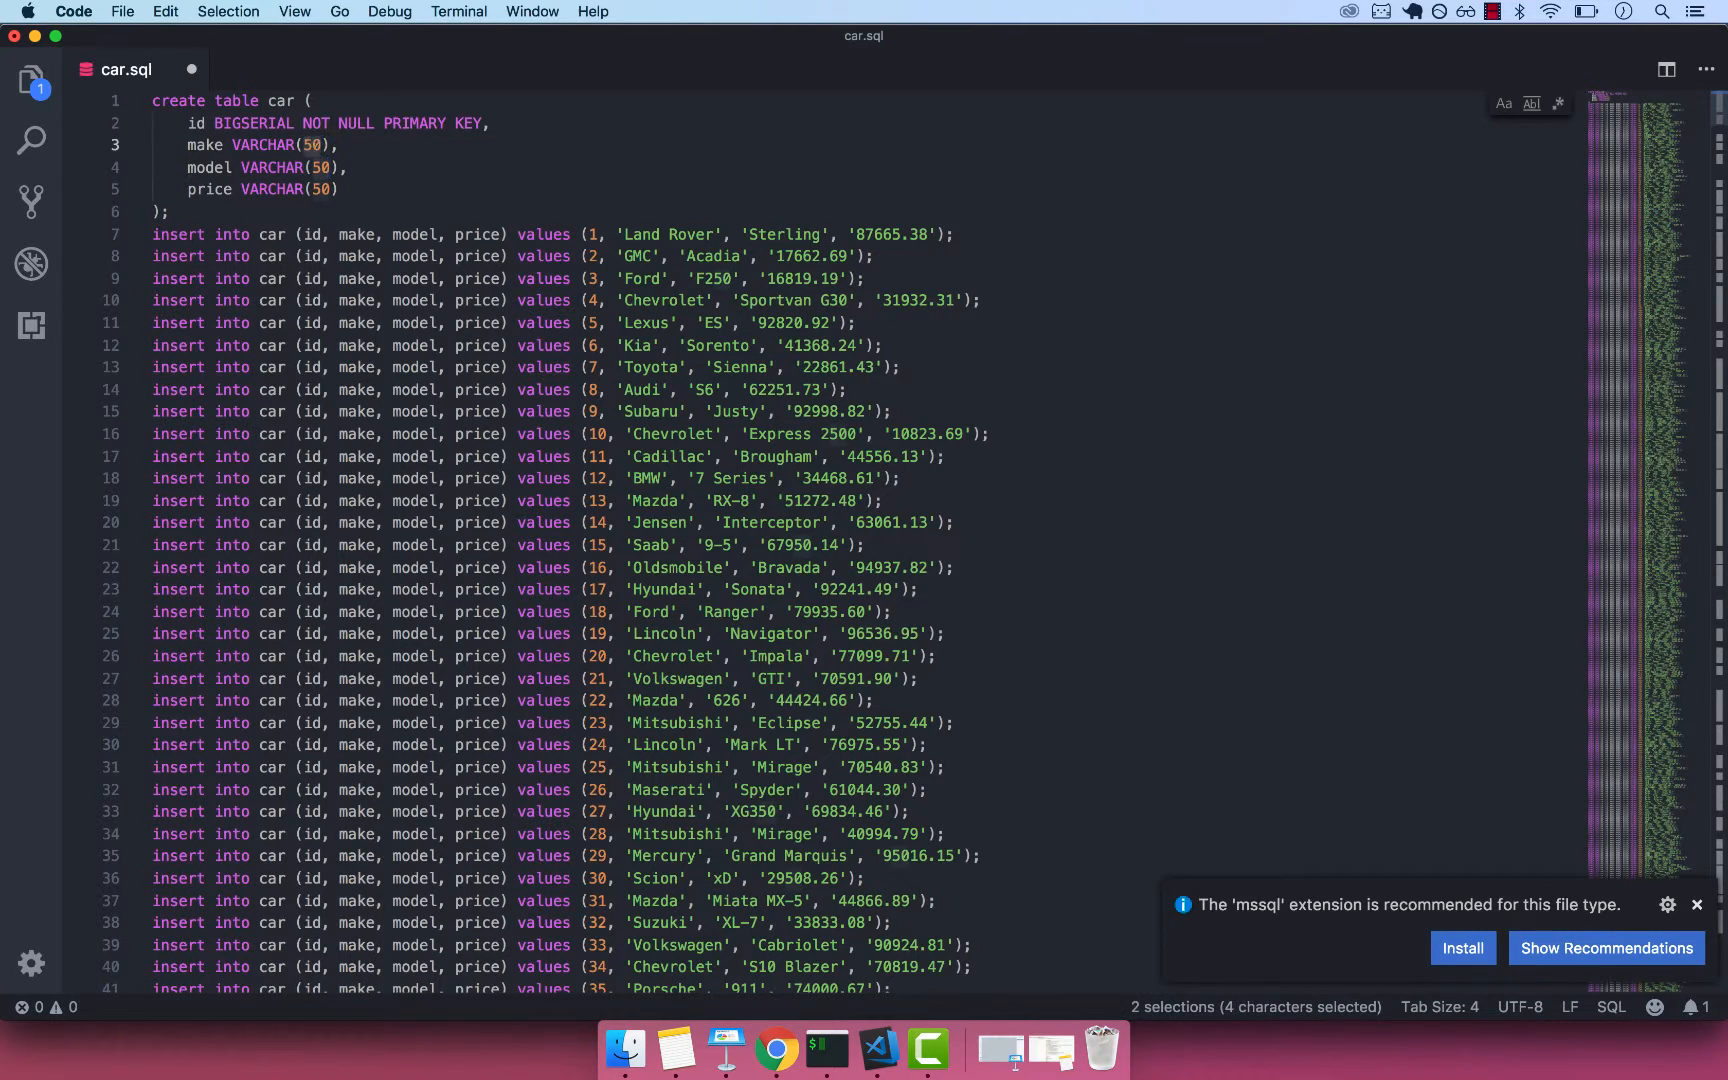
type("100")
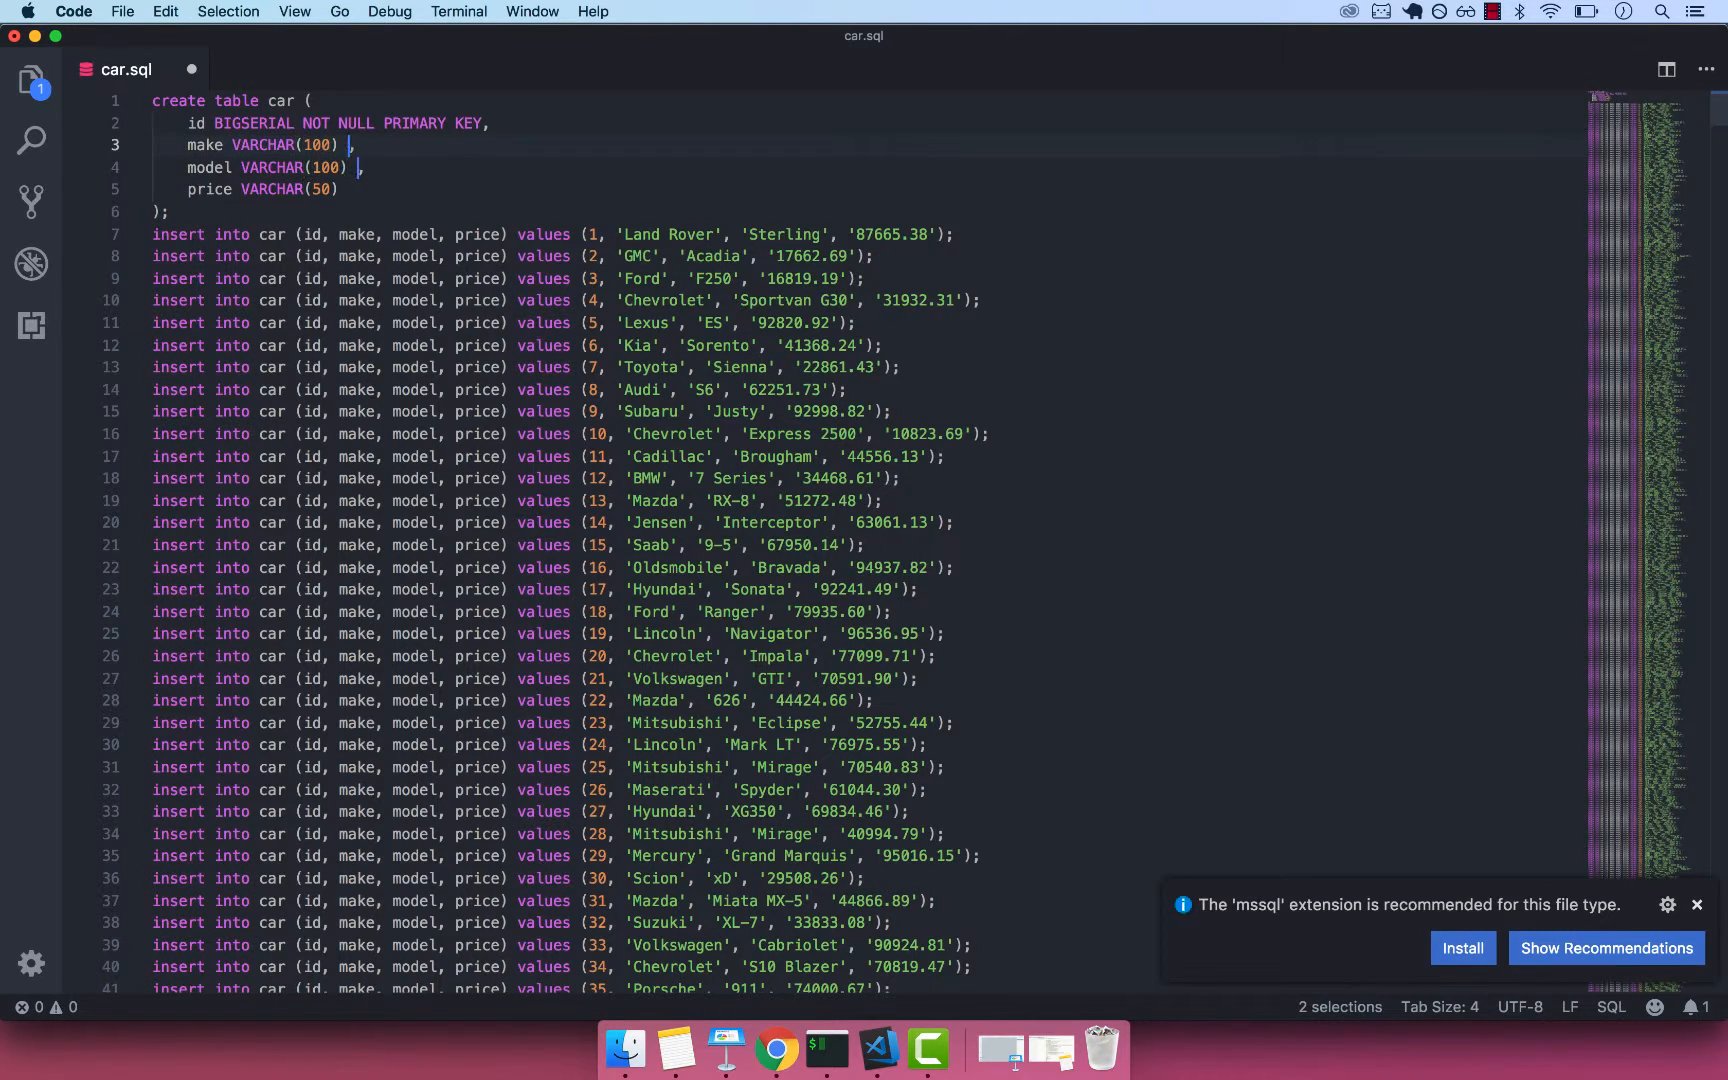
type("NOT NULL")
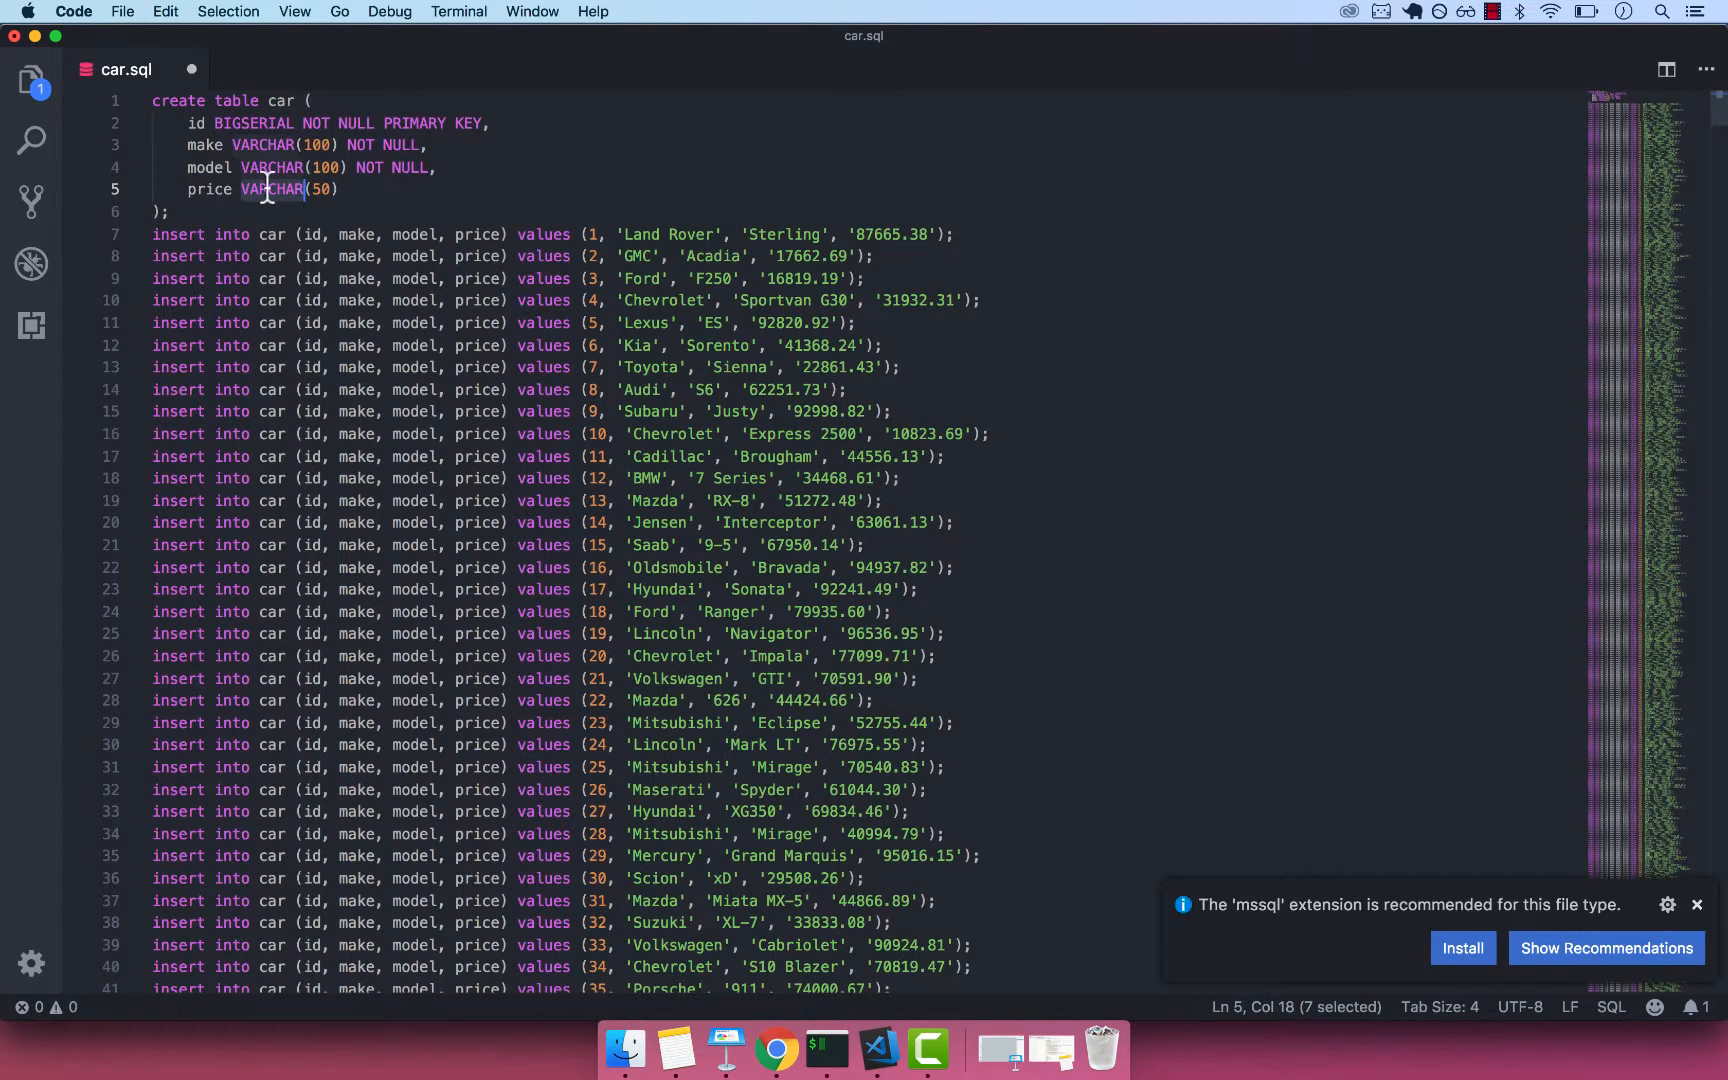
Add NOT NULL after price NUMERIC(19, 2) in the car table definition.
type("NUM")
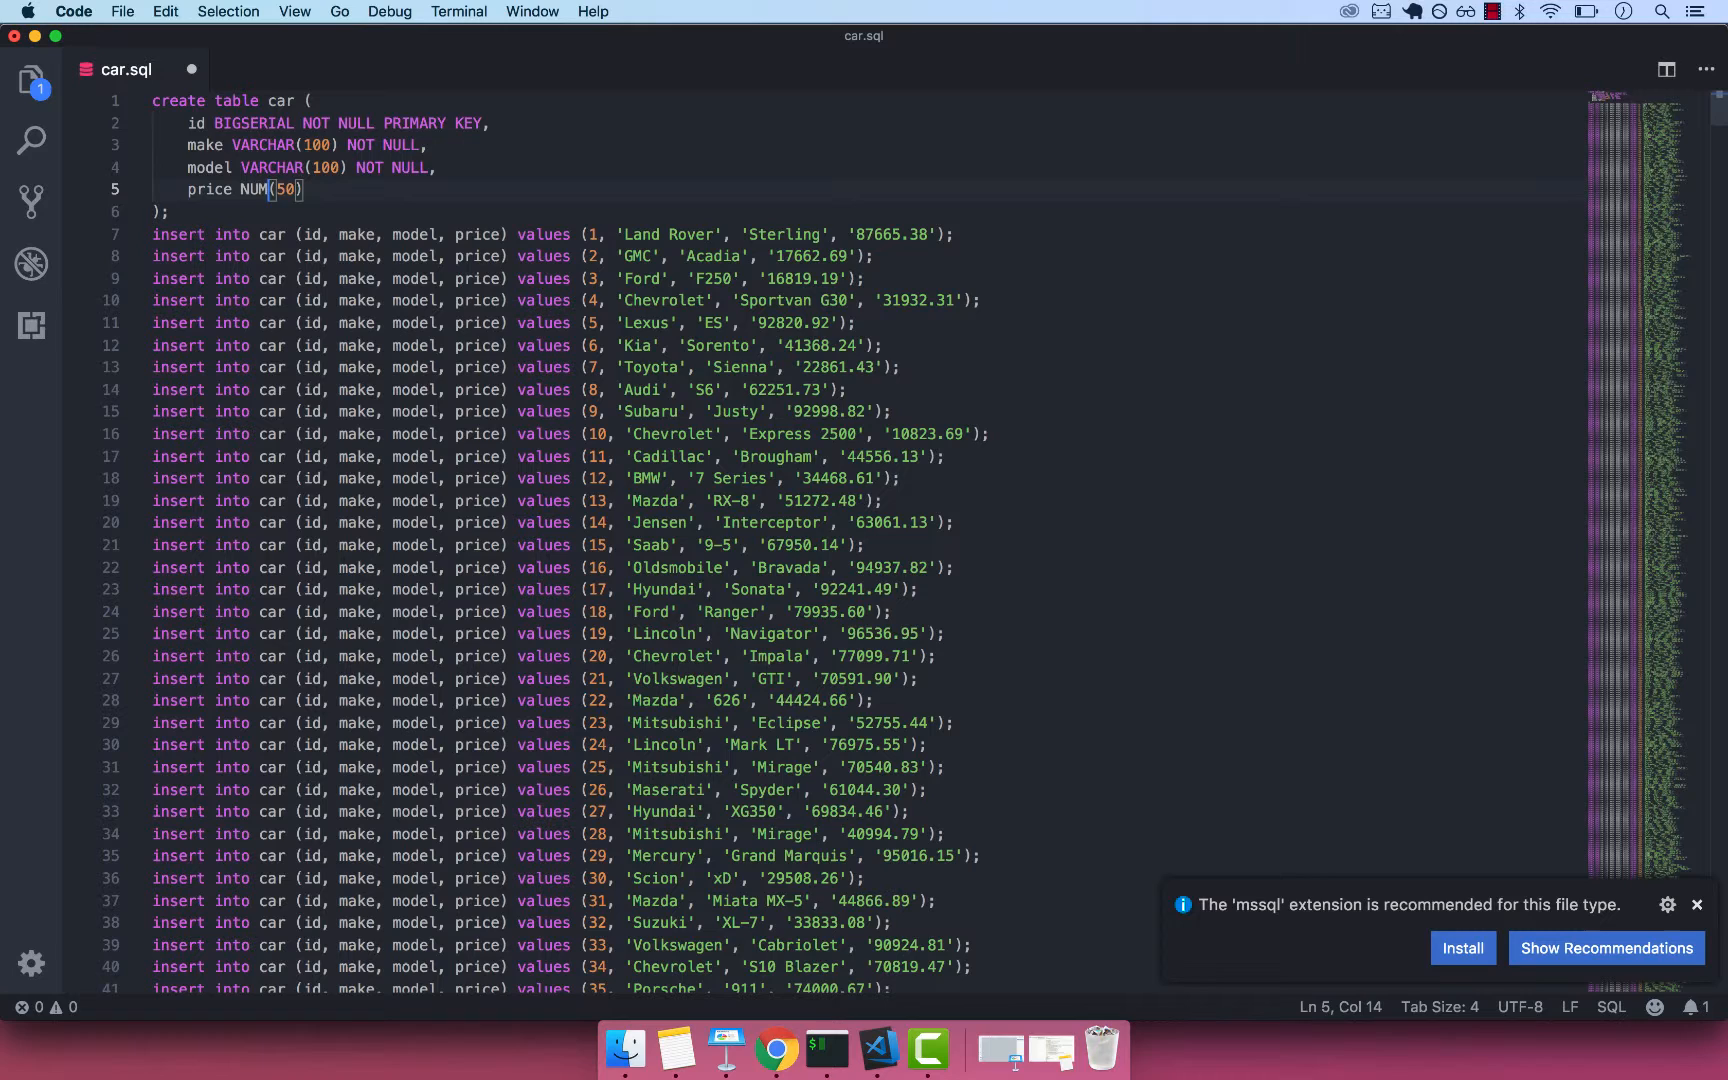
type("ERIC")
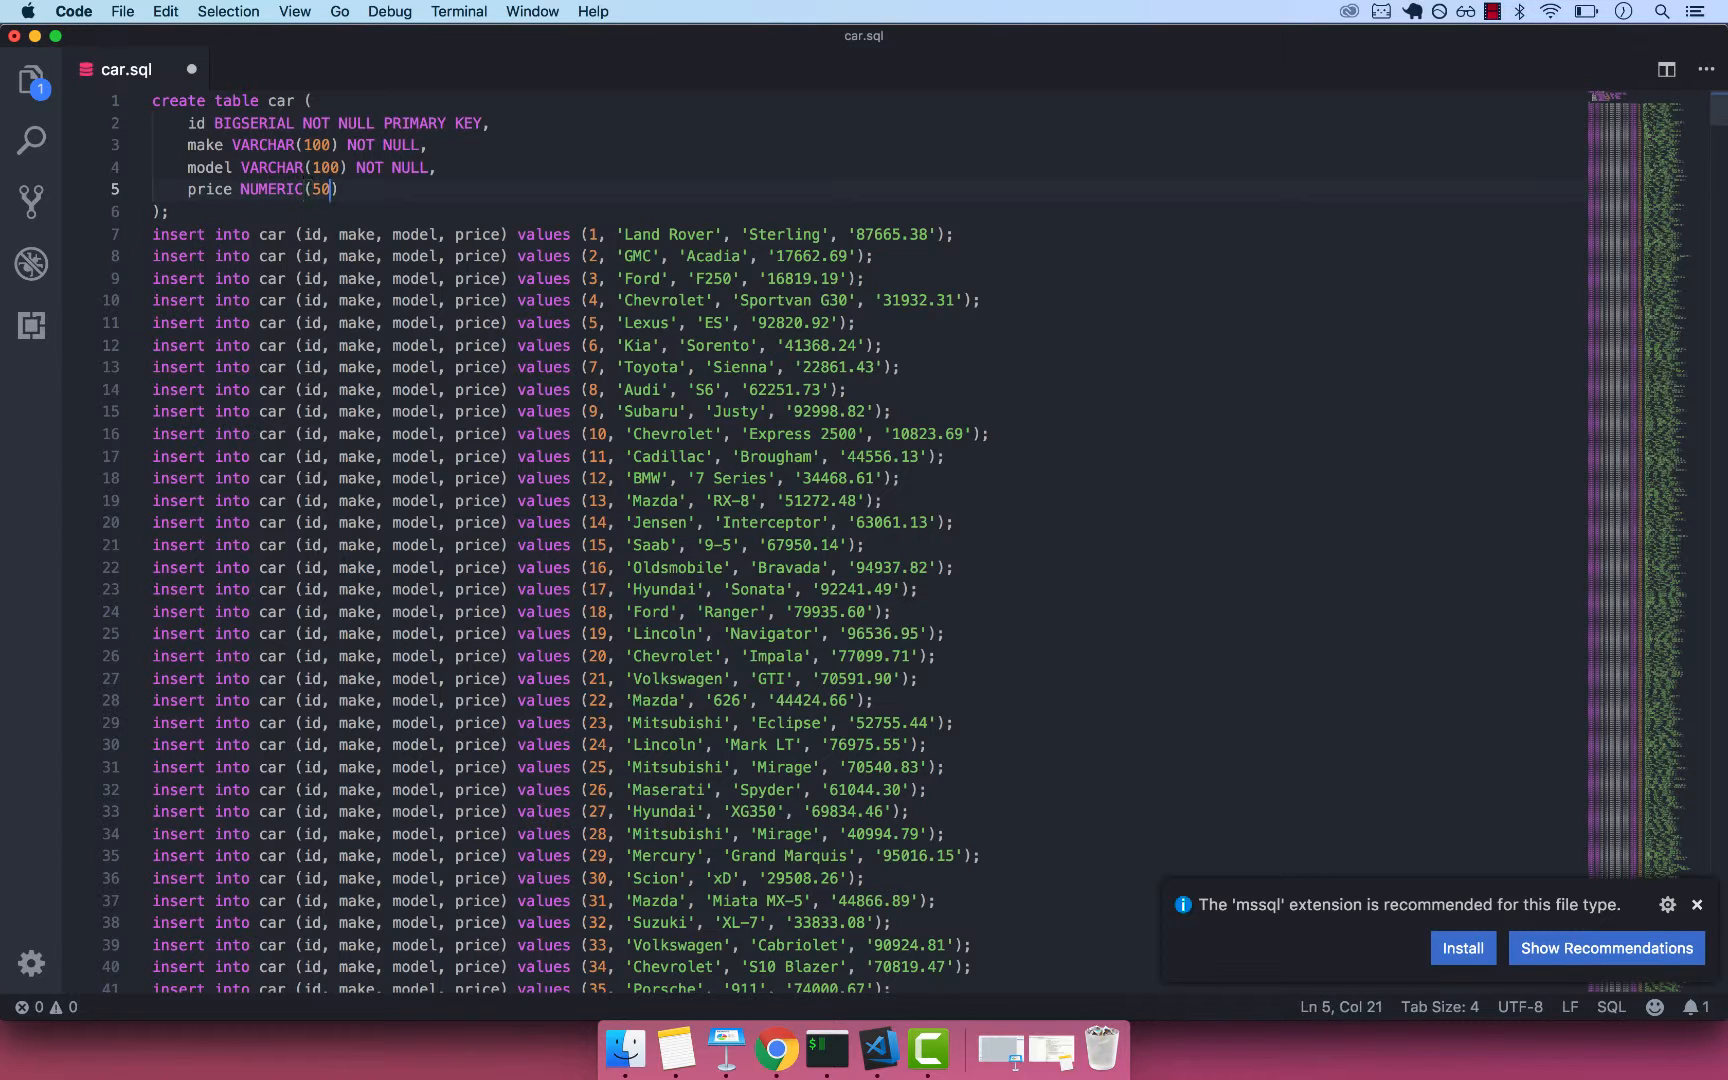
type("19, 2")
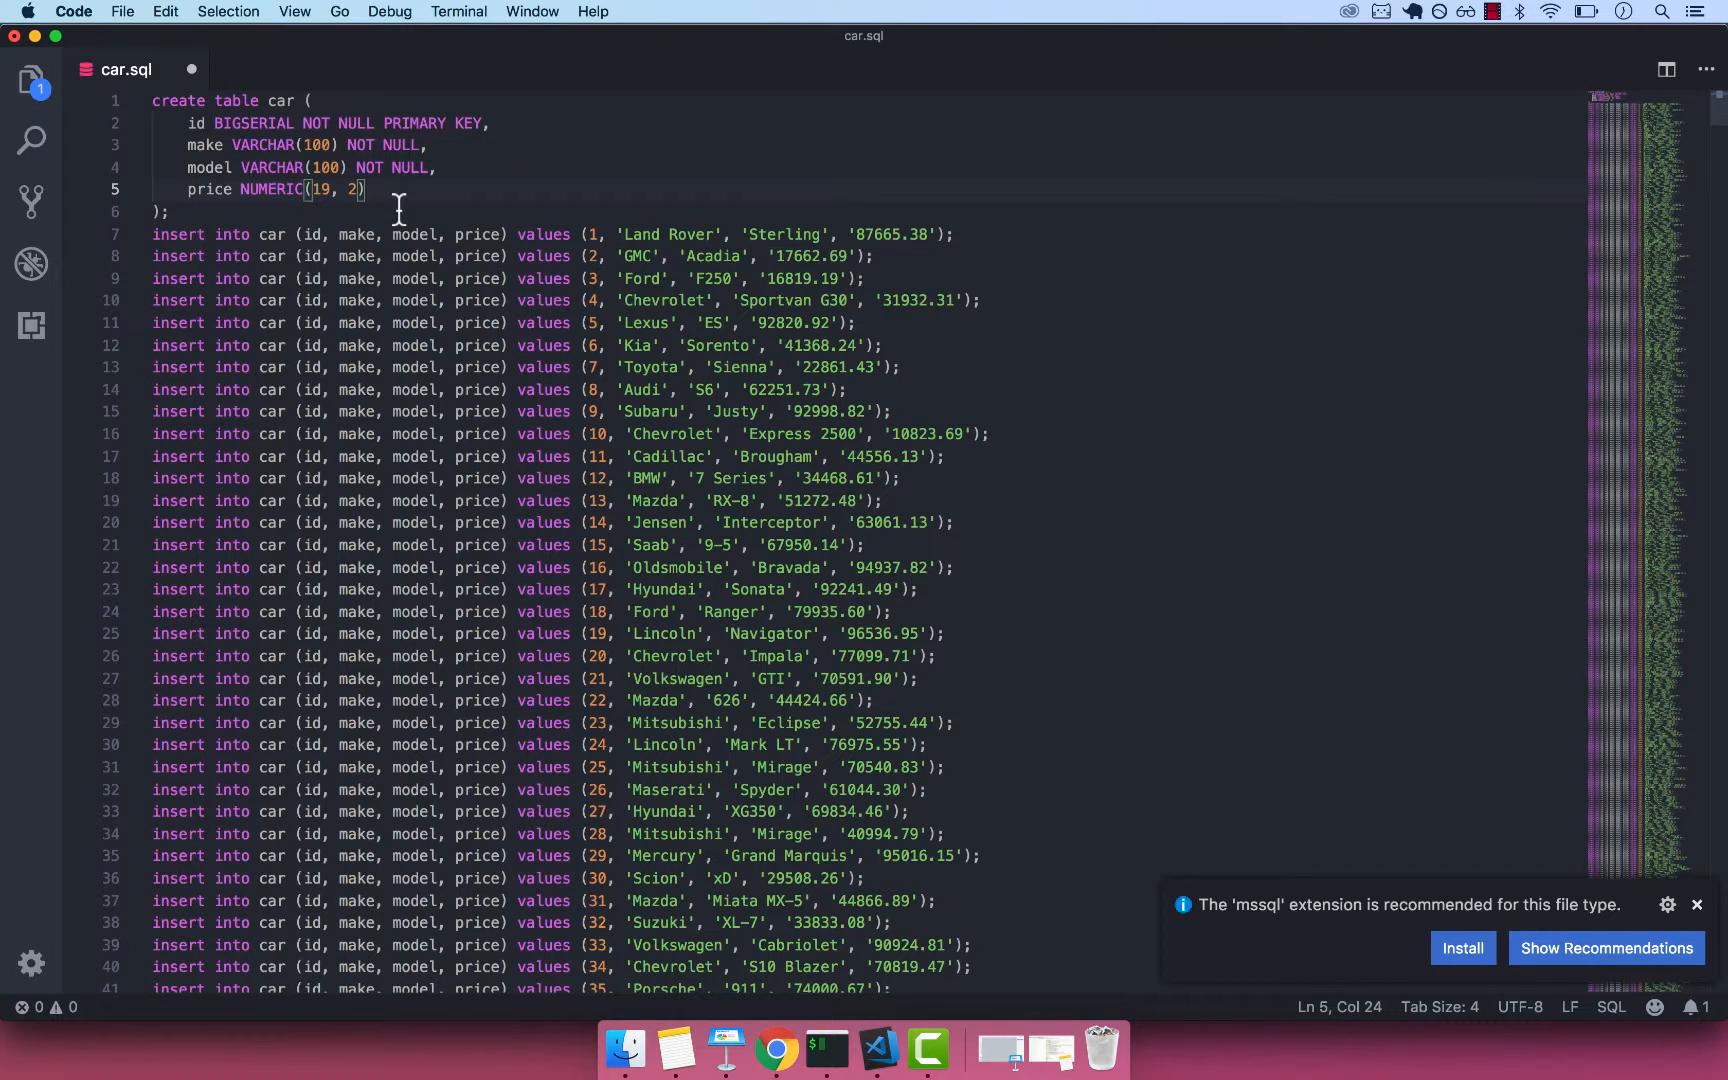
type("not")
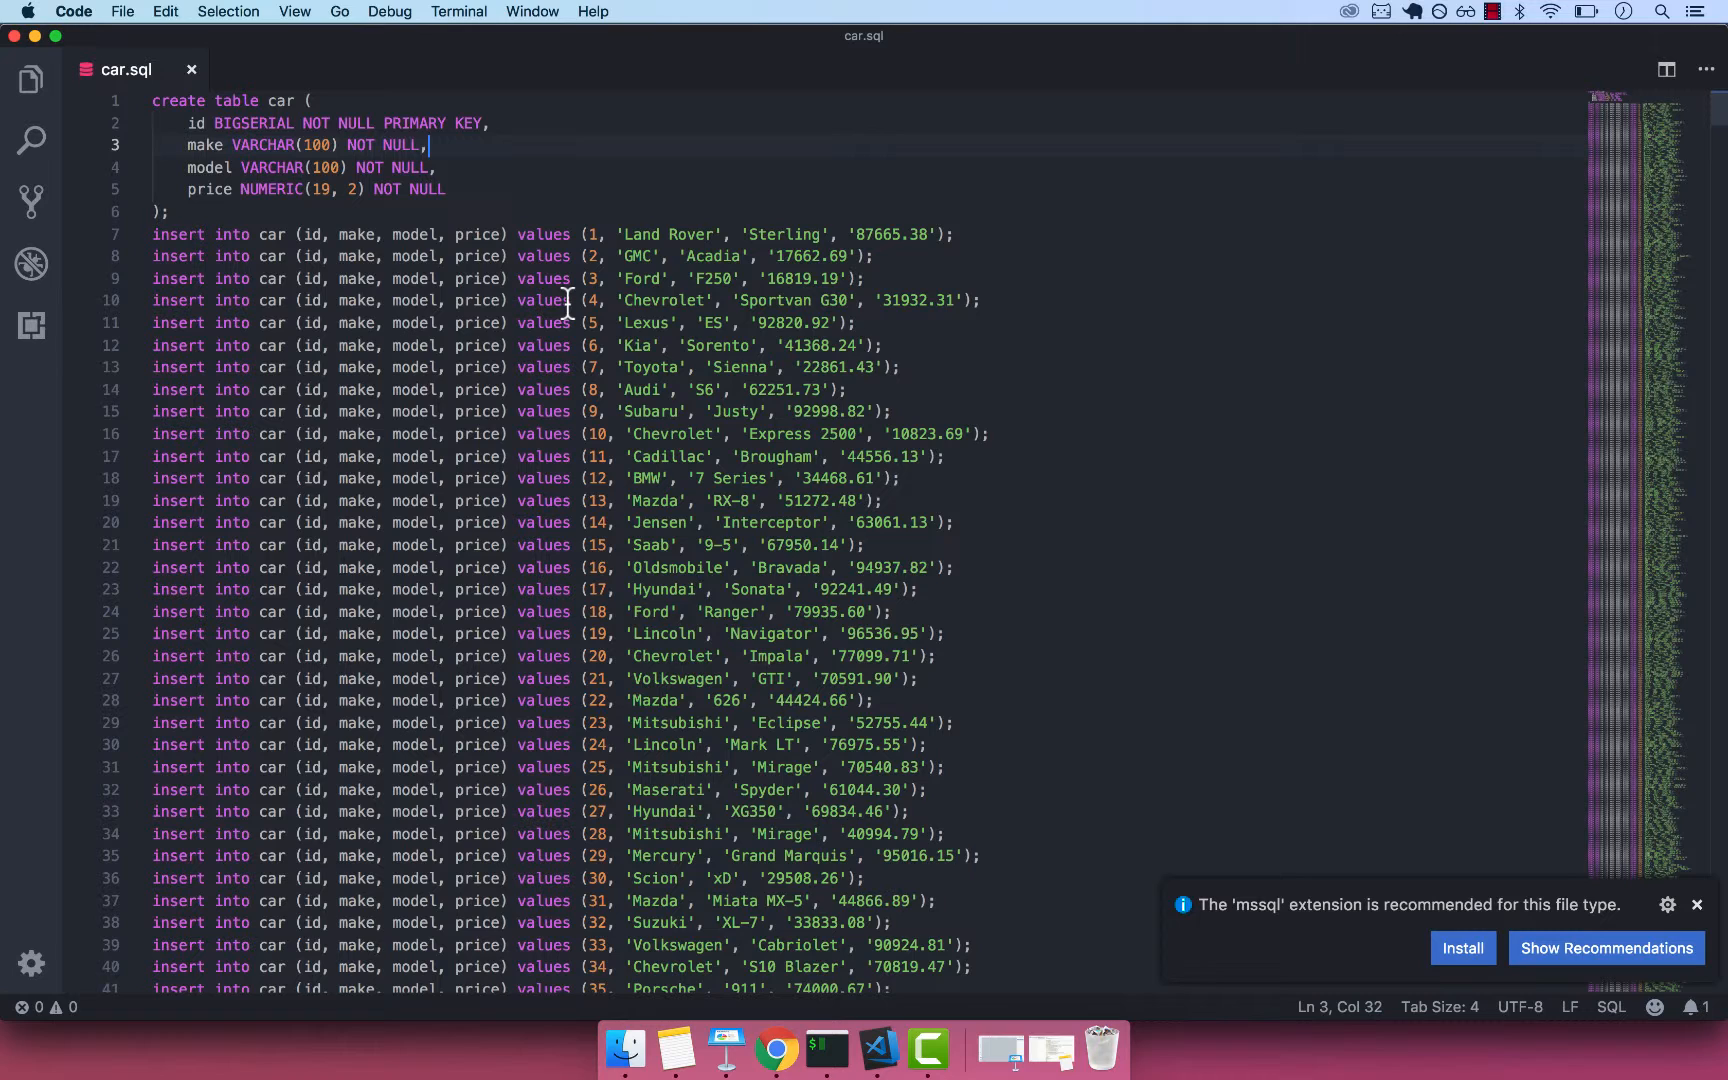
mouse_move(824, 1049)
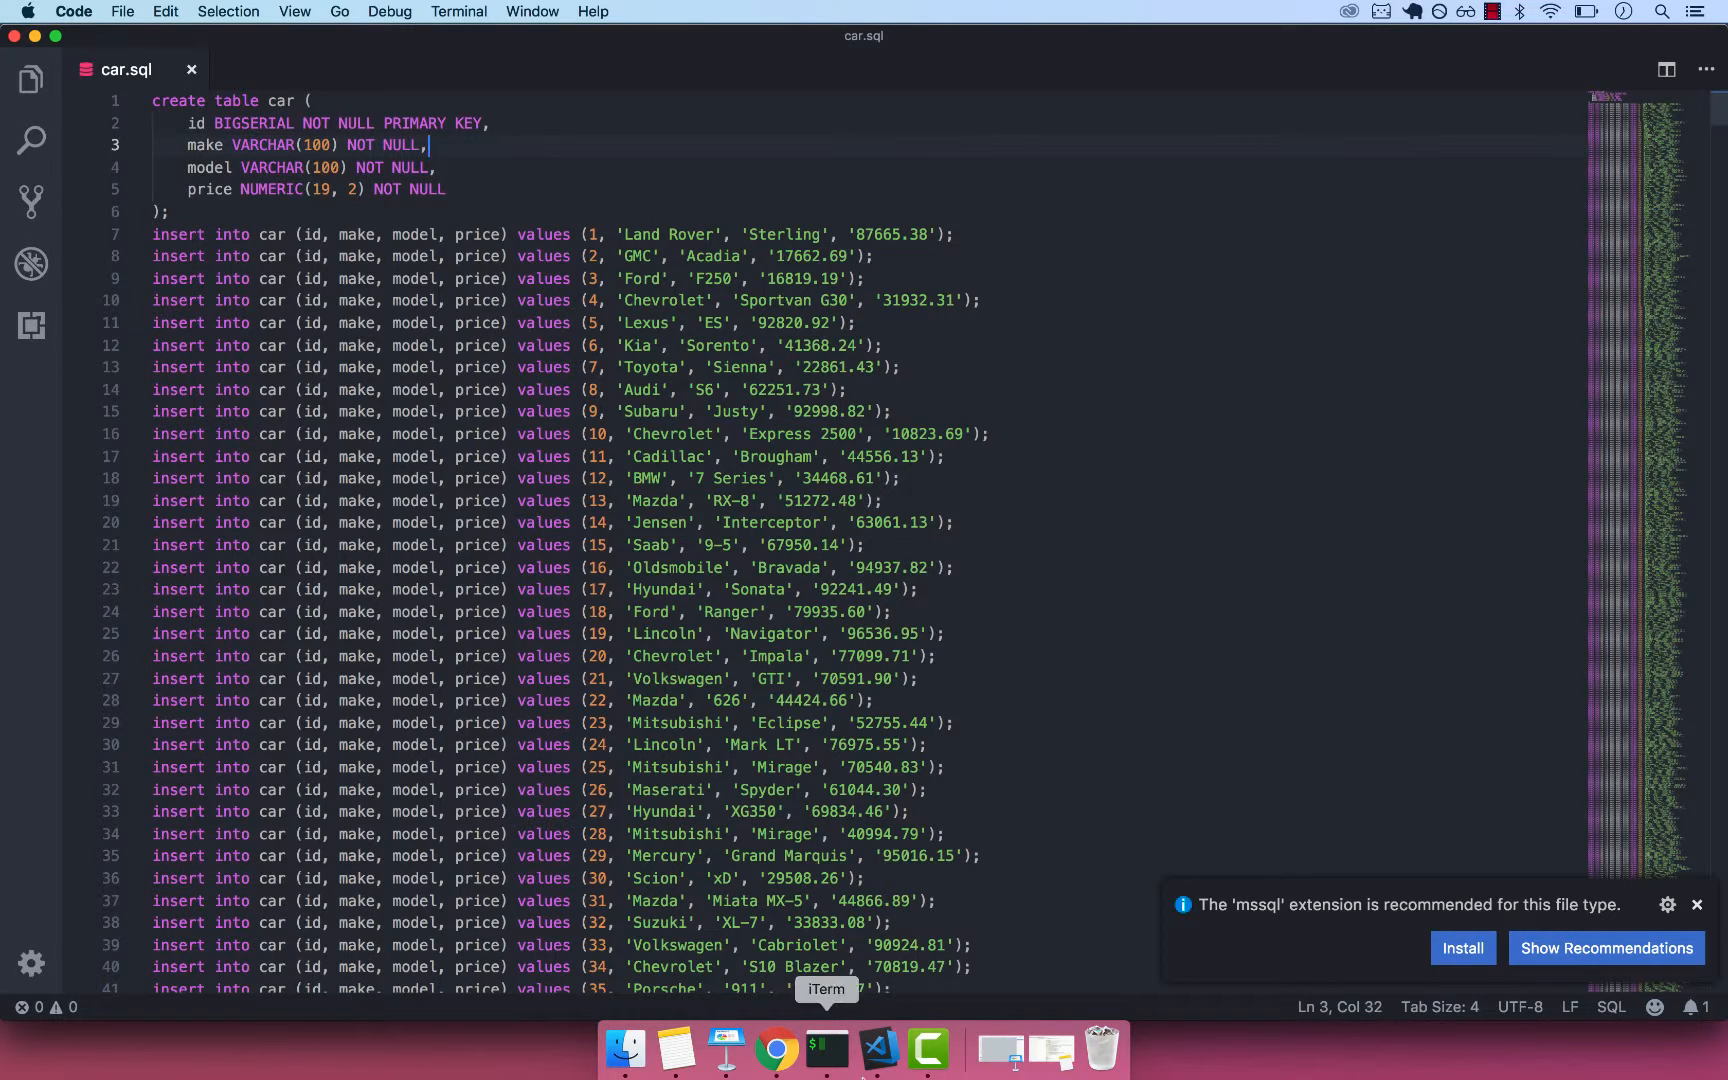
Show psql's \? help and locate the \i FILE command for running a file.
left_click(825, 1047)
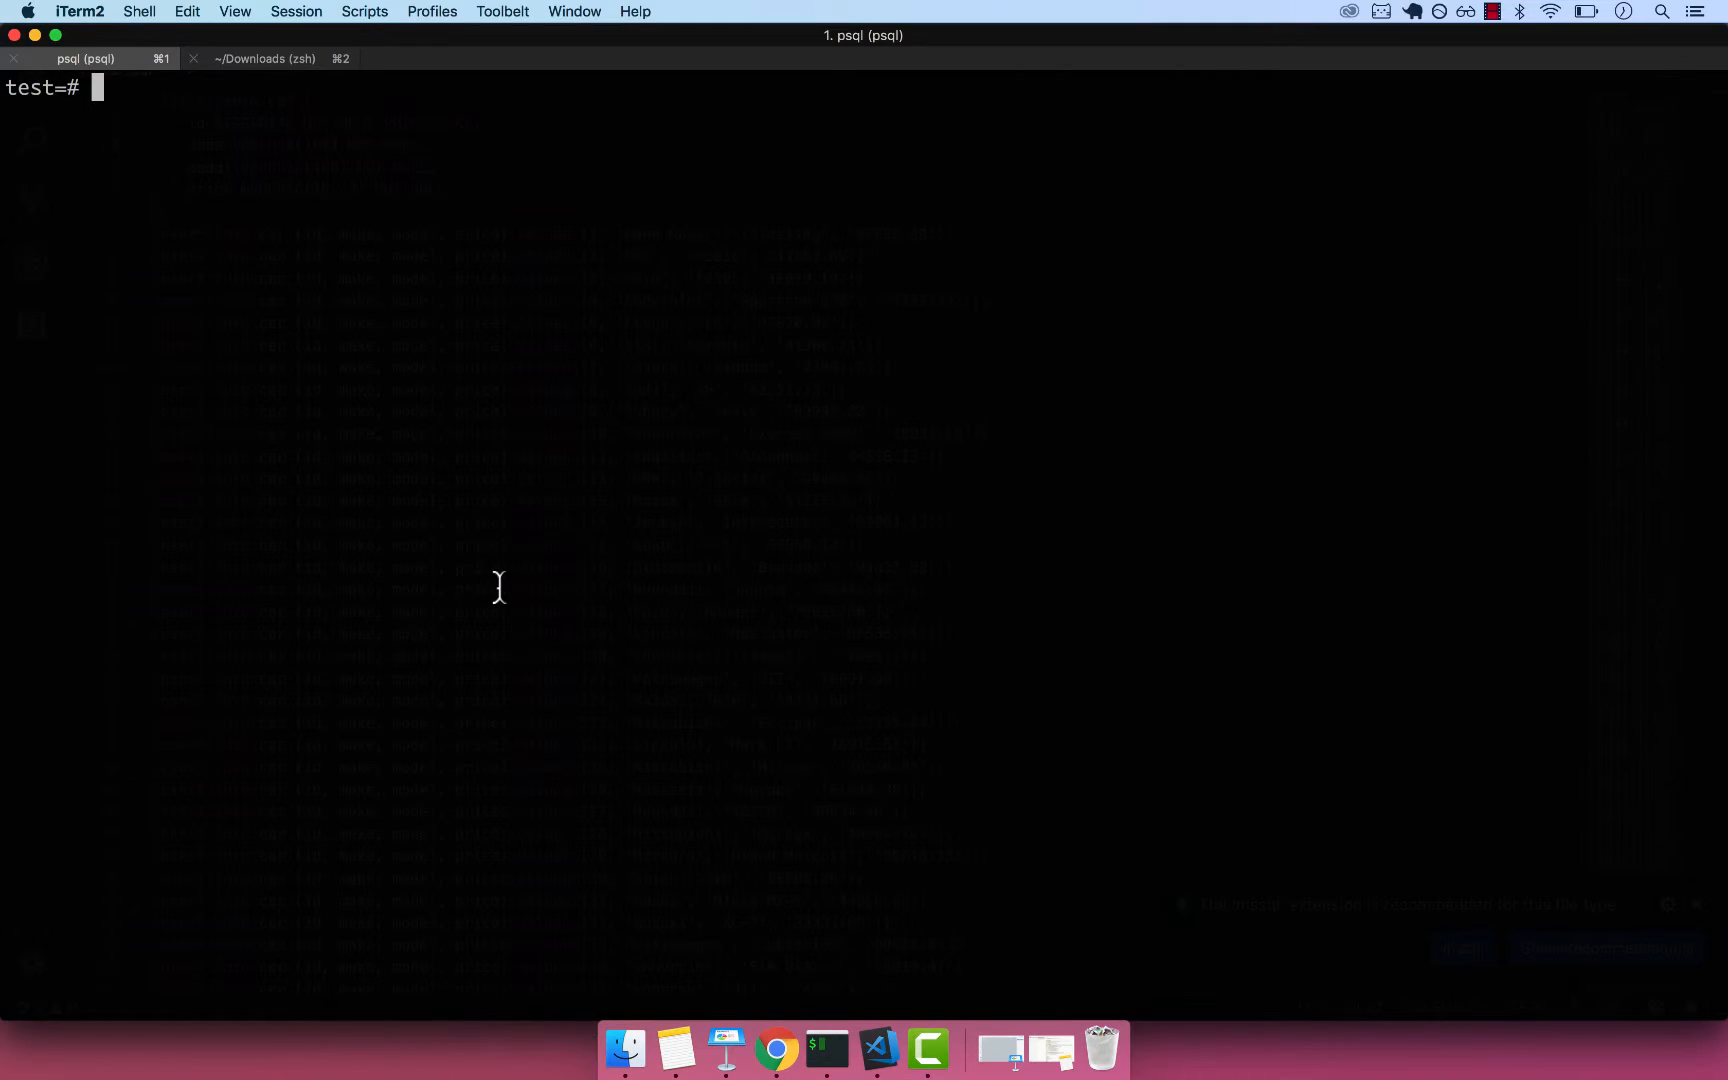
mouse_move(453, 335)
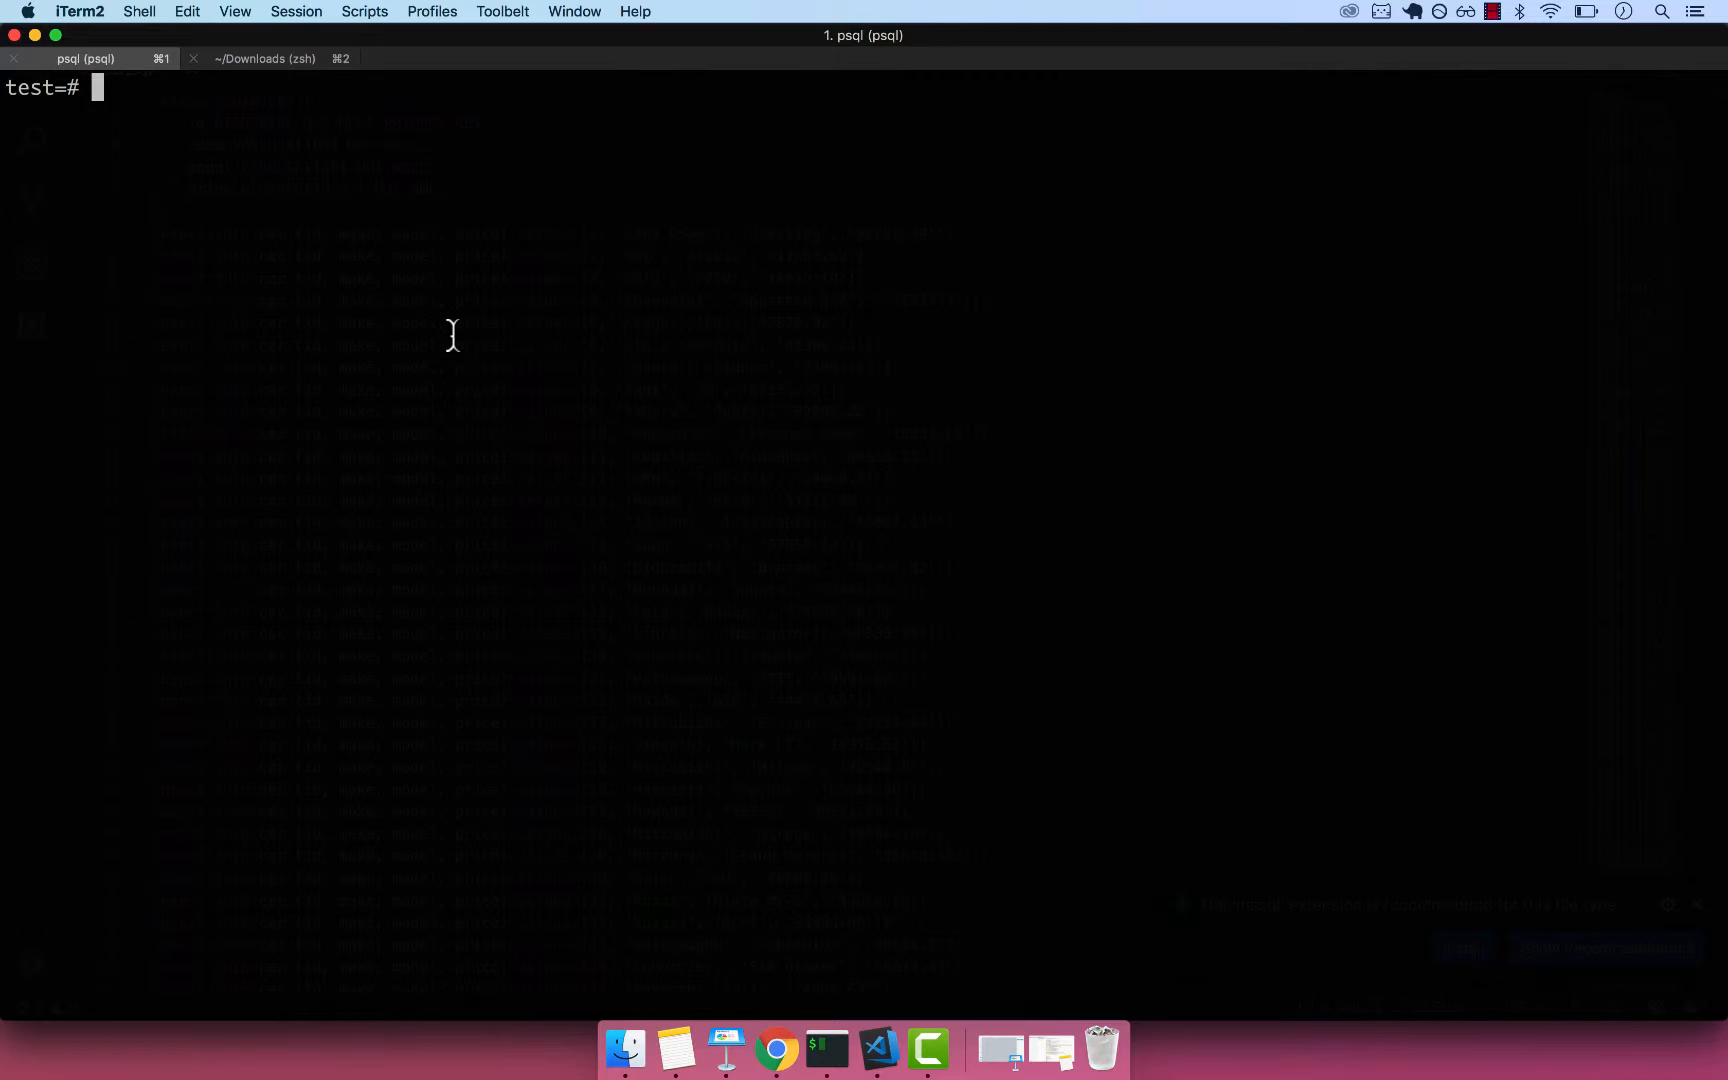
type("\\")
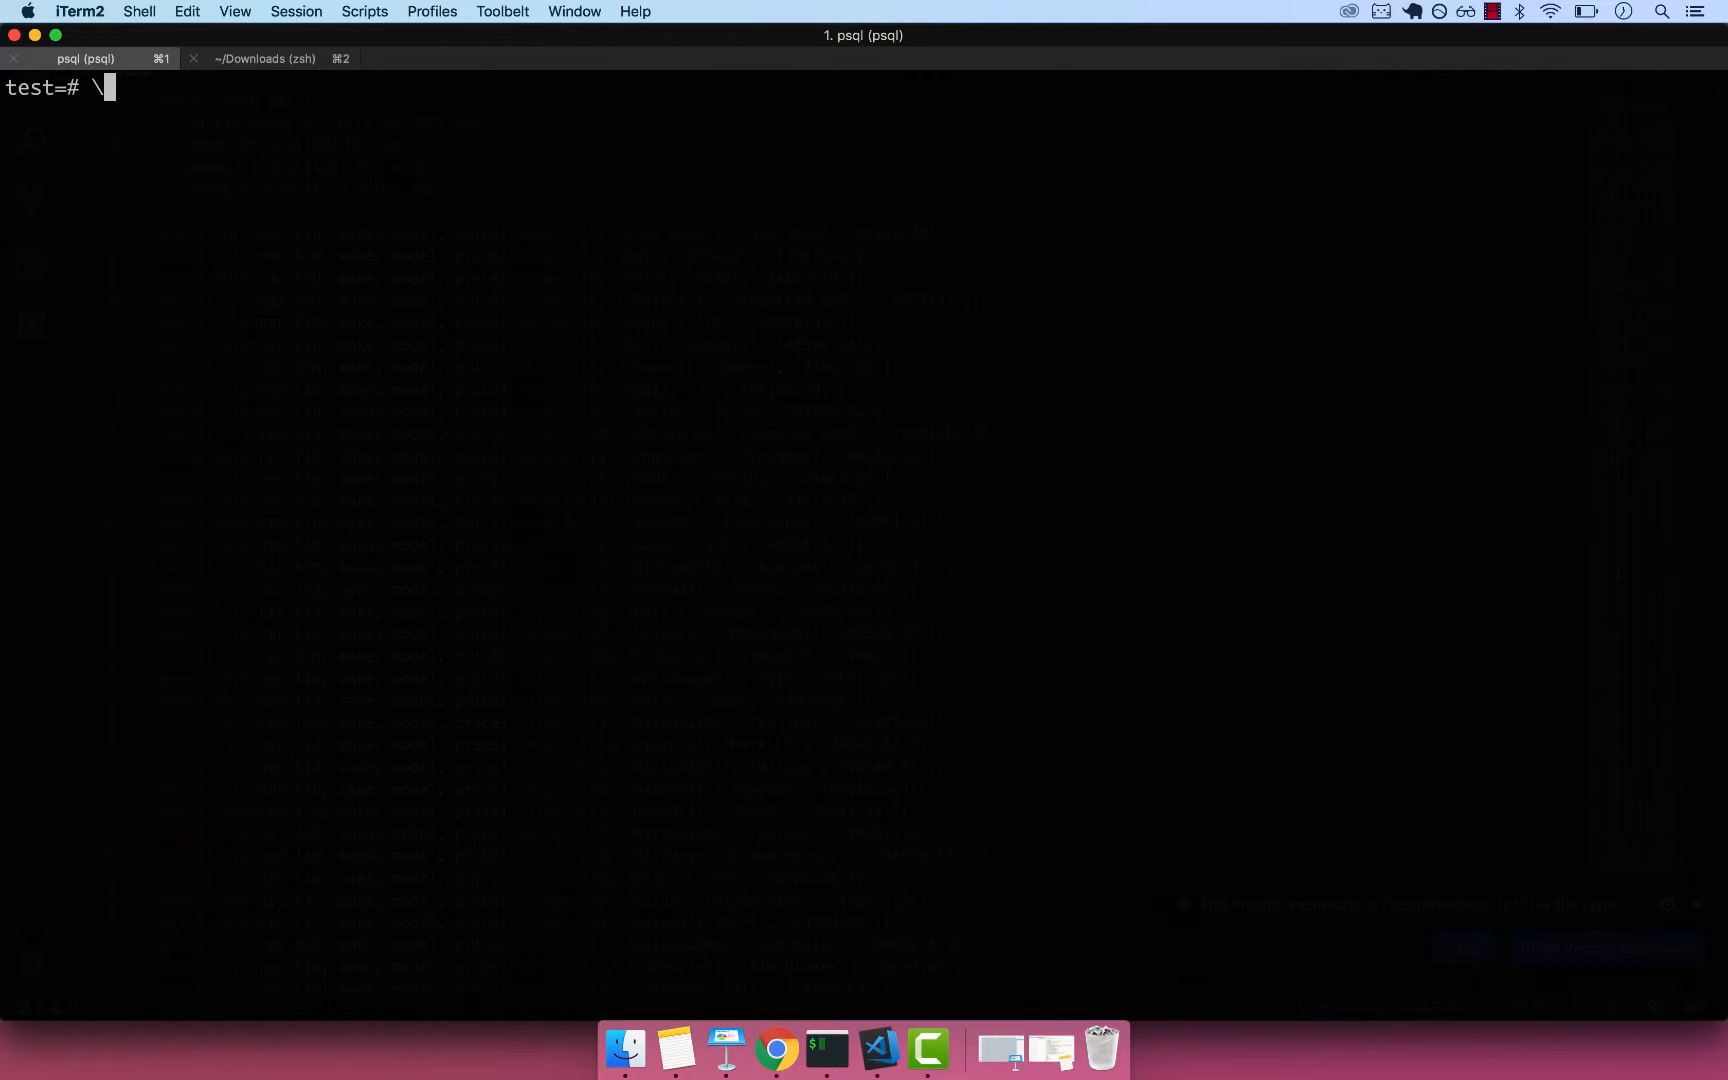
type("\\?")
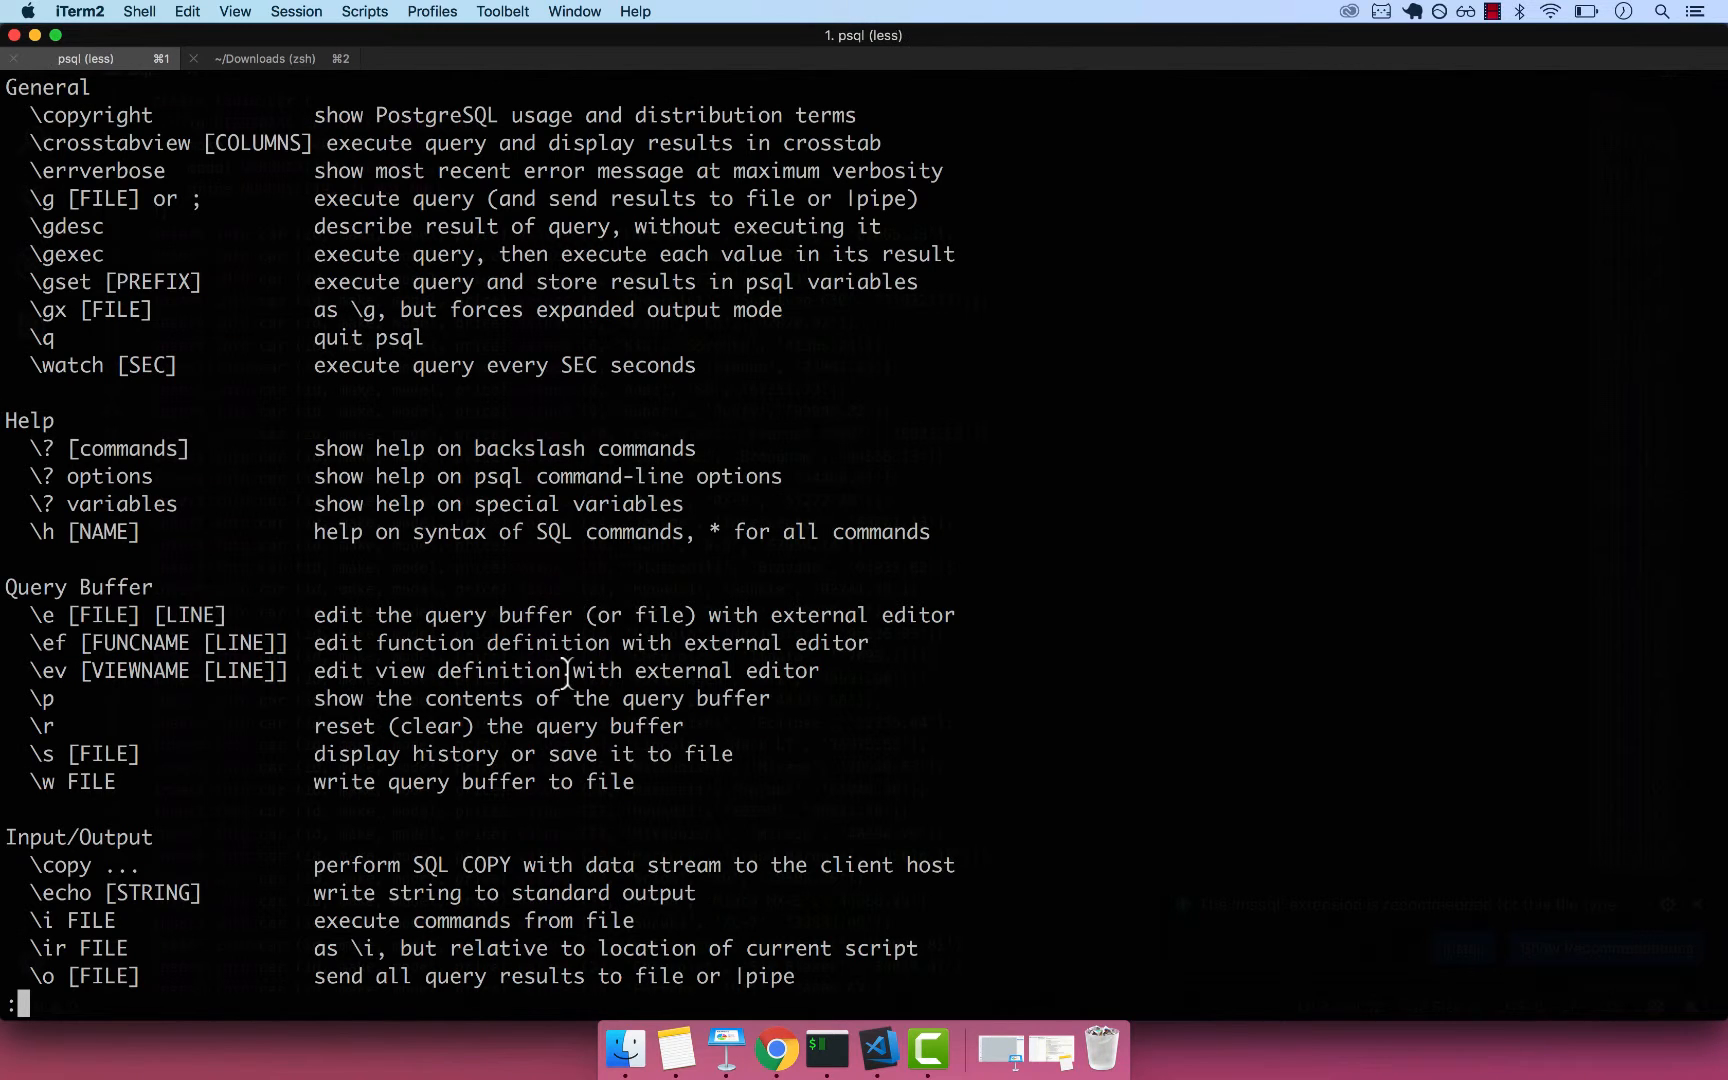
scroll("down", 3)
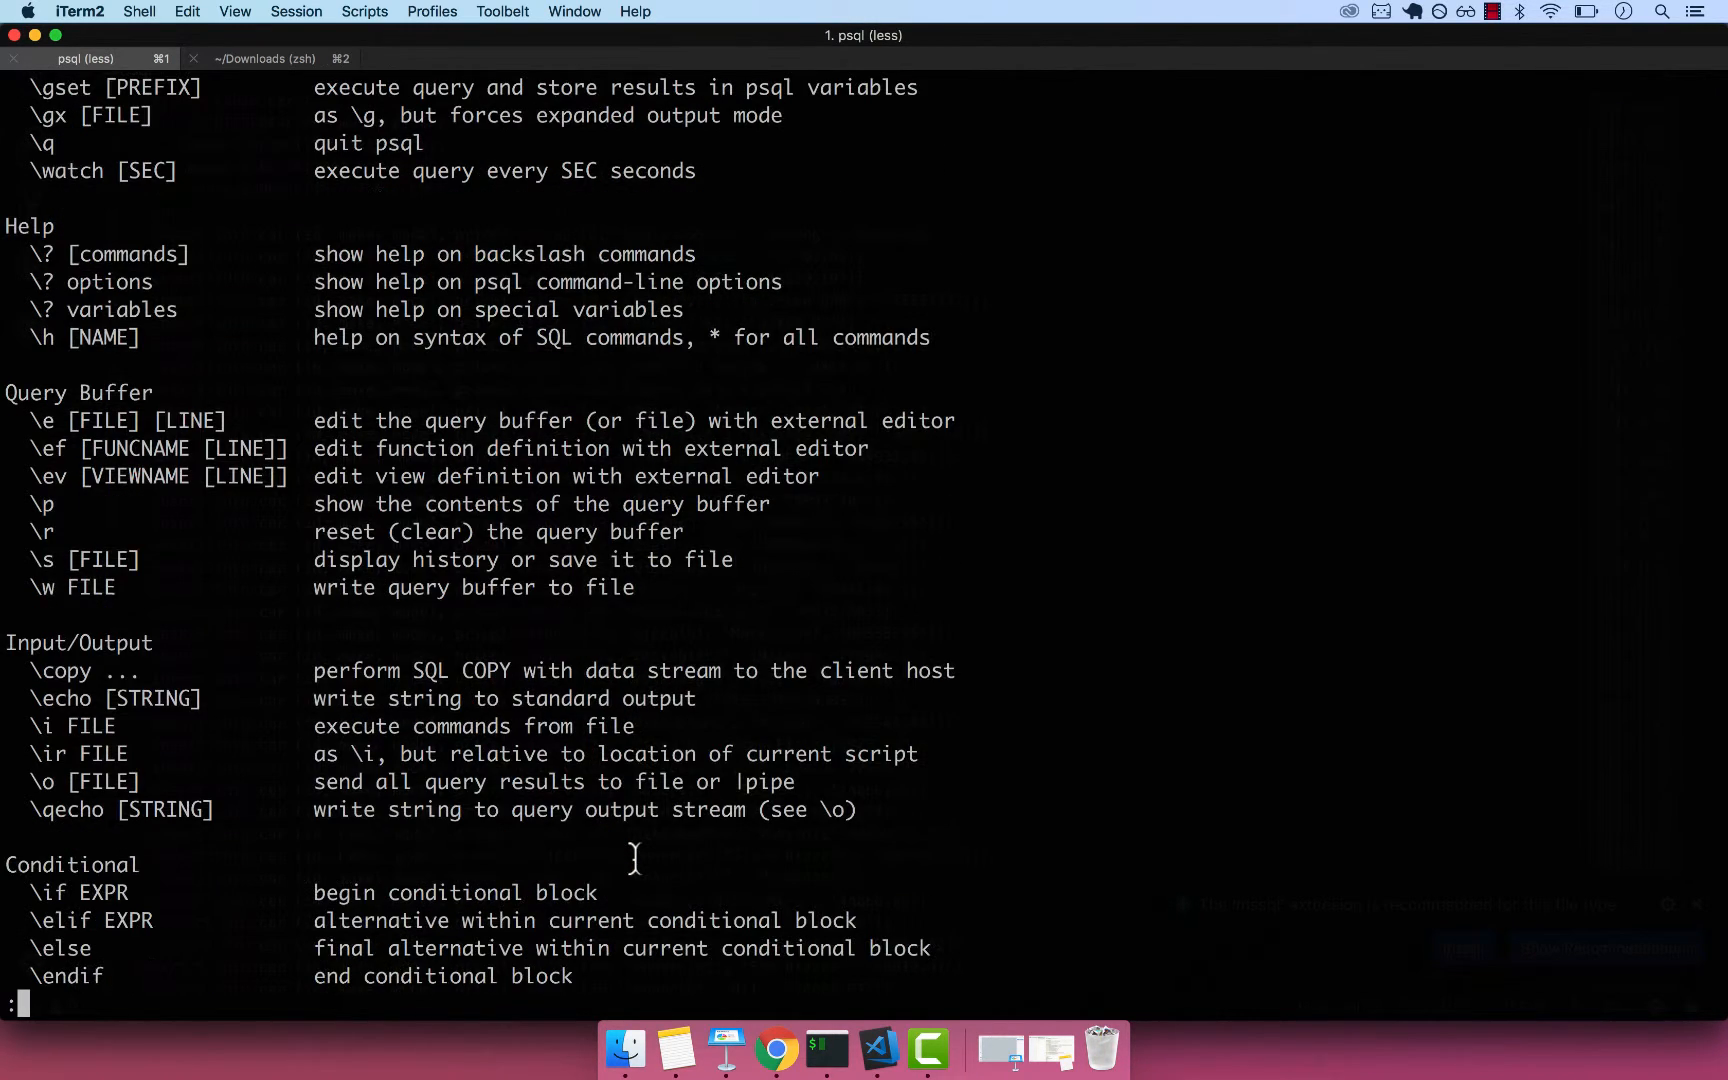
double_click(85, 726)
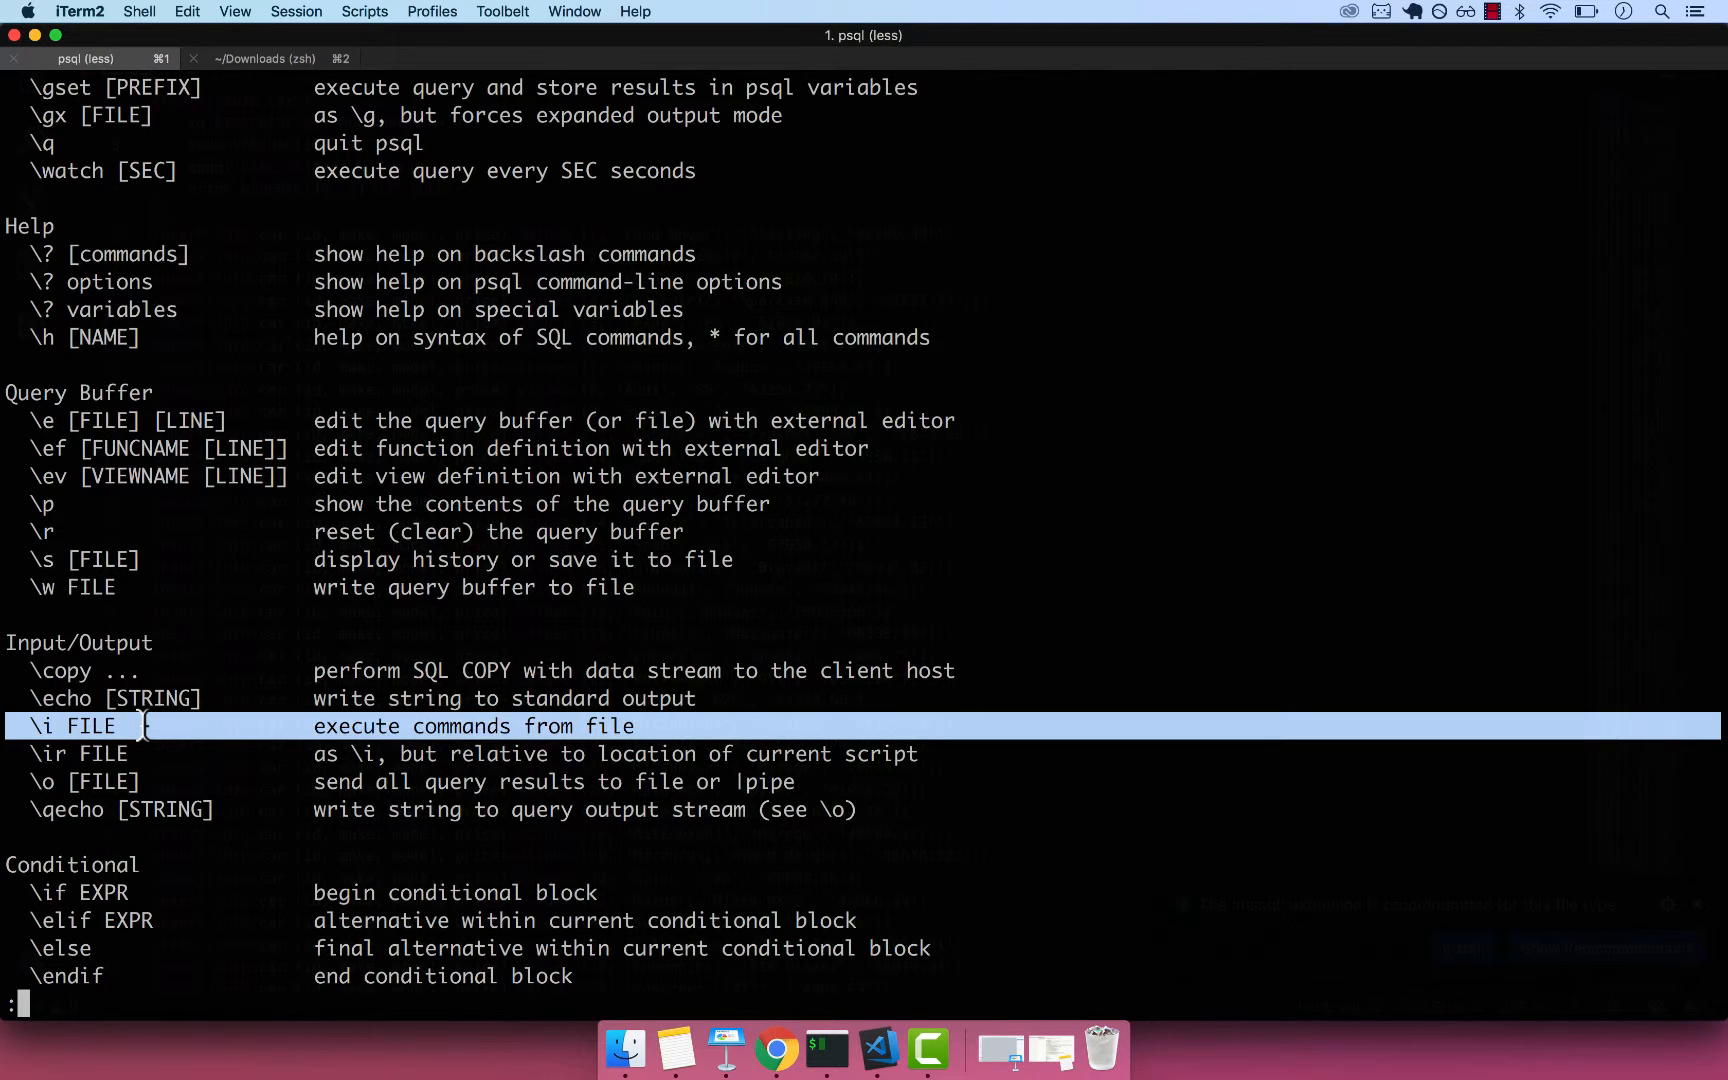
Close the help with q and begin the \i command at the psql prompt.
key("q")
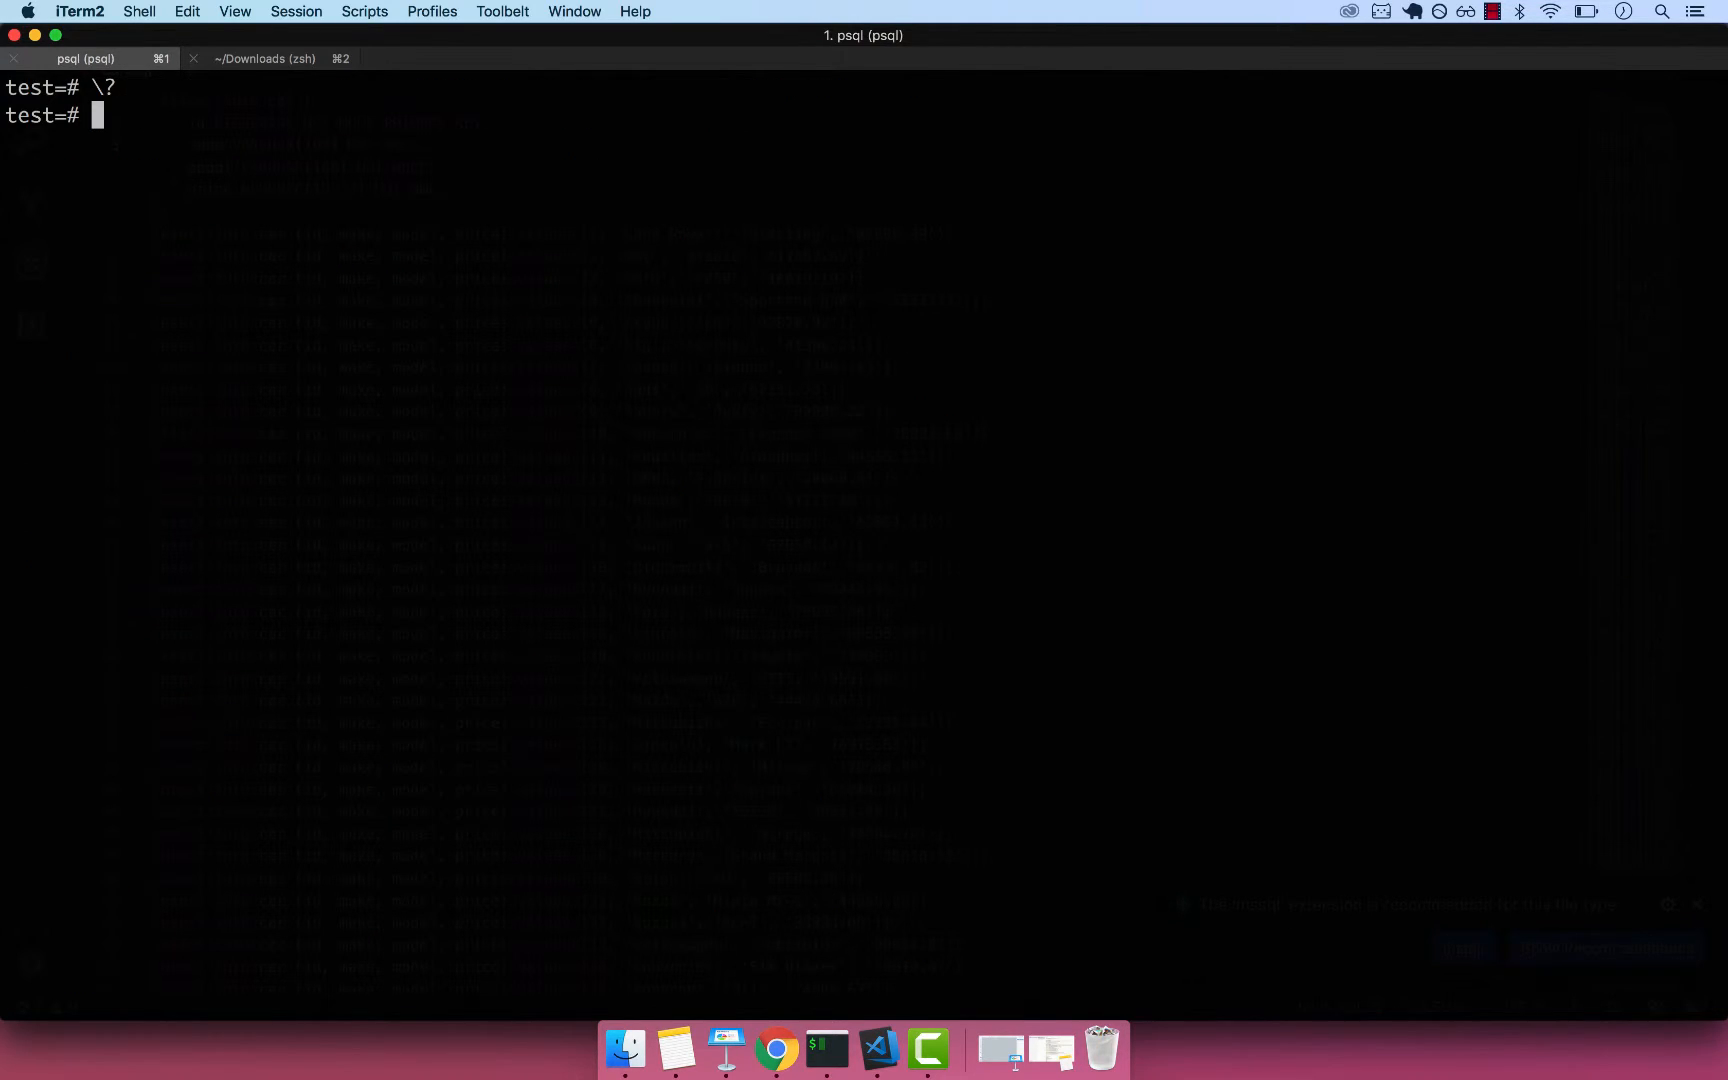
type("\\i")
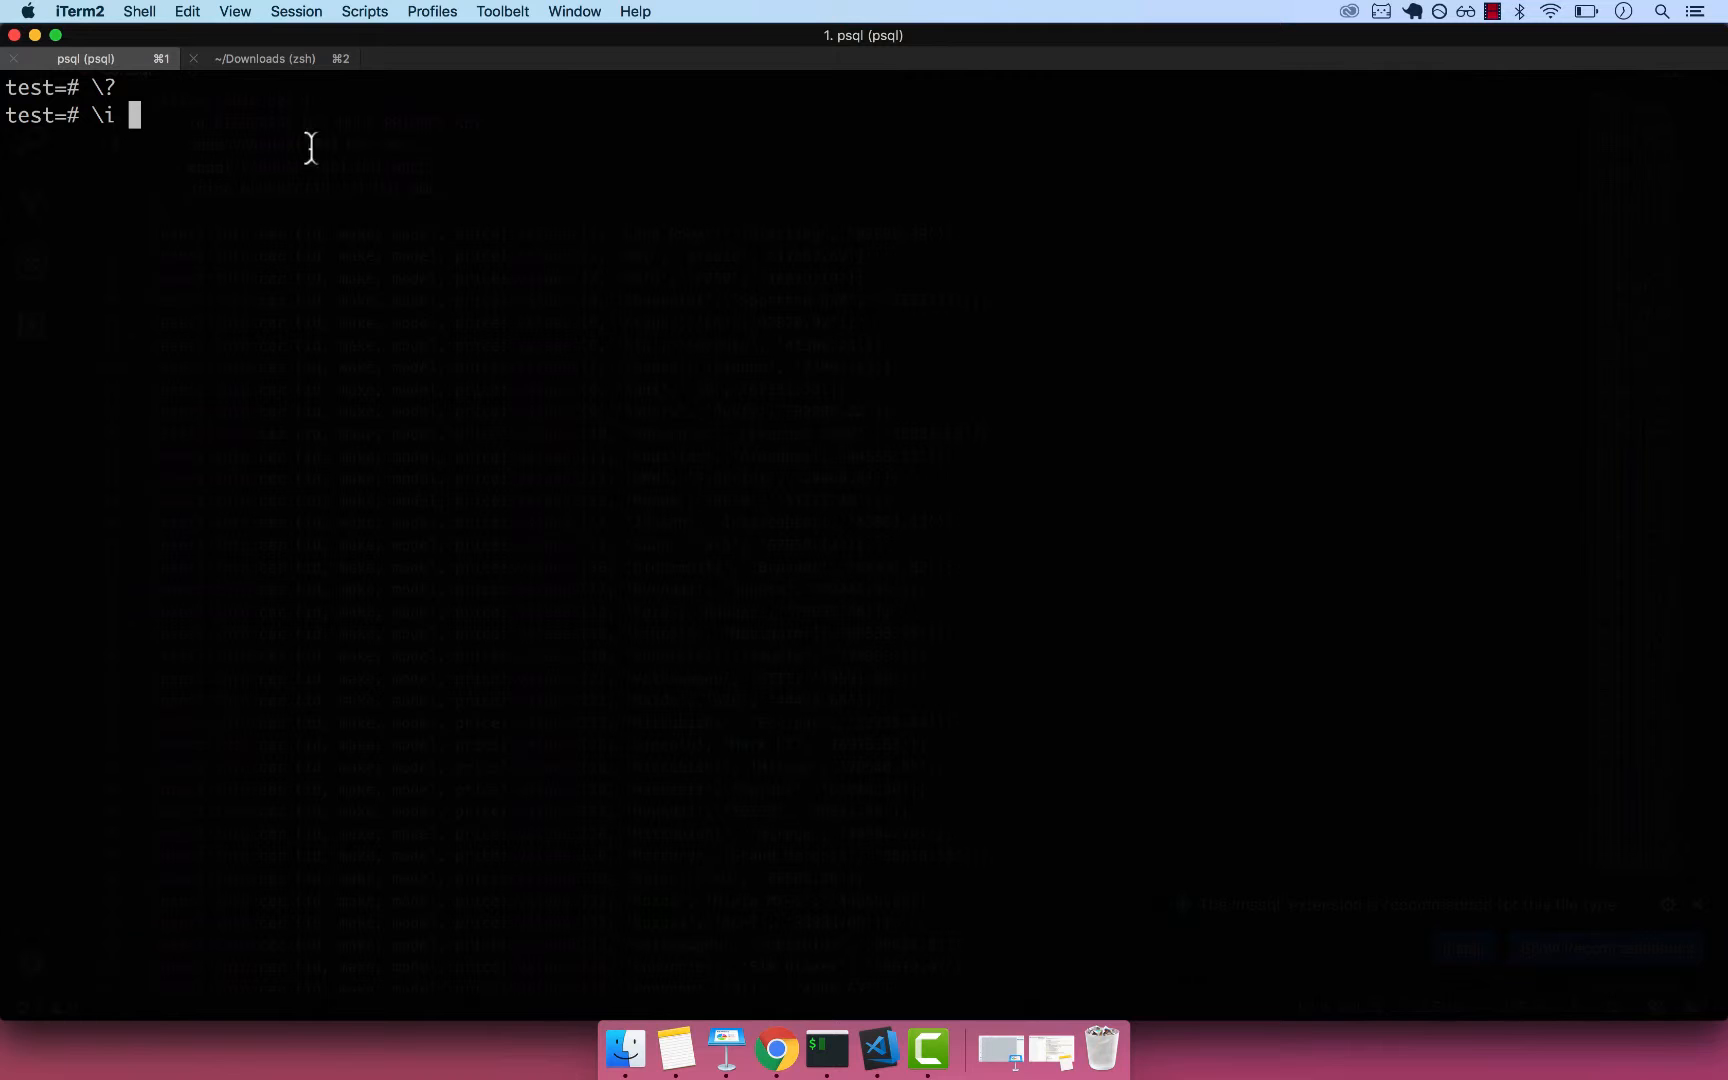
mouse_move(217, 123)
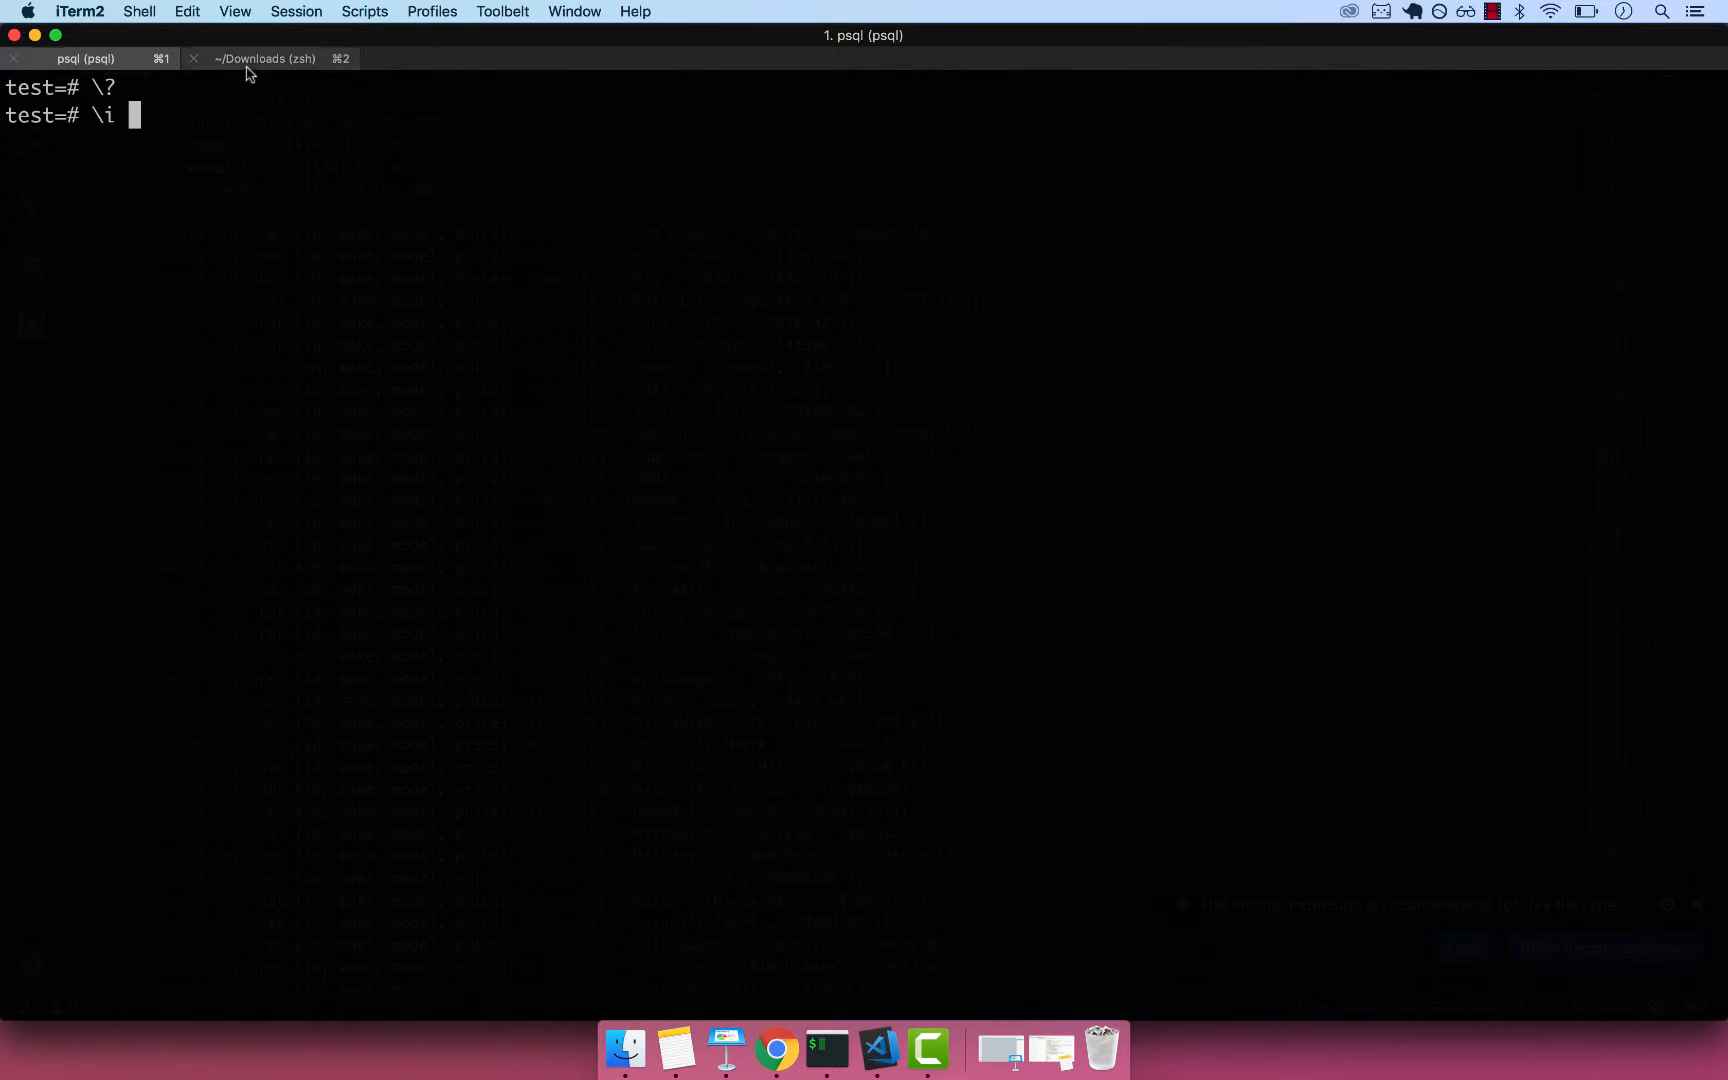
In the ~/Downloads zsh tab, show the path and list files with la to confirm car.sql.
left_click(255, 58)
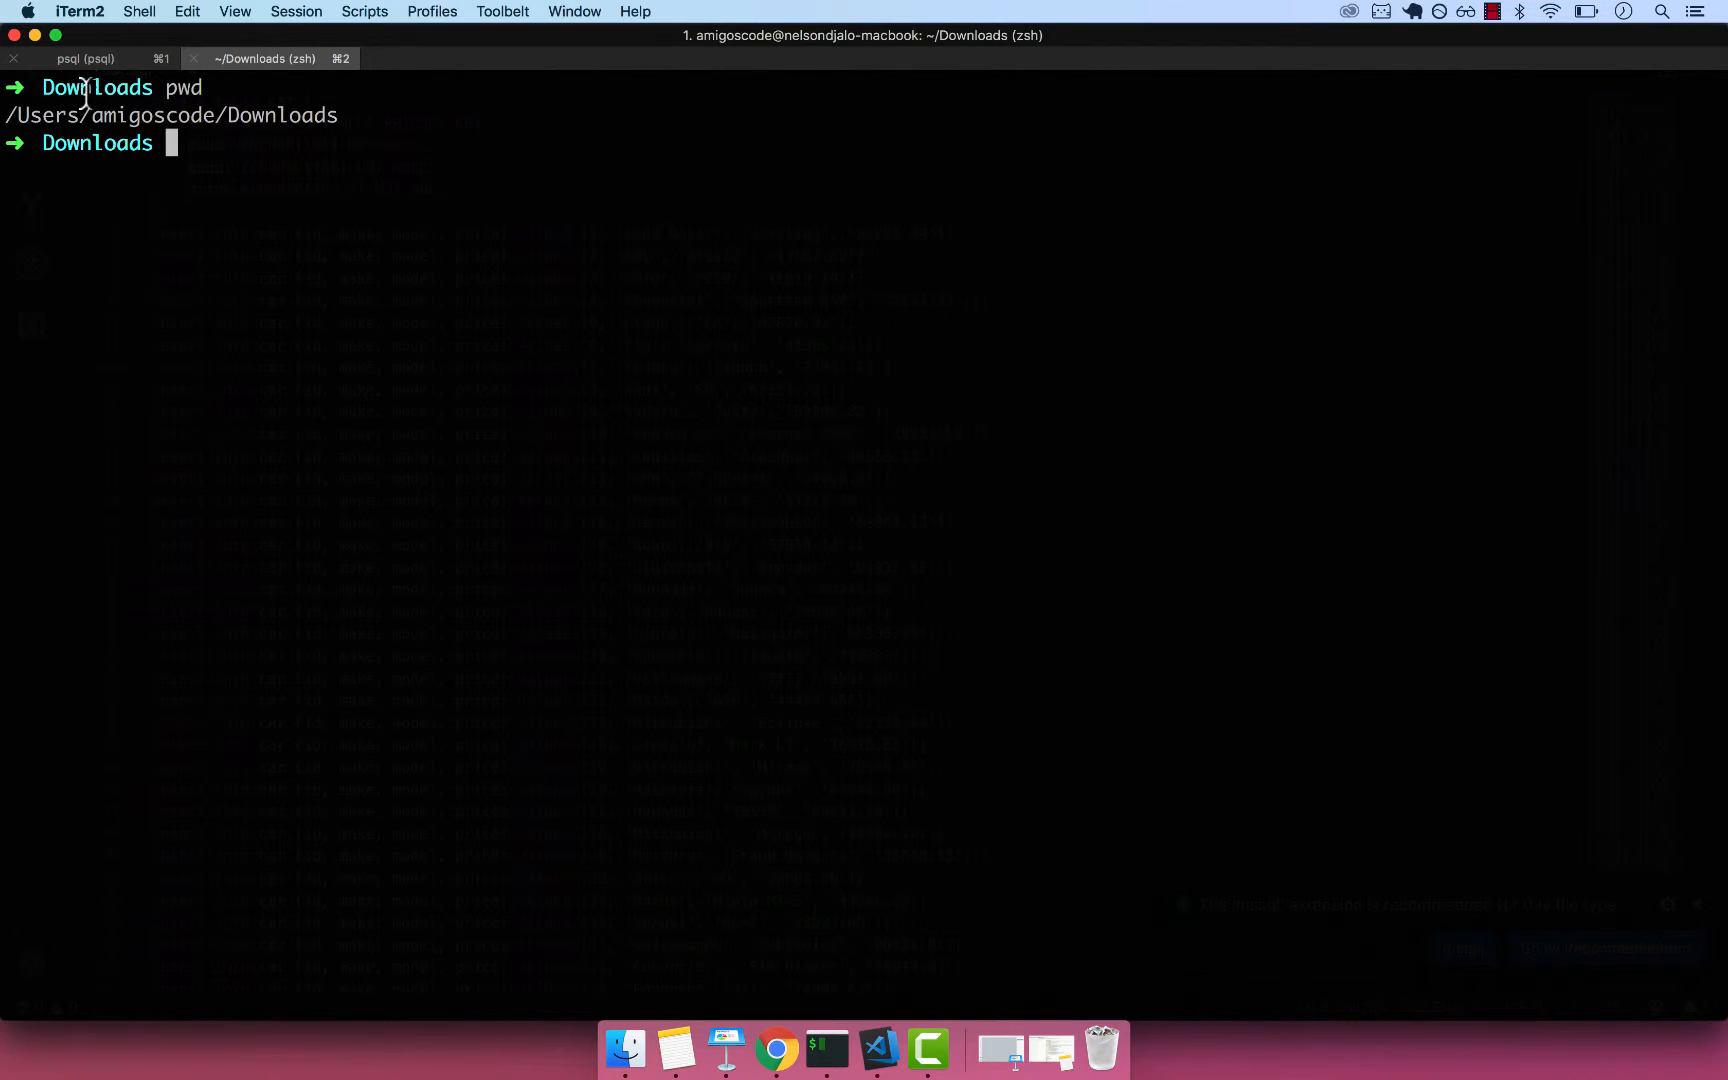
double_click(98, 88)
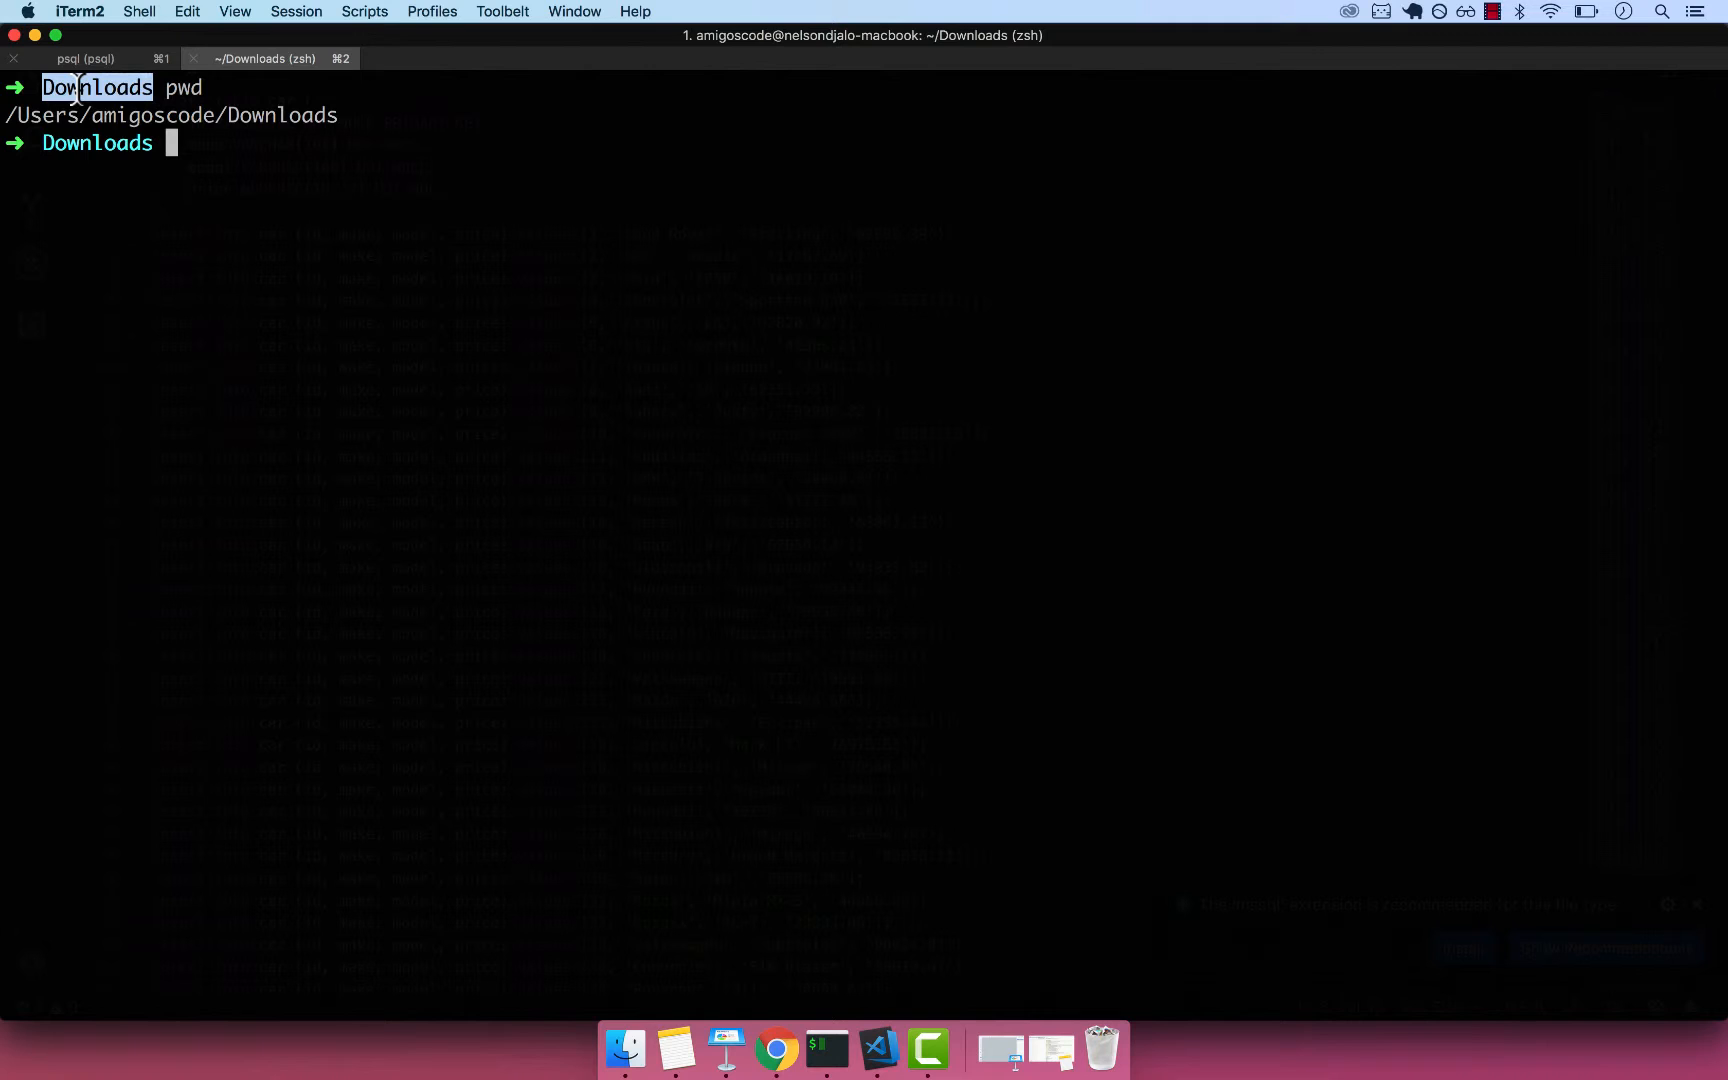
type("la")
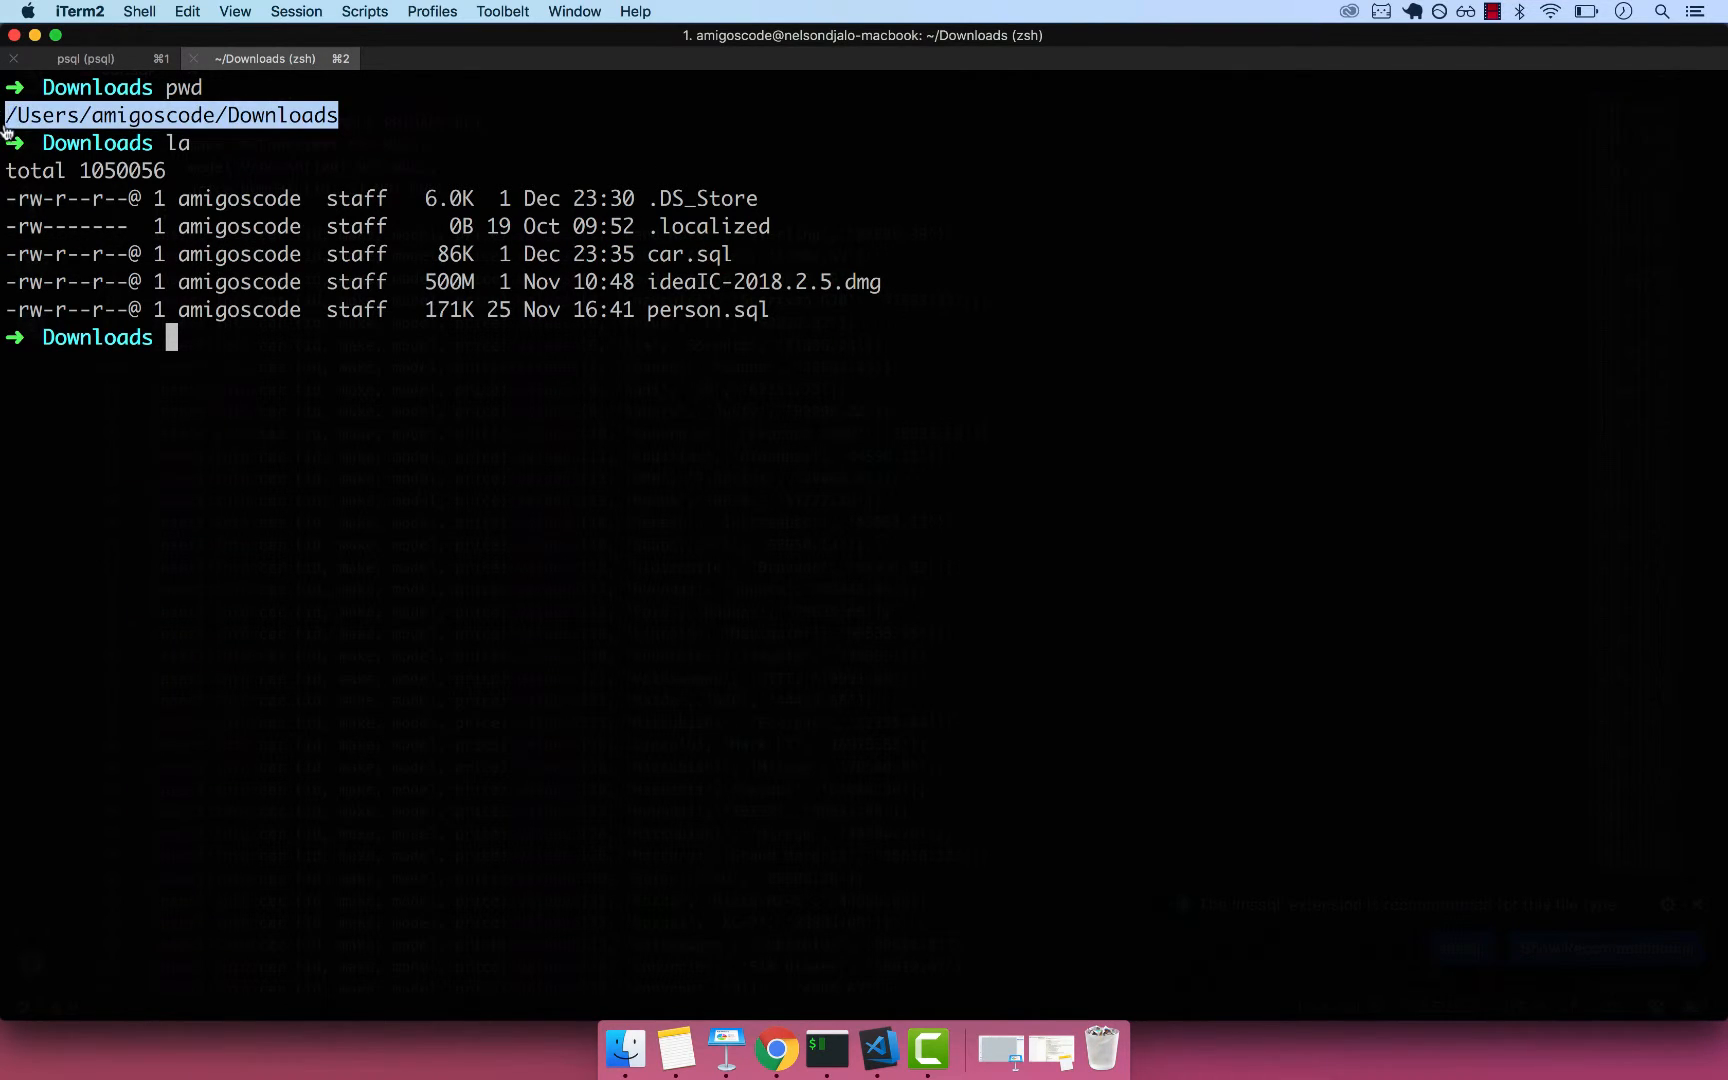
Run \i /Users/amigoscode/Downloads/car.sql in psql to load the car table.
left_click(75, 57)
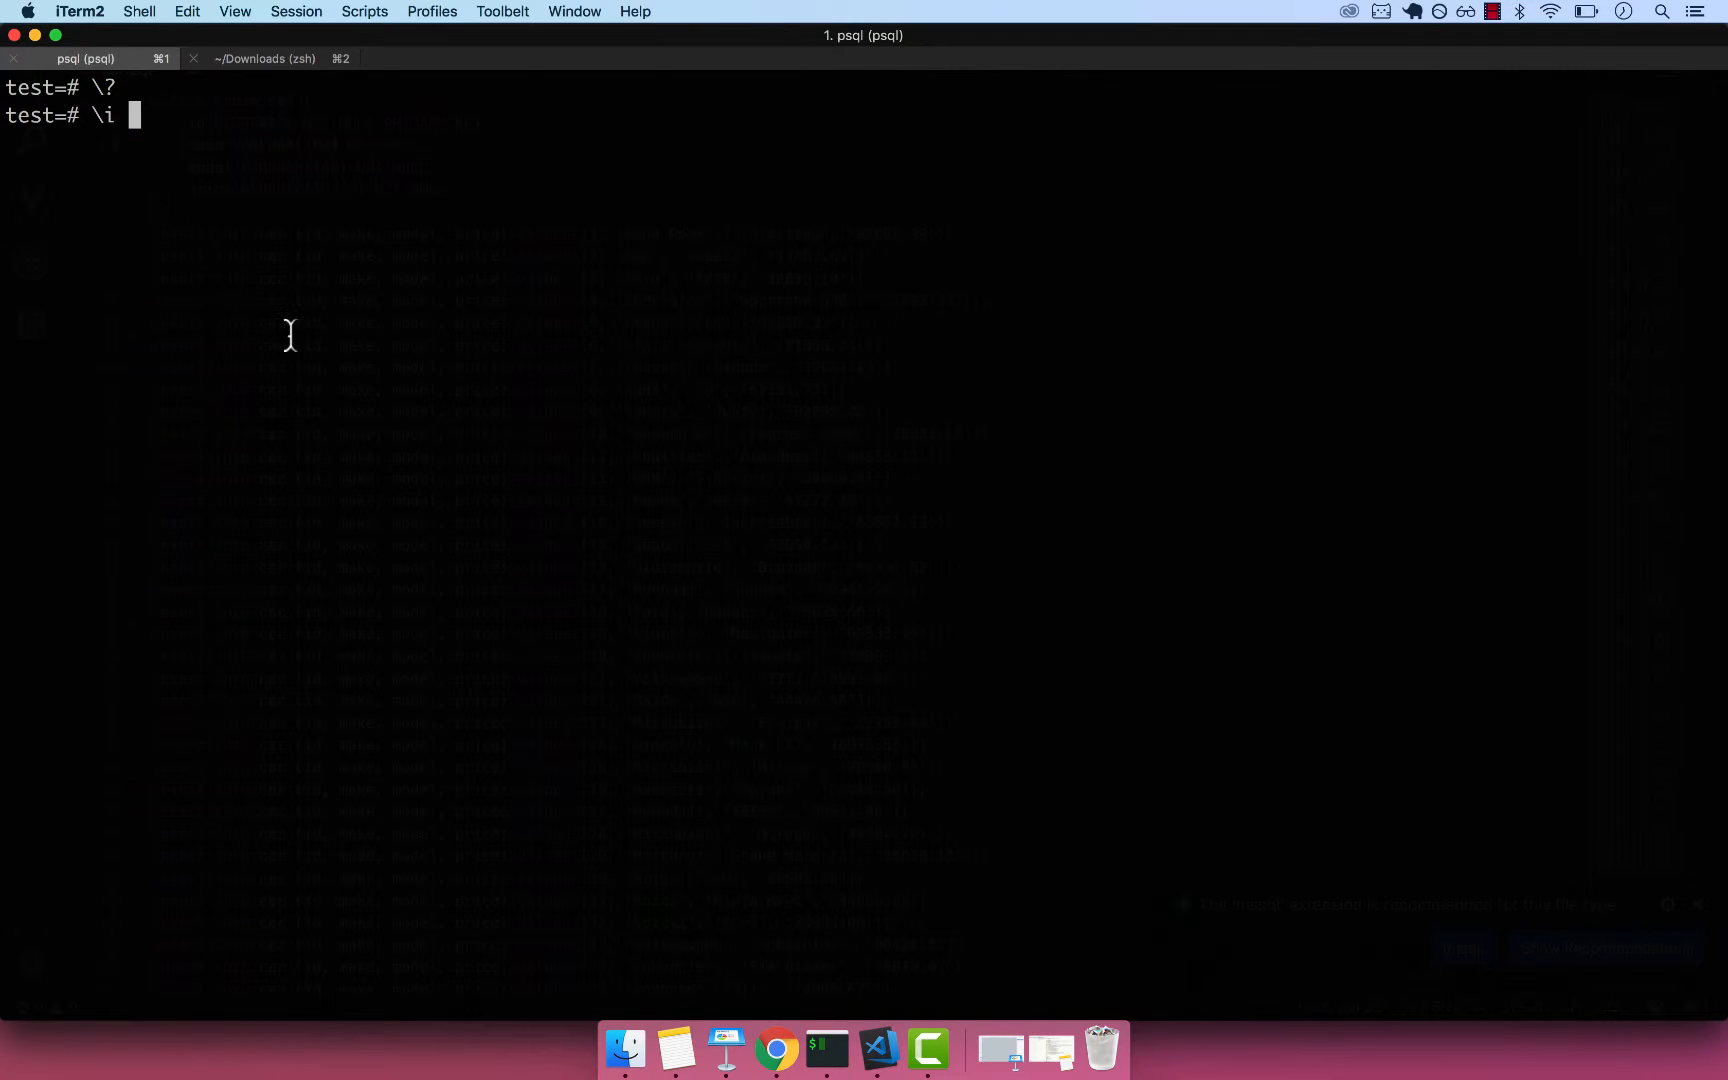
type("/Users/amigoscode/Downloads/")
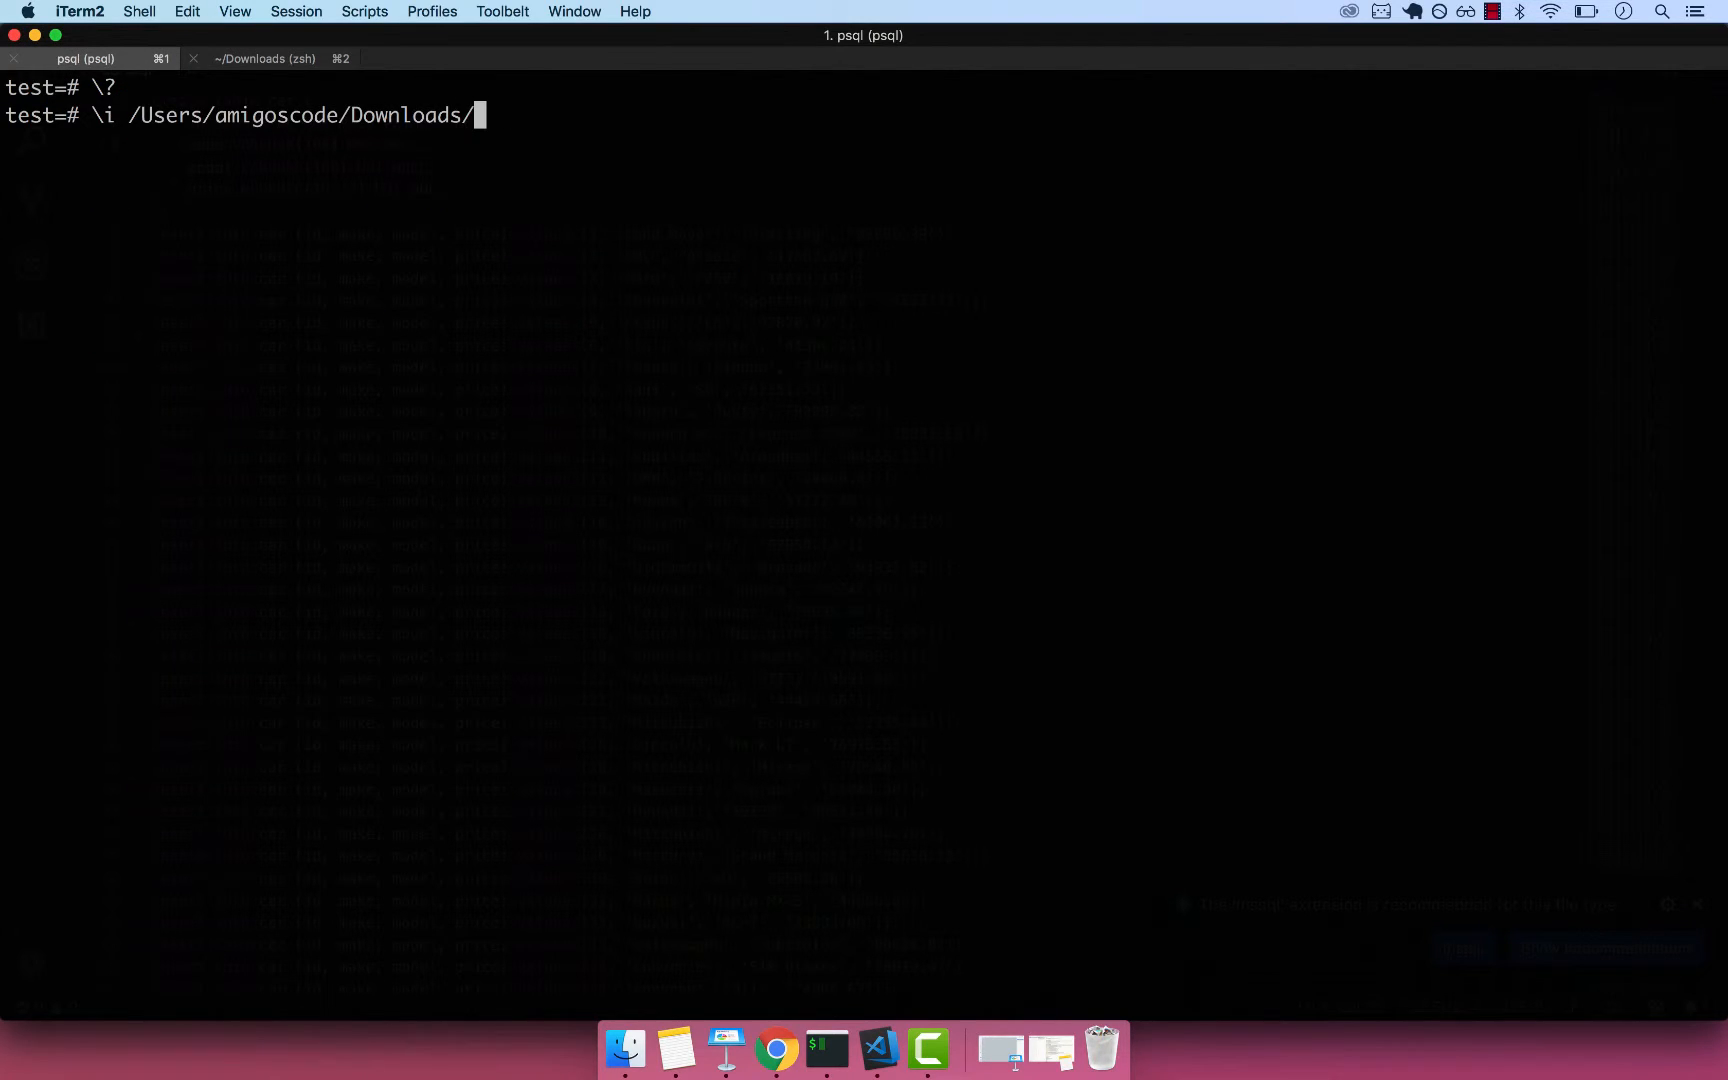
type("car.sql")
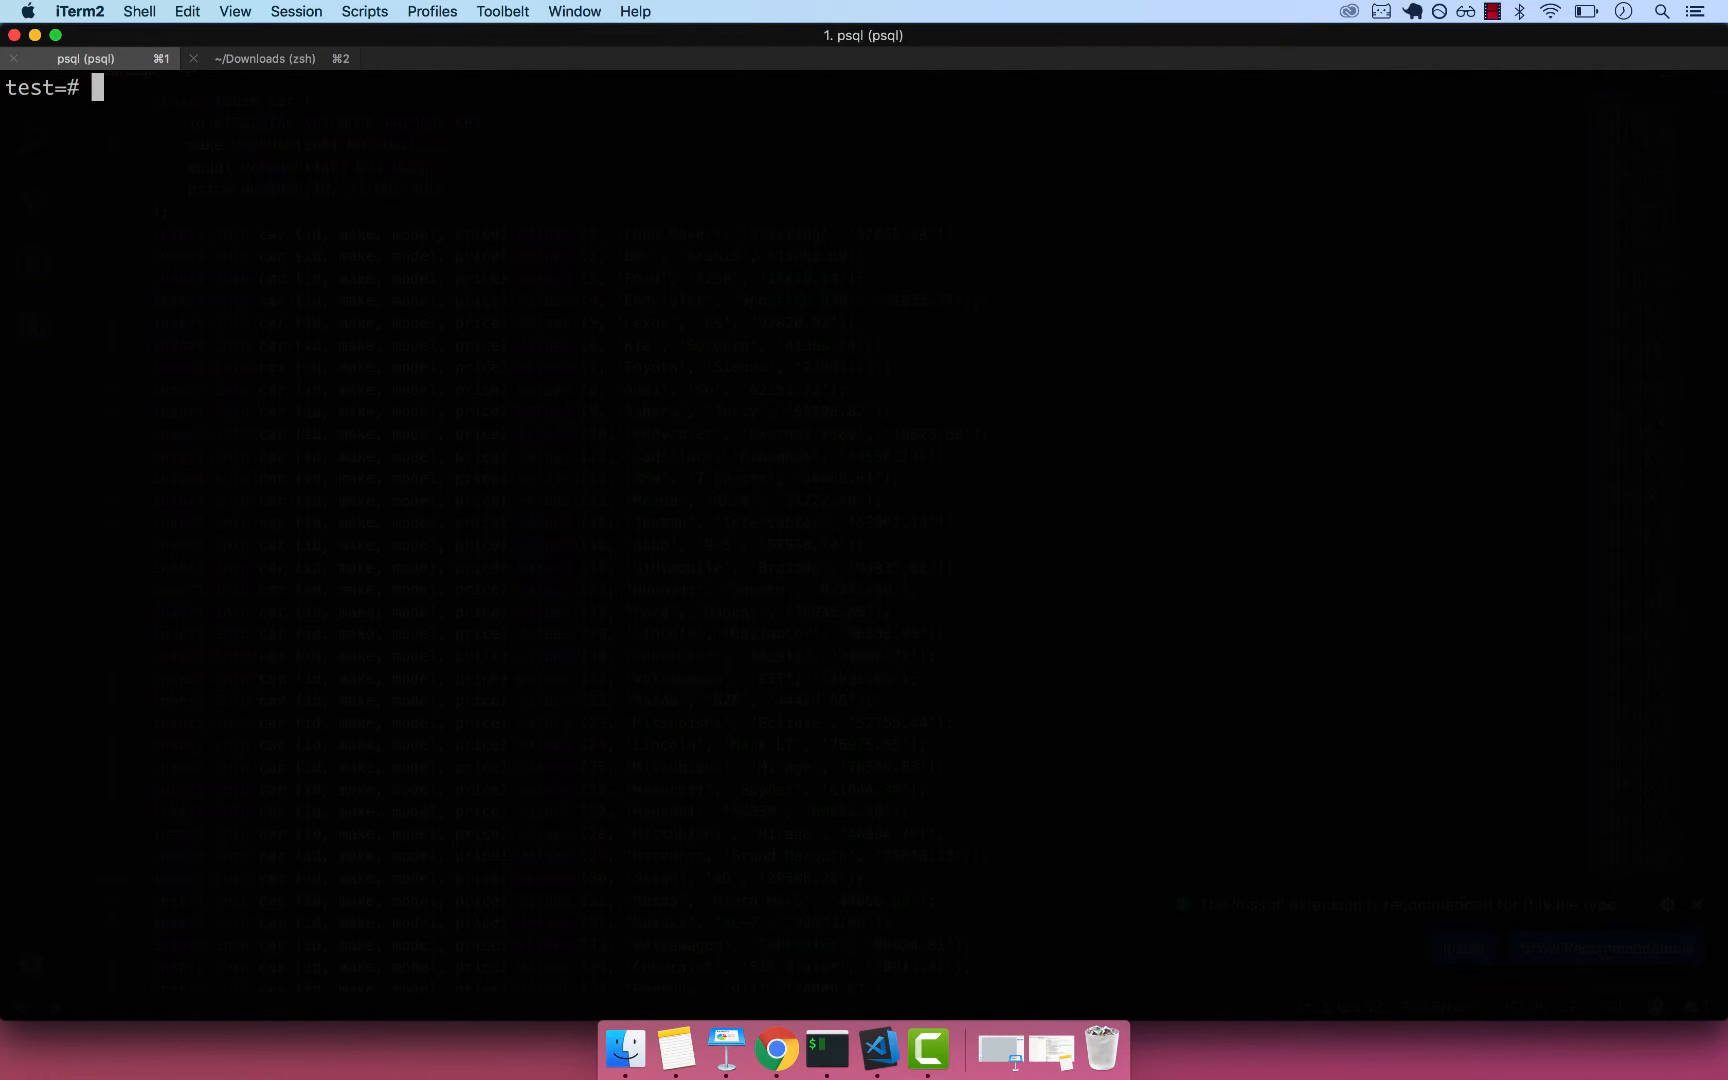
Run SELECT * FROM car; to list all imported cars with make, model and price.
type("SELECT *")
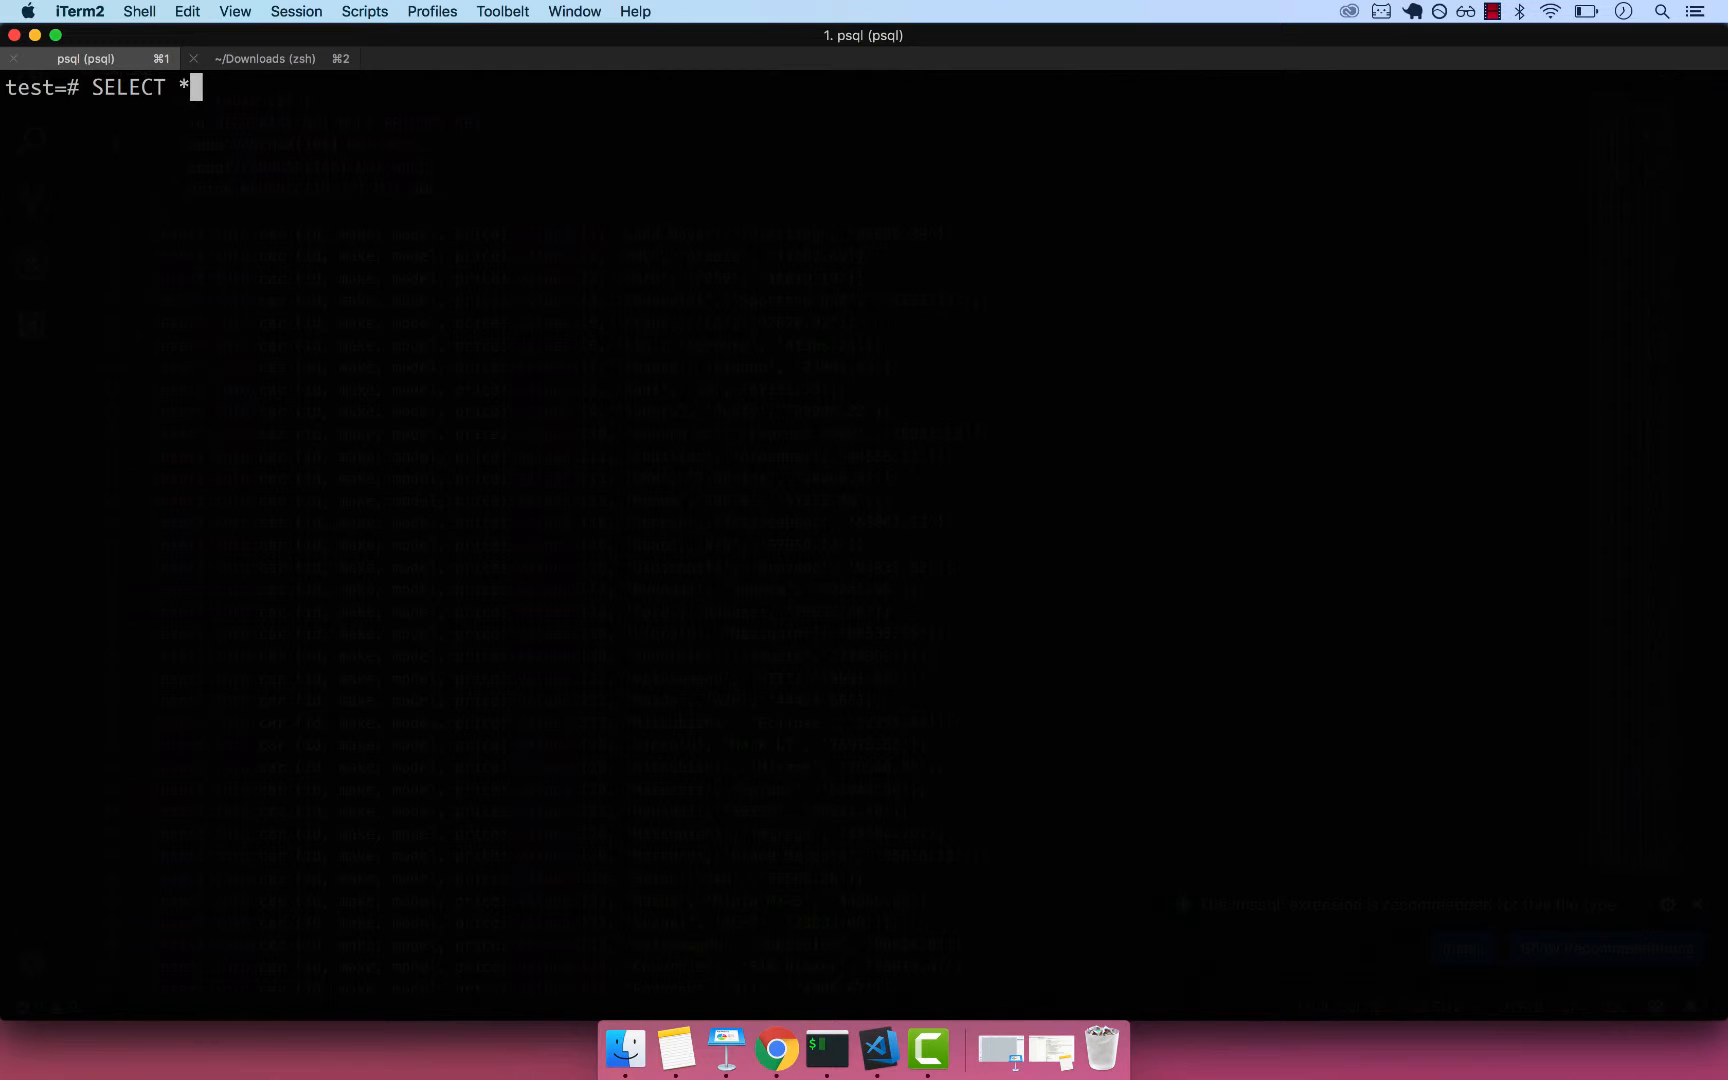
type("FROM car")
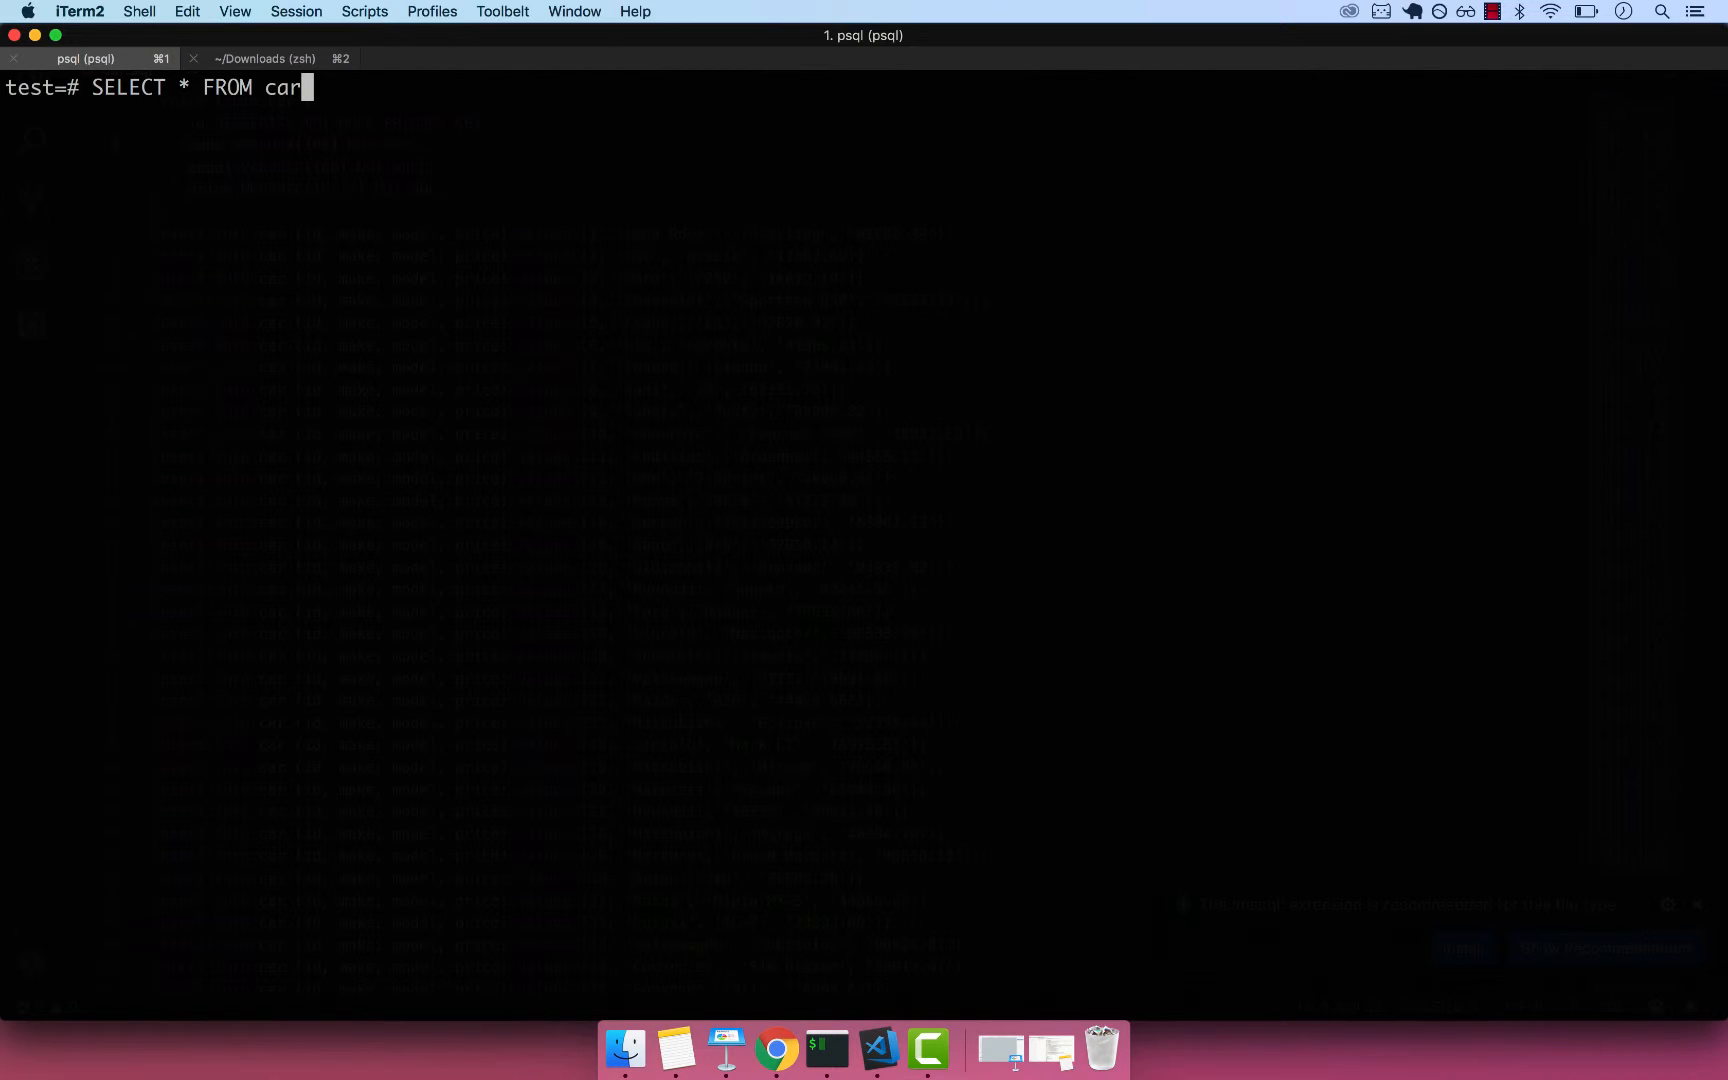
key("Return")
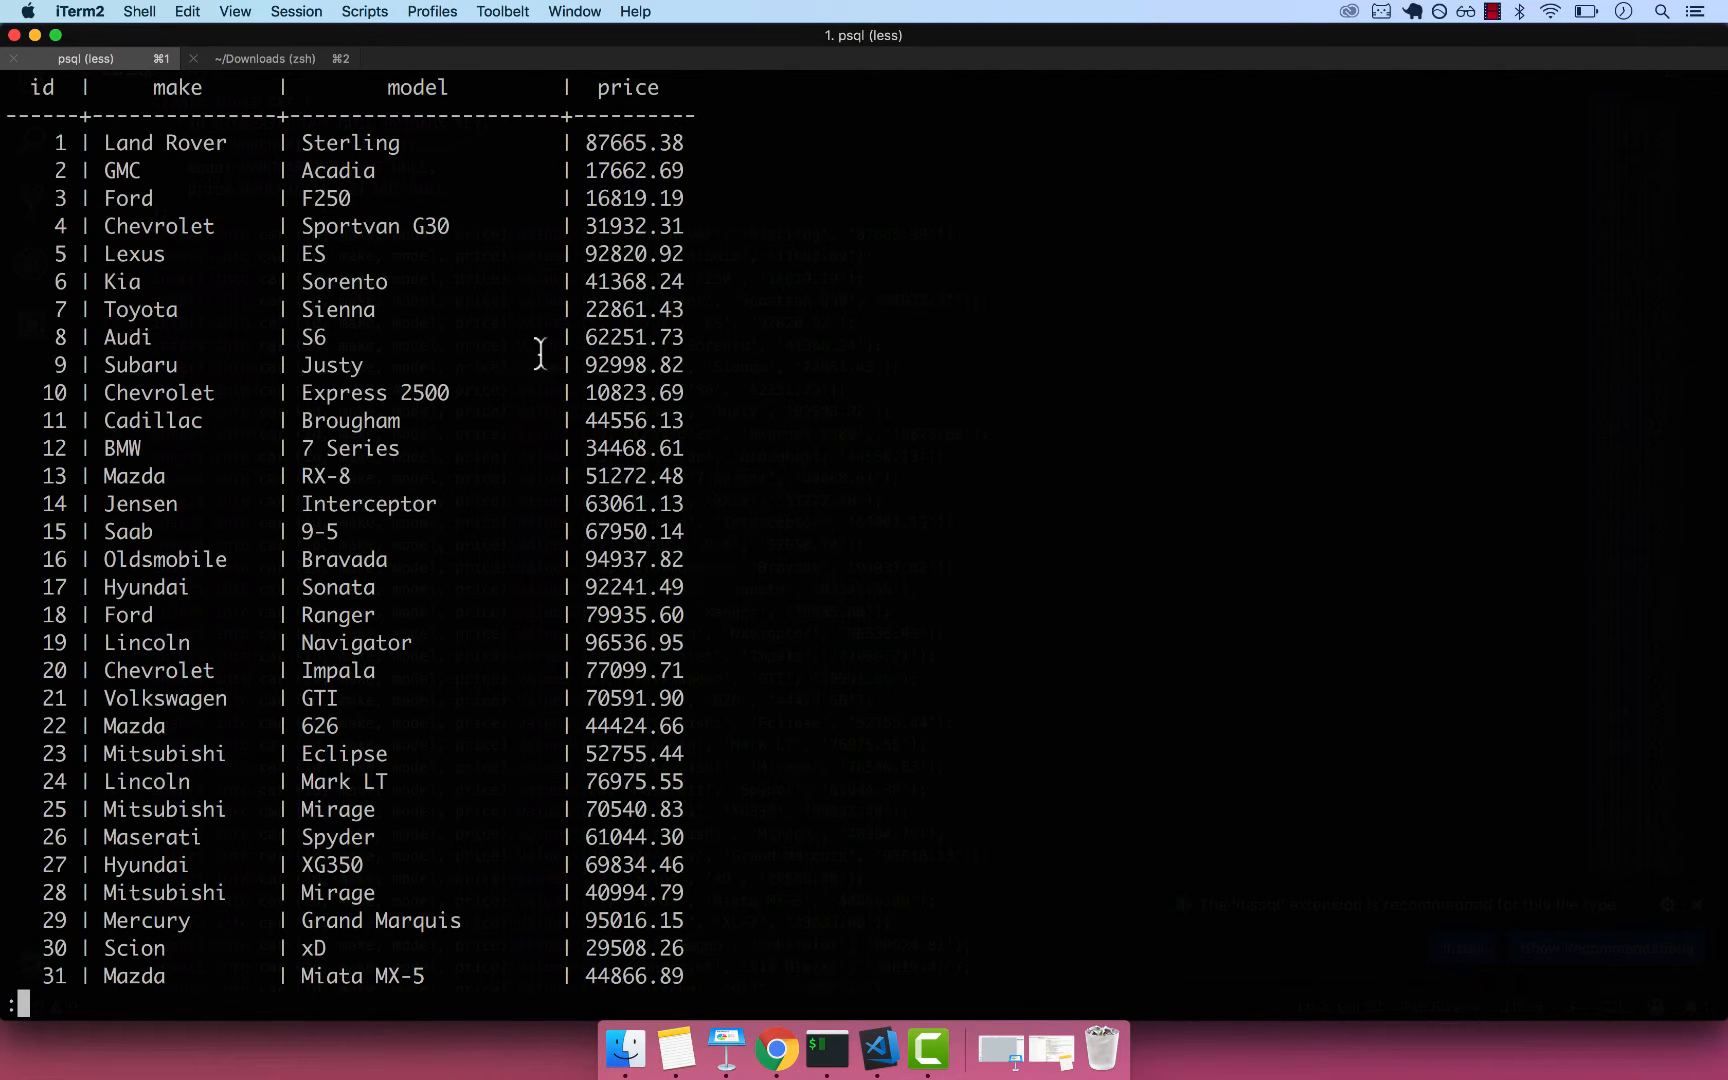
mouse_move(855, 661)
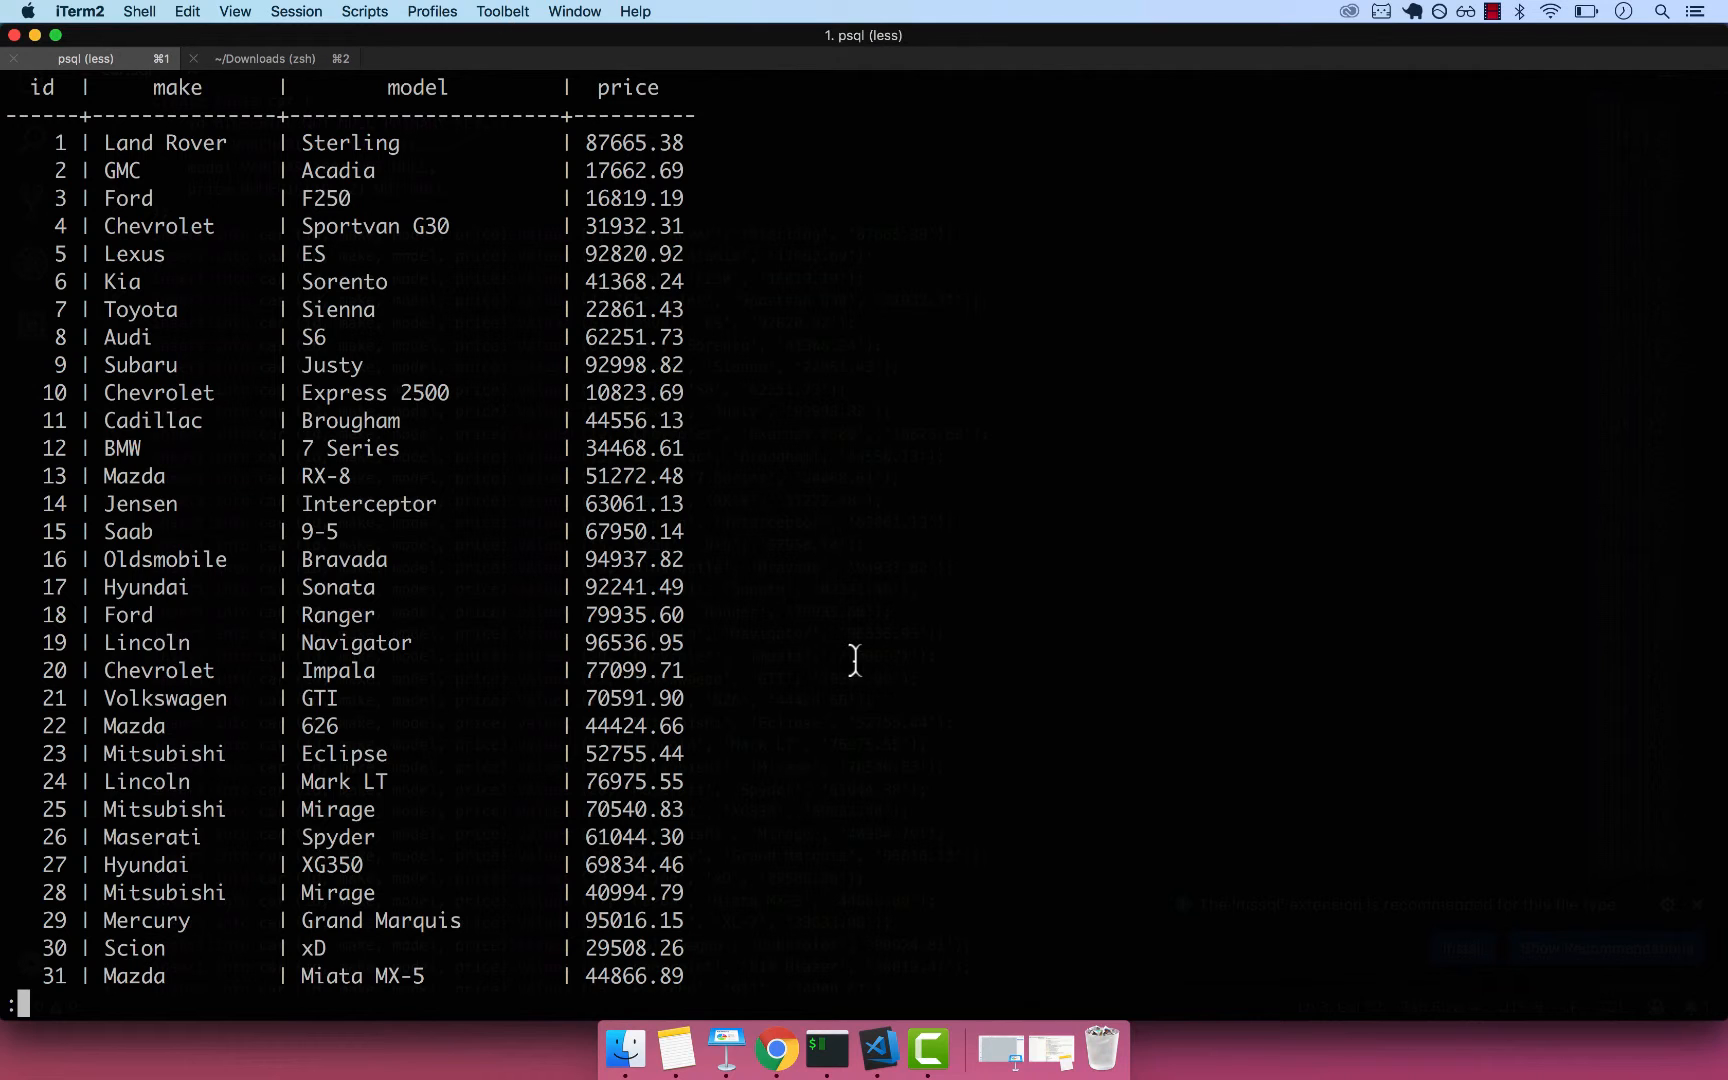
mouse_move(877, 1049)
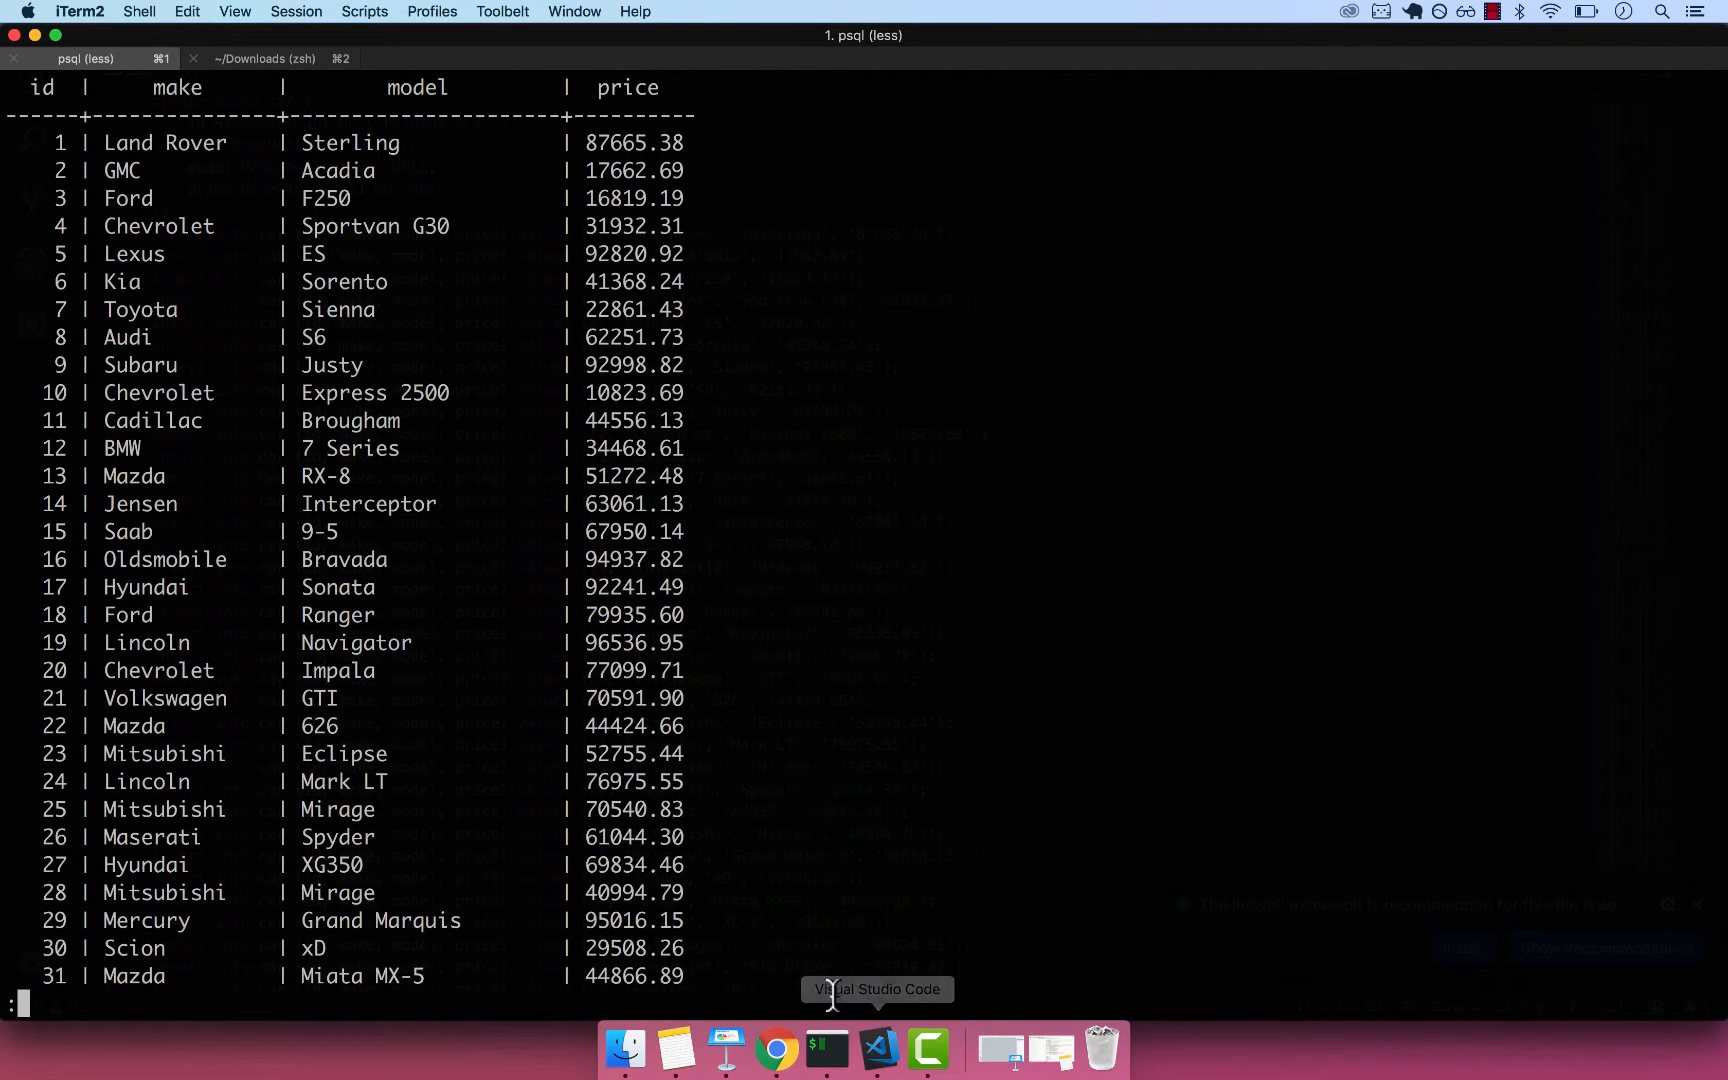
Return to Mockaroo and revisit the price range between 10000 and 100000.
left_click(776, 1045)
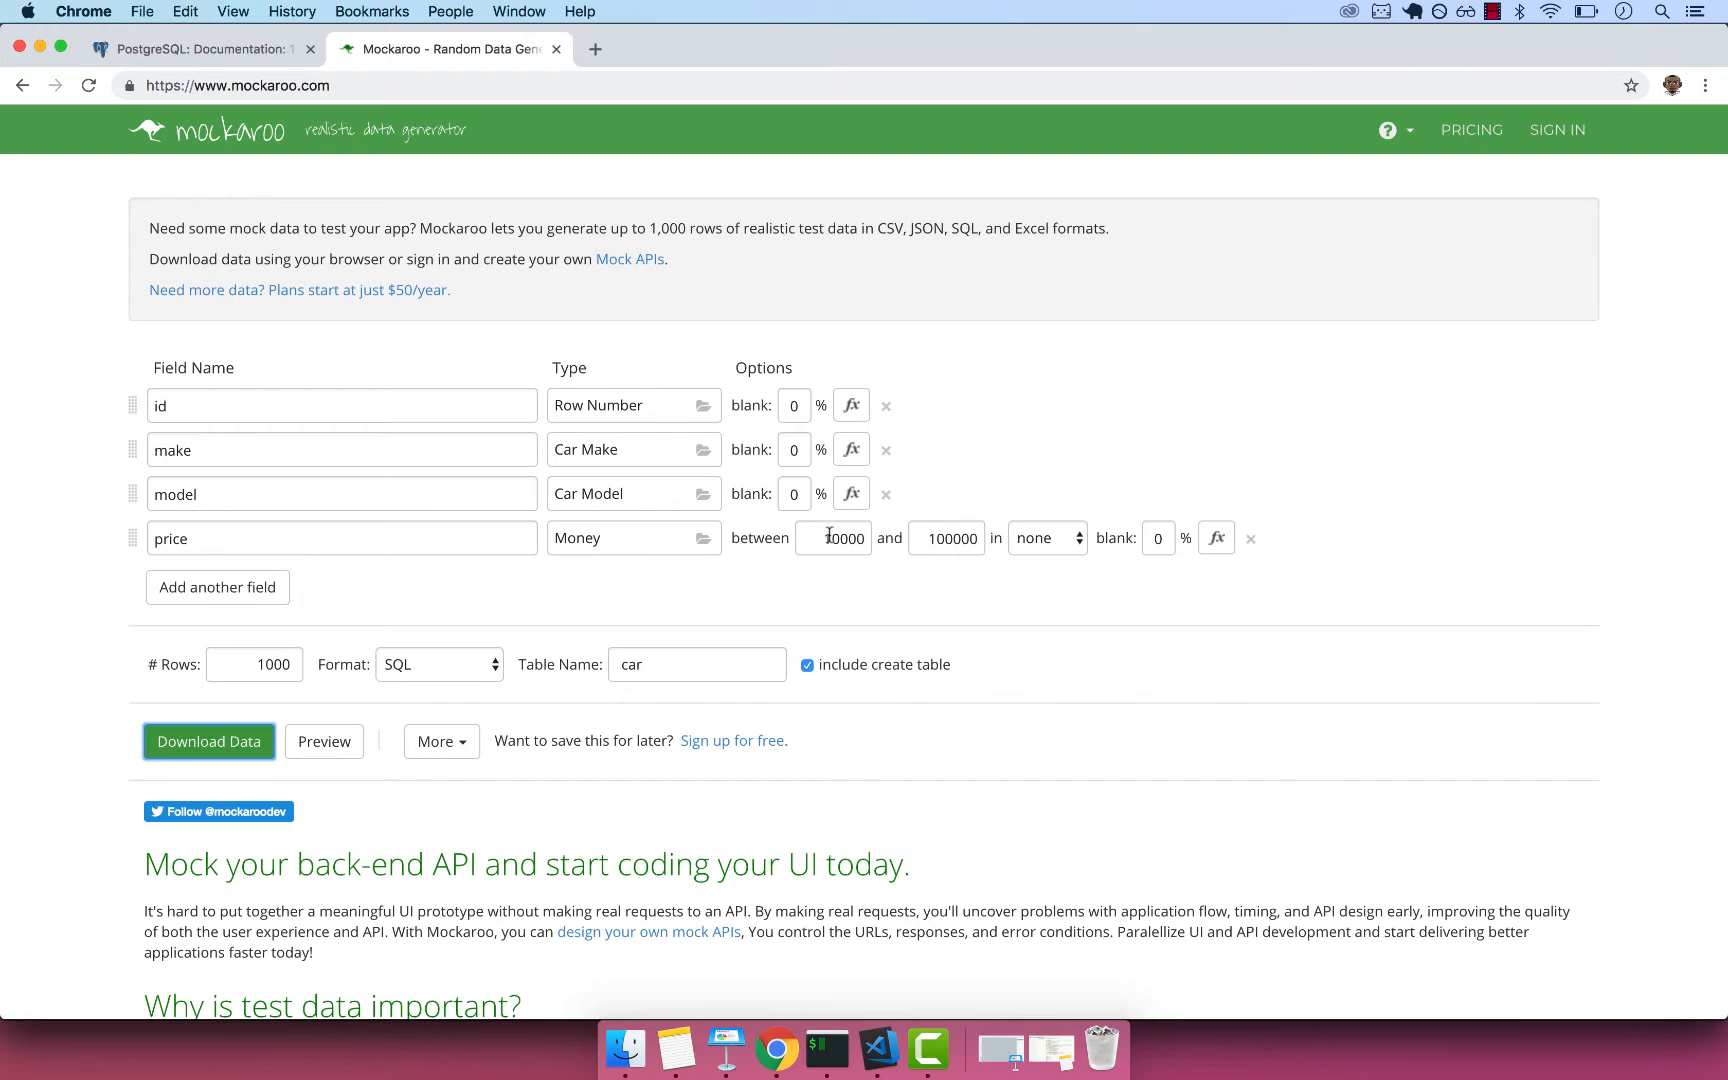
left_click(833, 538)
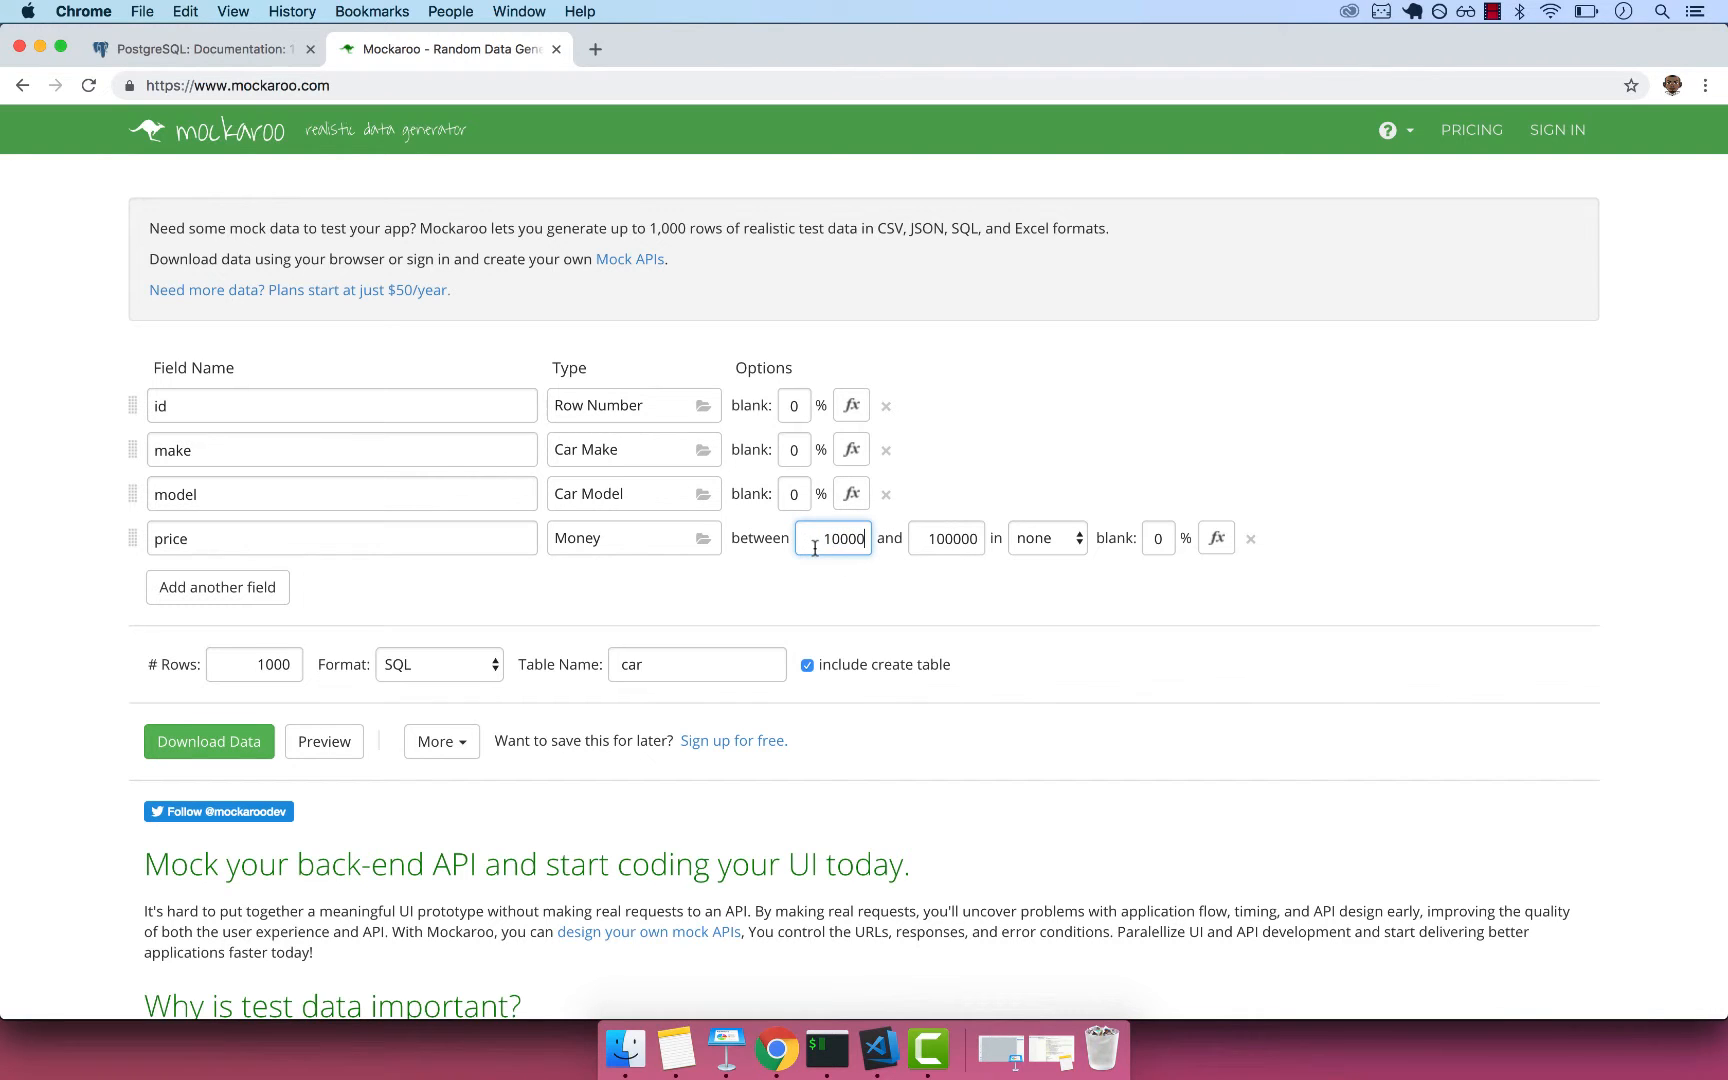
left_click(946, 538)
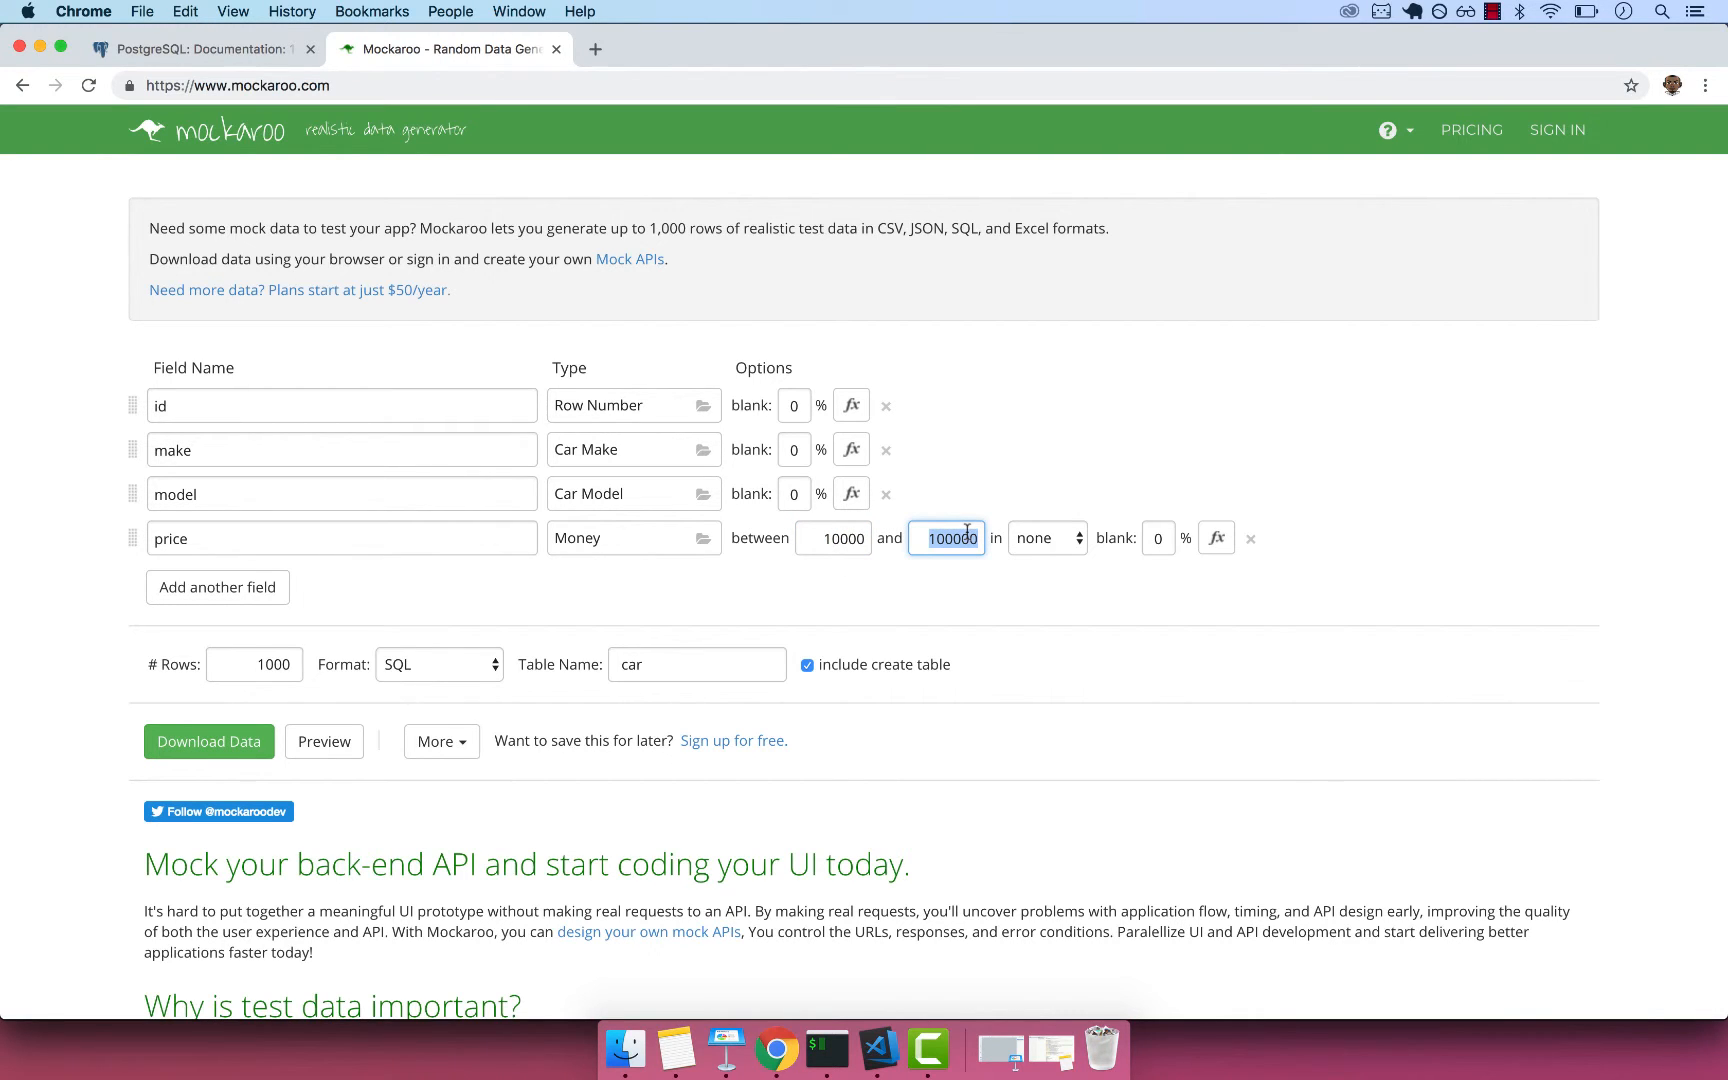